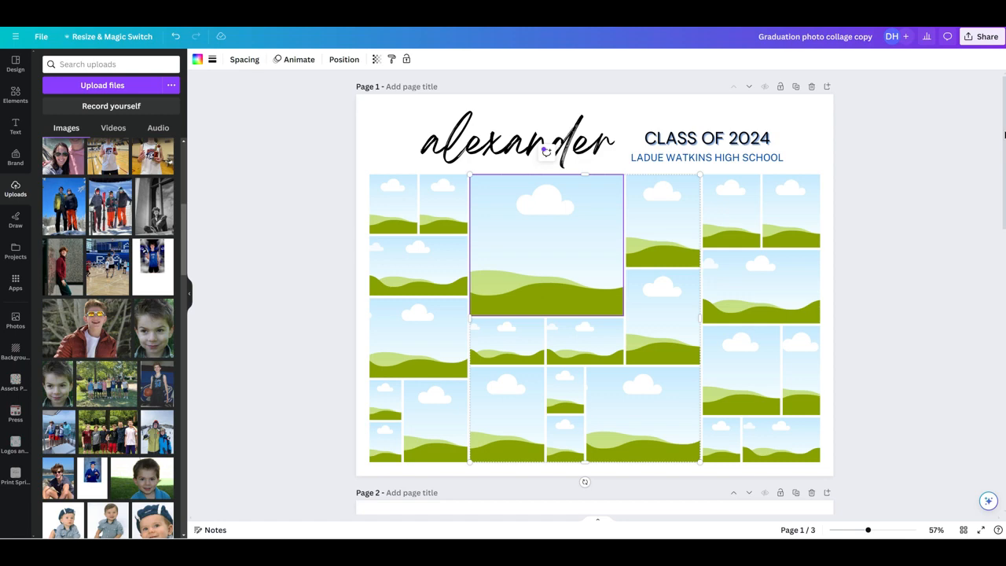
mouse_move(1001, 103)
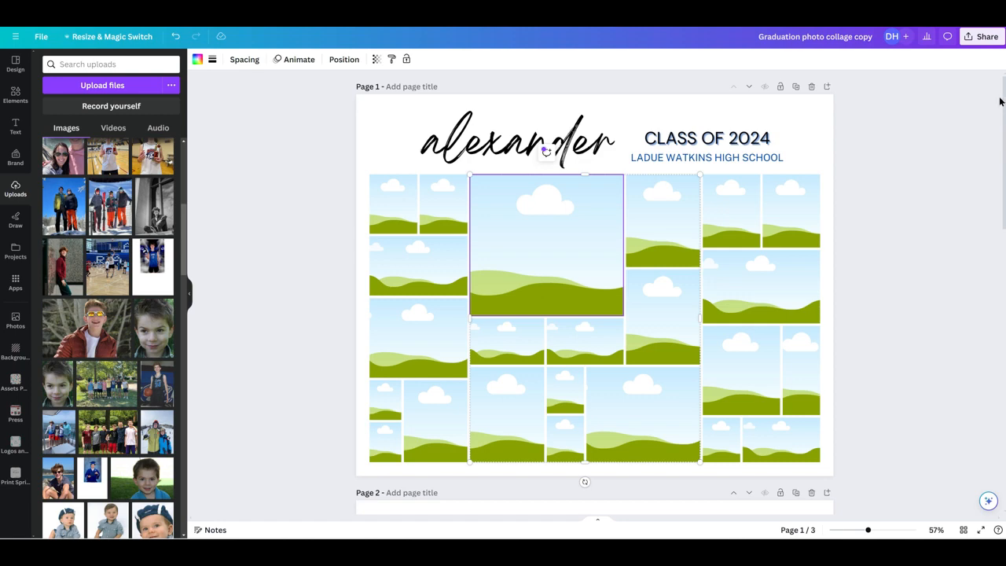
mouse_move(1002, 114)
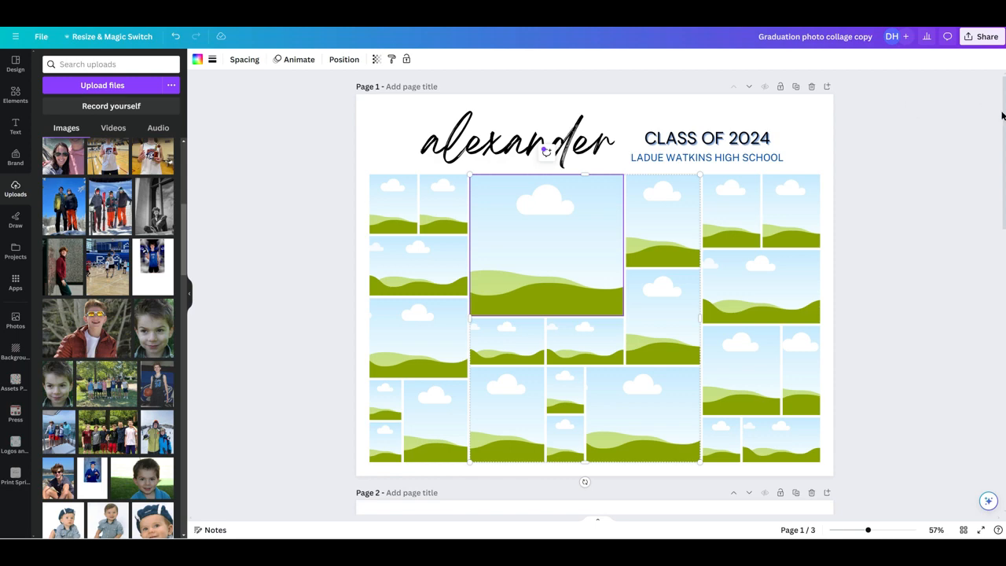
mouse_move(943, 88)
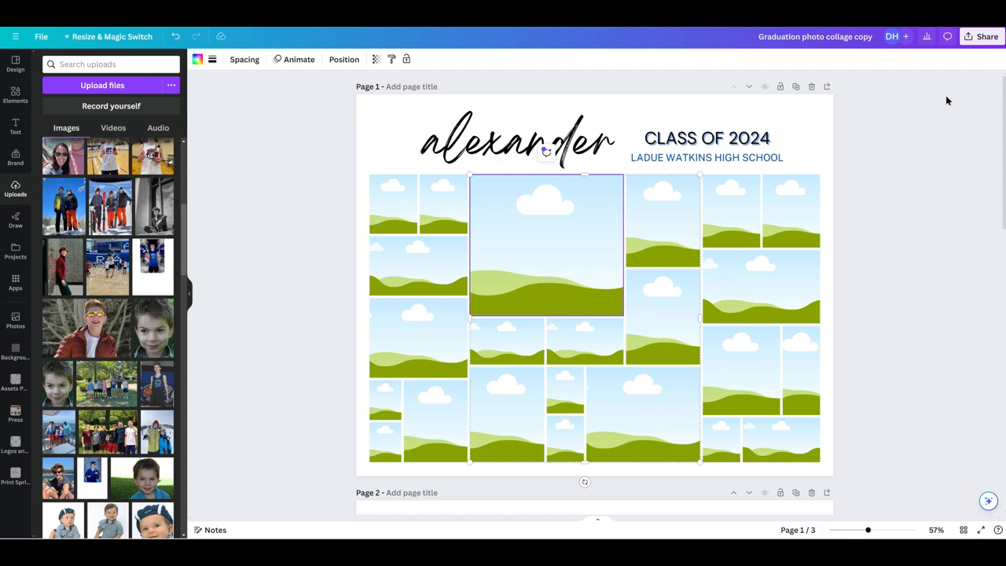
mouse_move(852, 138)
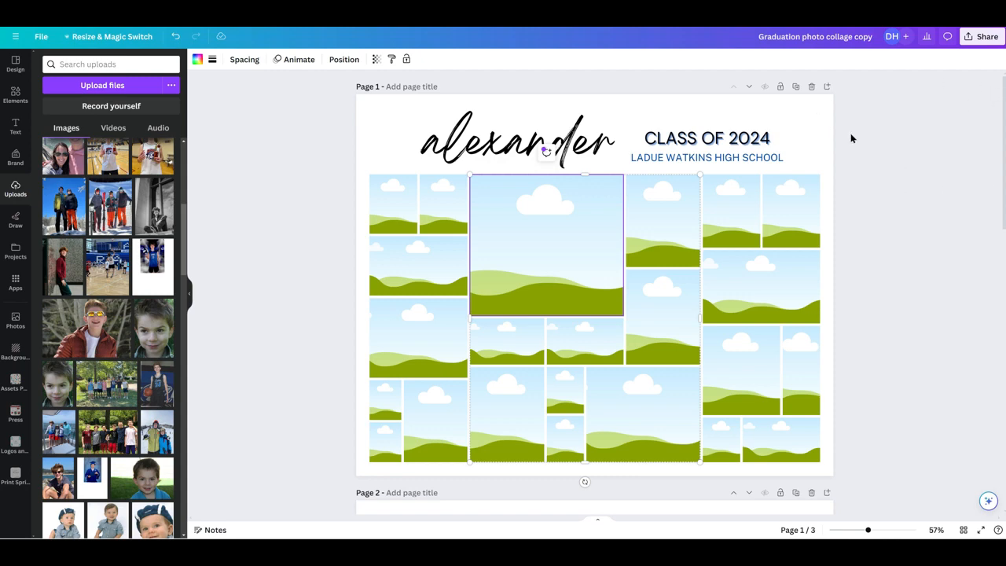
mouse_move(922, 147)
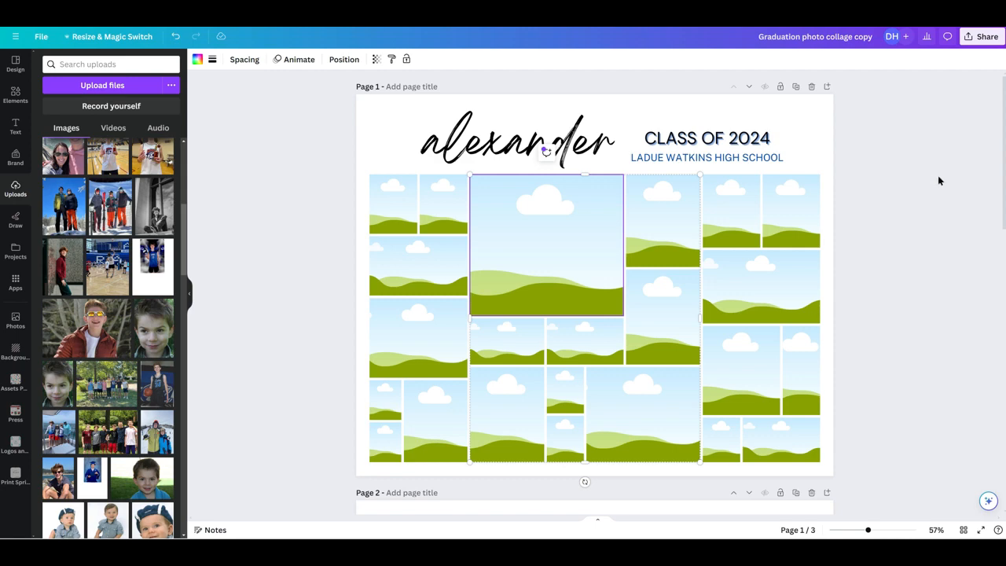
mouse_move(958, 161)
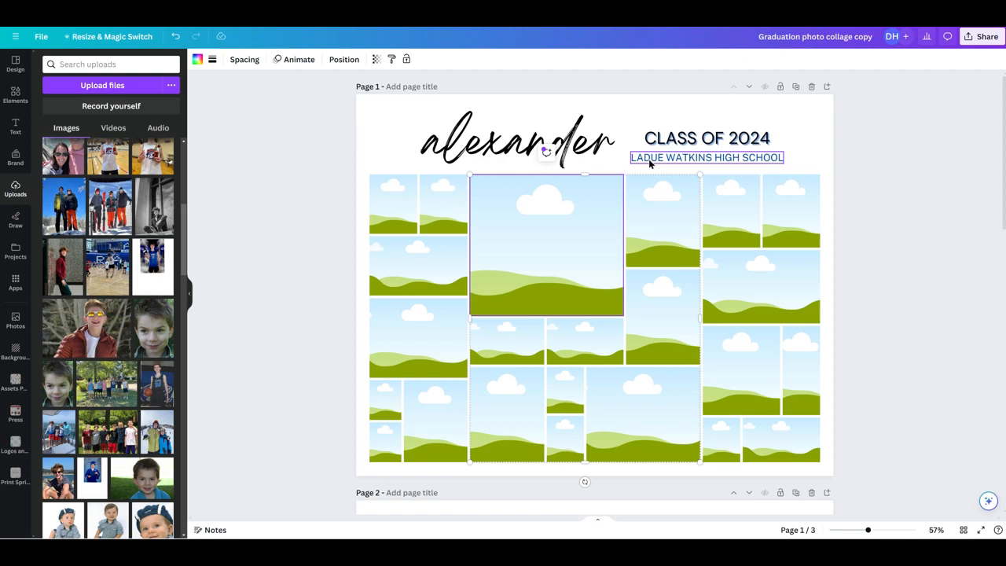
- Browse the Pictures folder for photos, then close the file picker without uploading
left_click(941, 179)
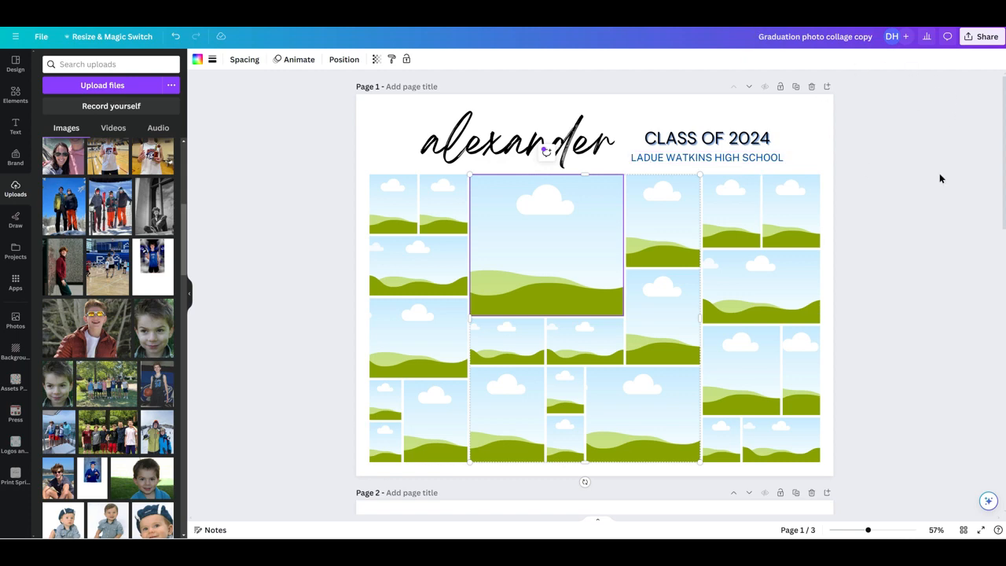
mouse_move(883, 102)
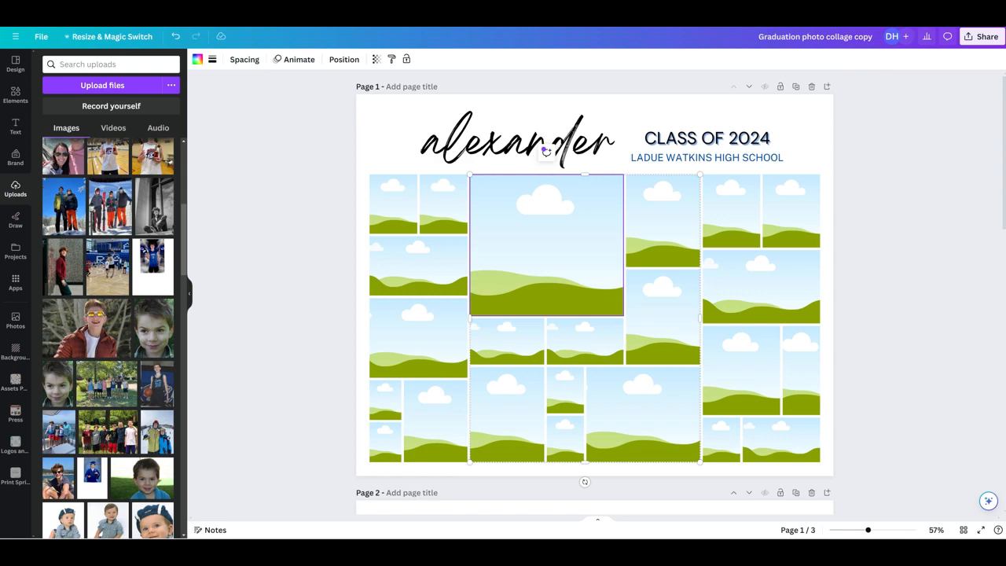
scroll("down", 3)
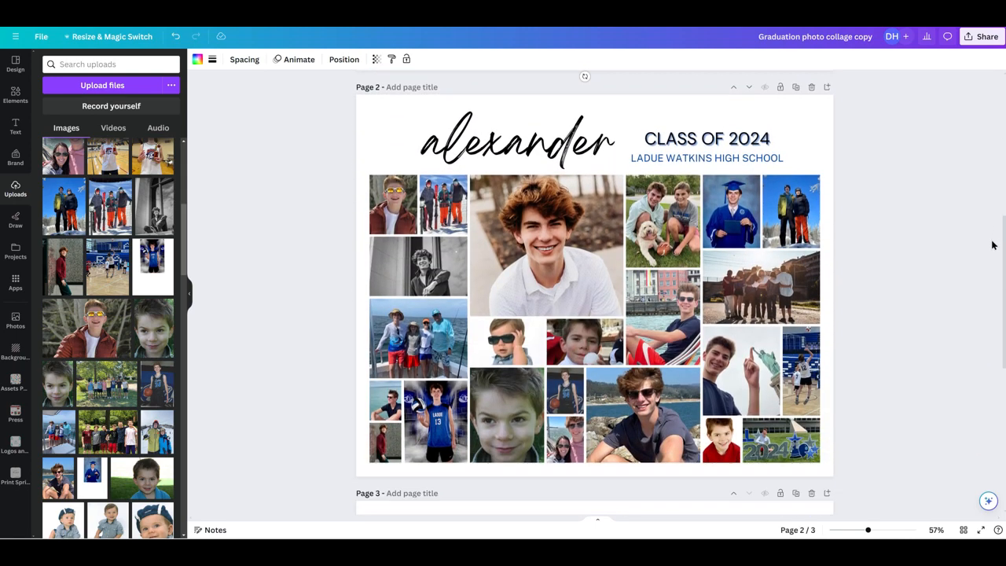
scroll("down", 3)
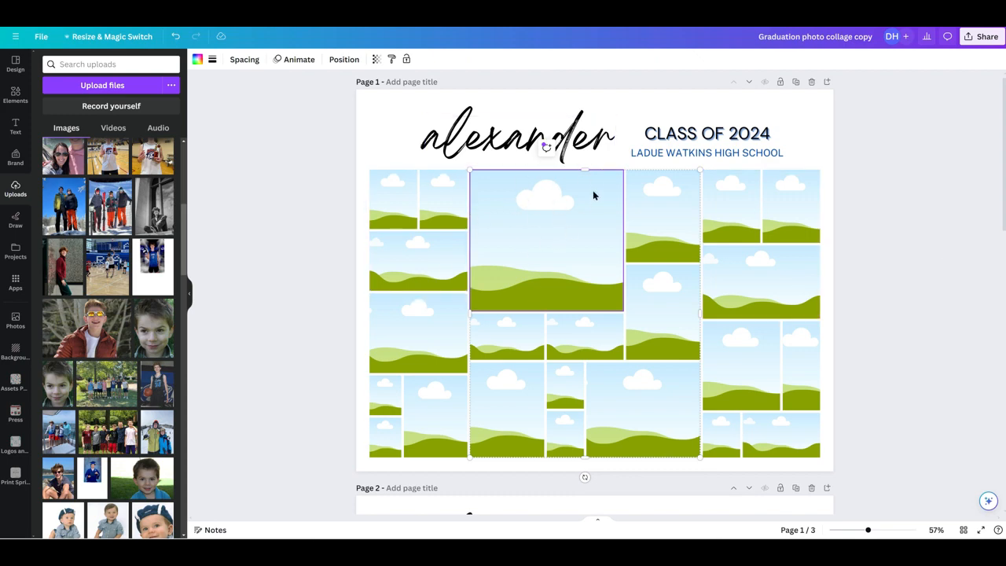
mouse_move(530, 214)
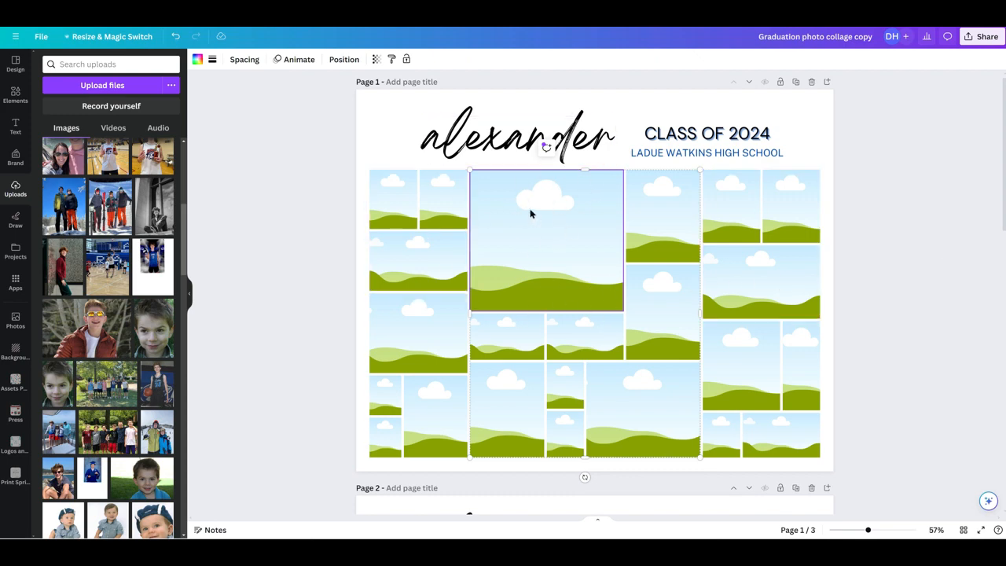
mouse_move(491, 267)
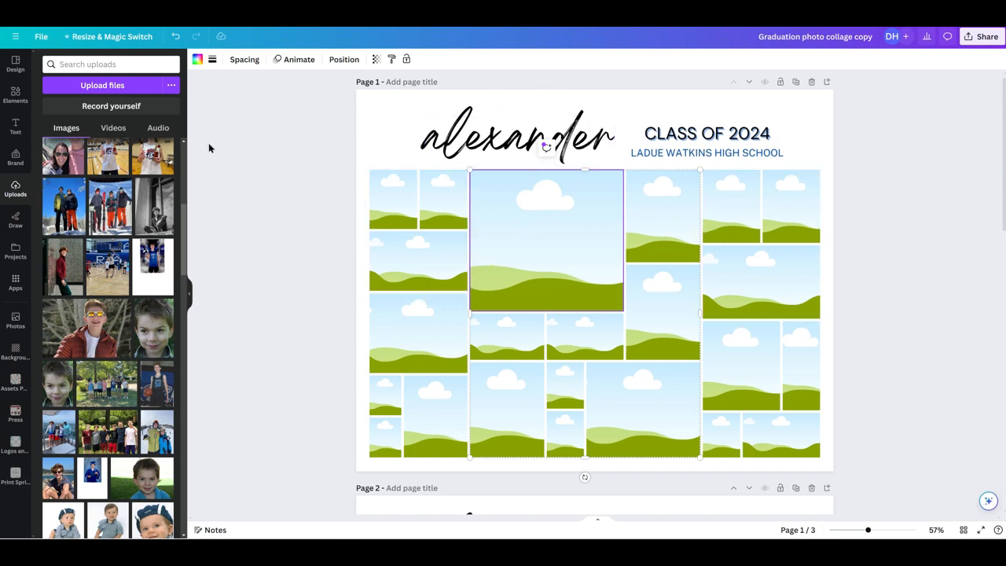
mouse_move(153, 85)
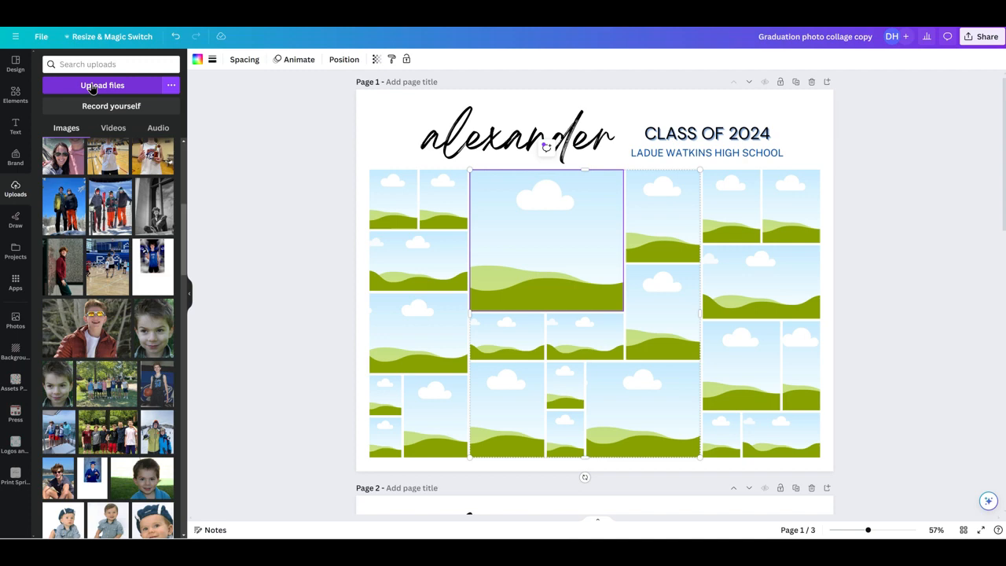
left_click(102, 85)
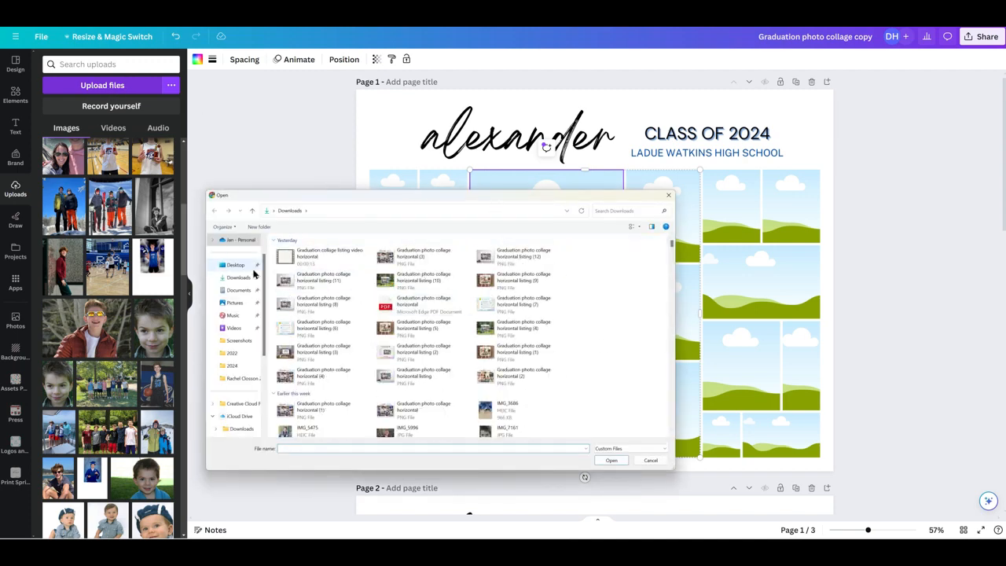
left_click(234, 303)
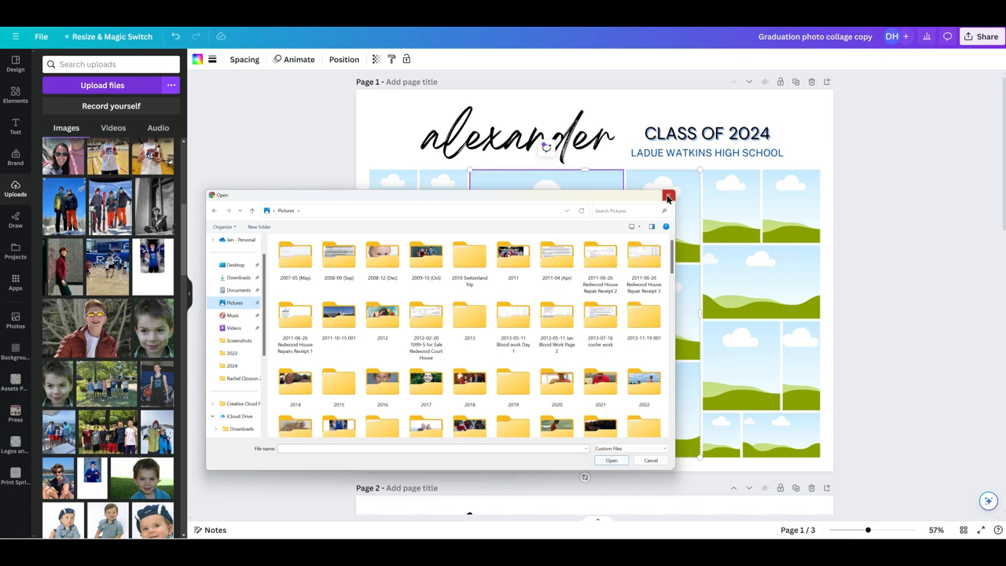
left_click(668, 196)
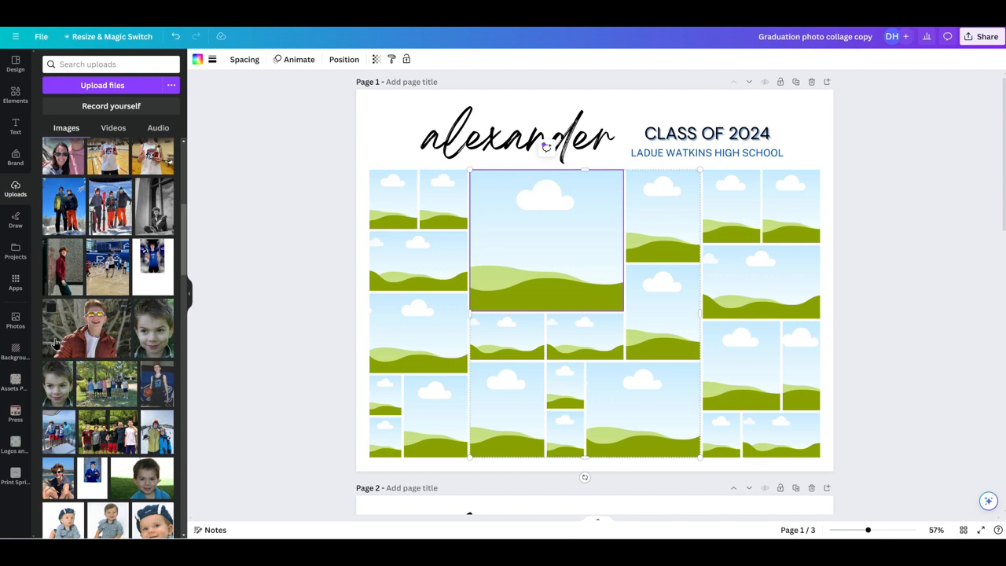
mouse_move(86, 334)
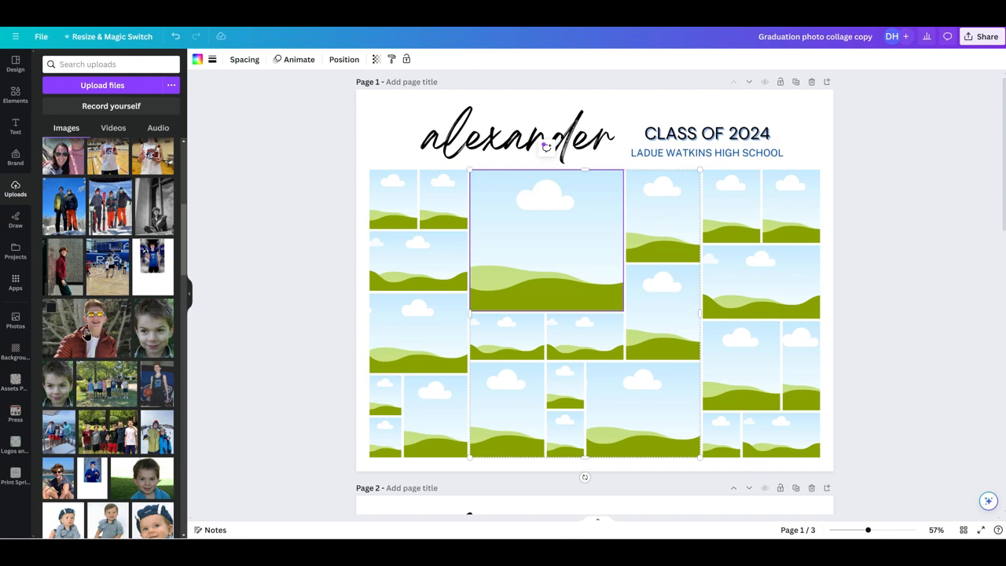
- Place the red-jacket photo into the centre frame and begin adjusting its crop
left_click_drag(86, 326, 546, 240)
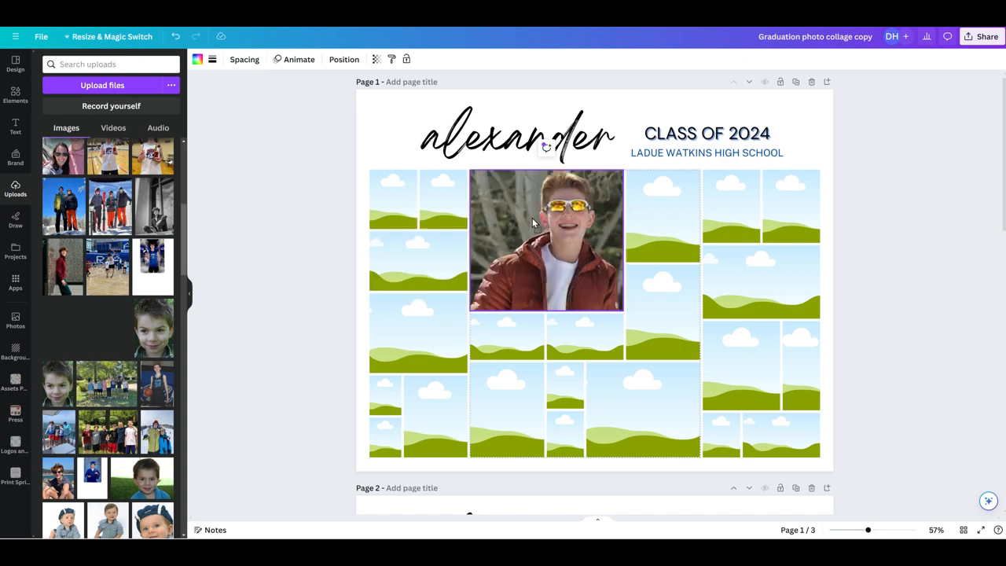
left_click(546, 240)
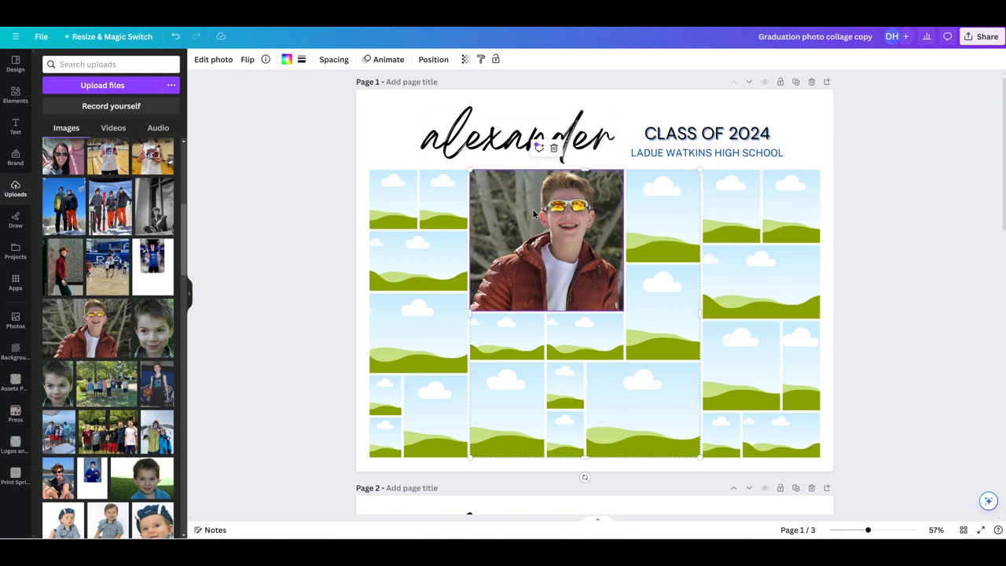
mouse_move(554, 243)
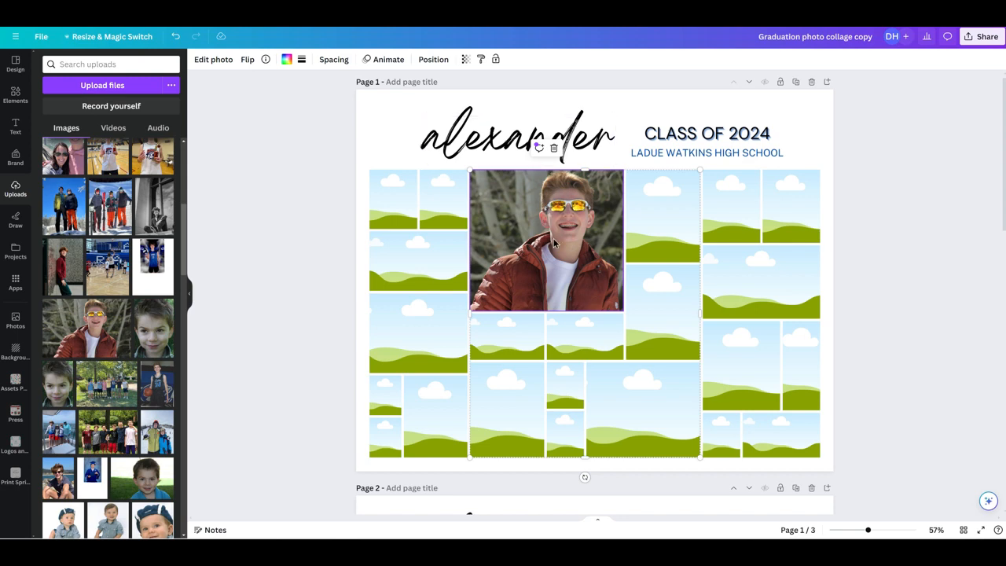
mouse_move(512, 224)
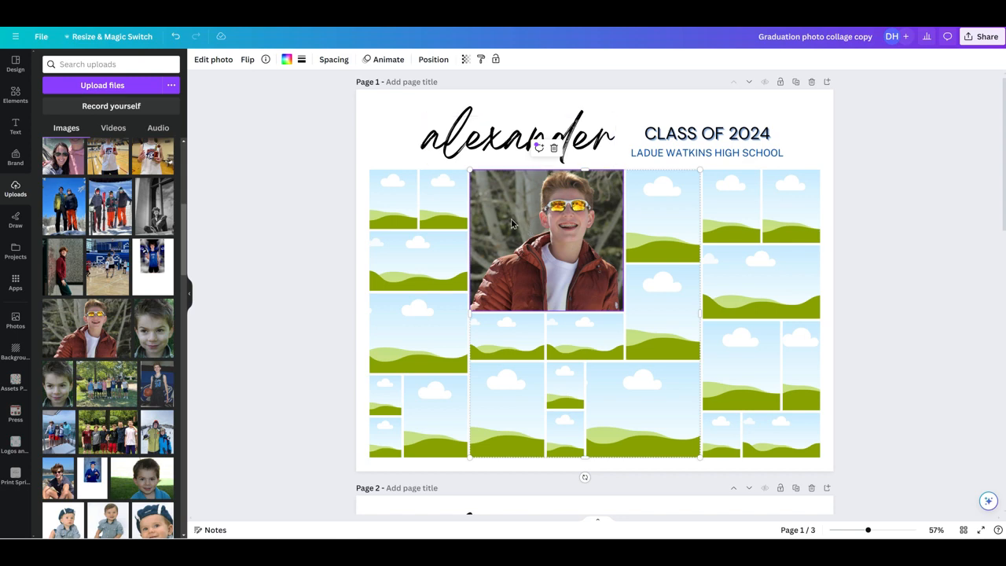
left_click(213, 59)
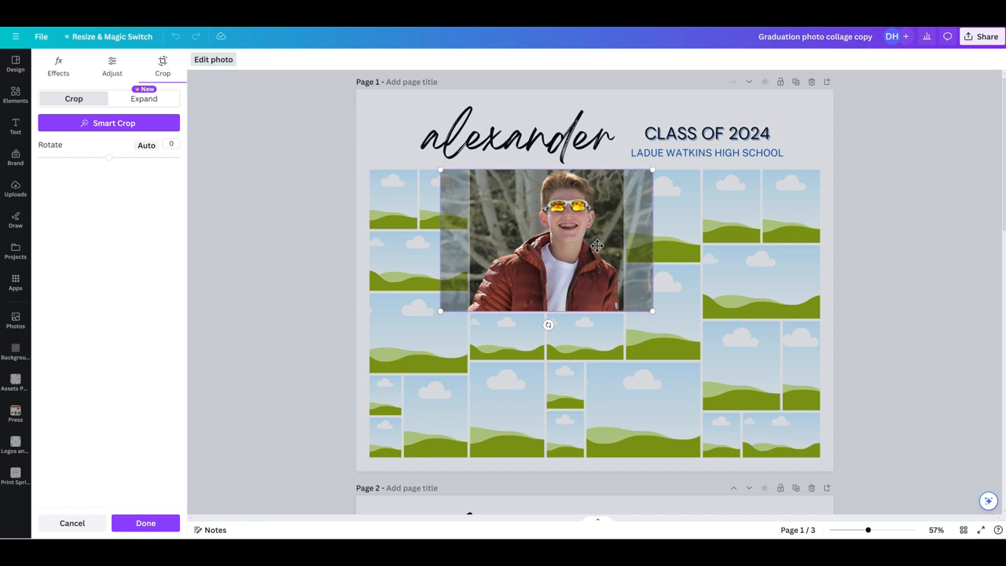
- Nudge the red-jacket photo within the centre frame and confirm the crop
left_click_drag(597, 246, 578, 246)
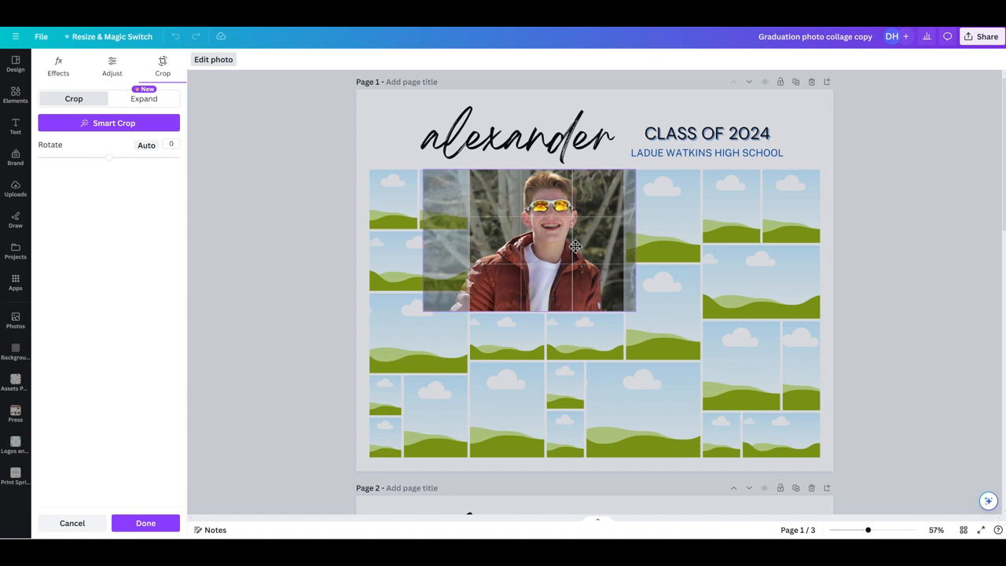
left_click(146, 523)
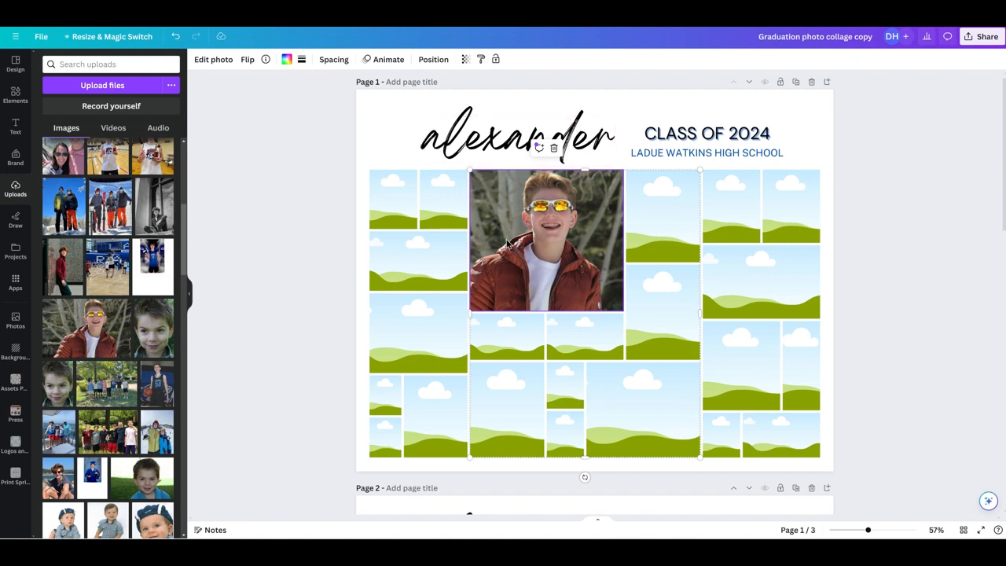
mouse_move(491, 241)
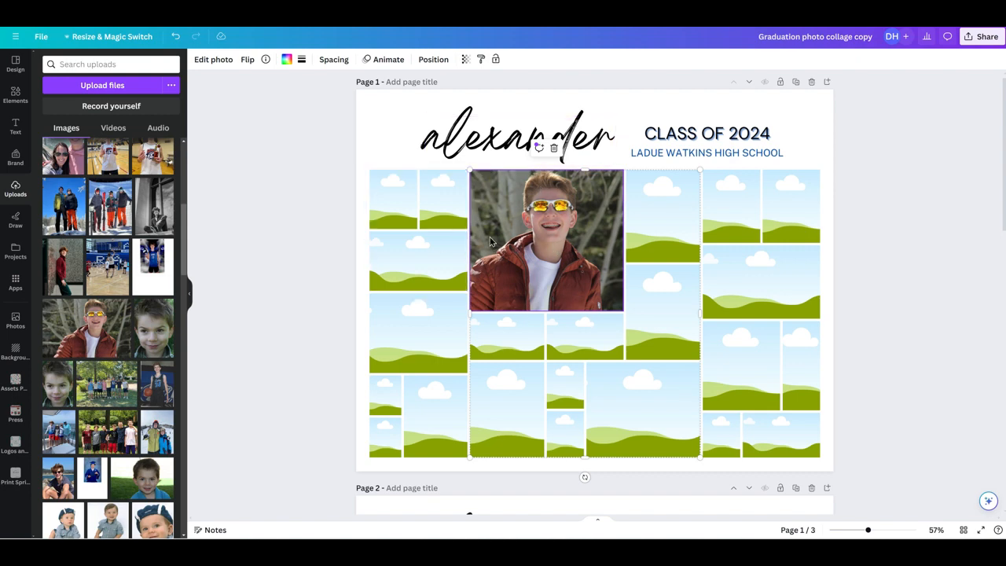
mouse_move(595, 247)
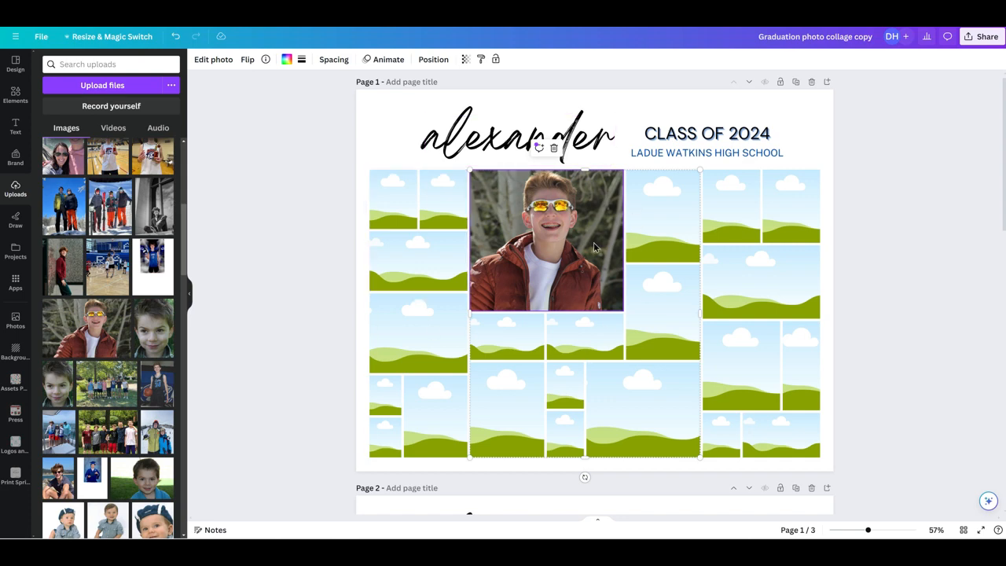
mouse_move(572, 218)
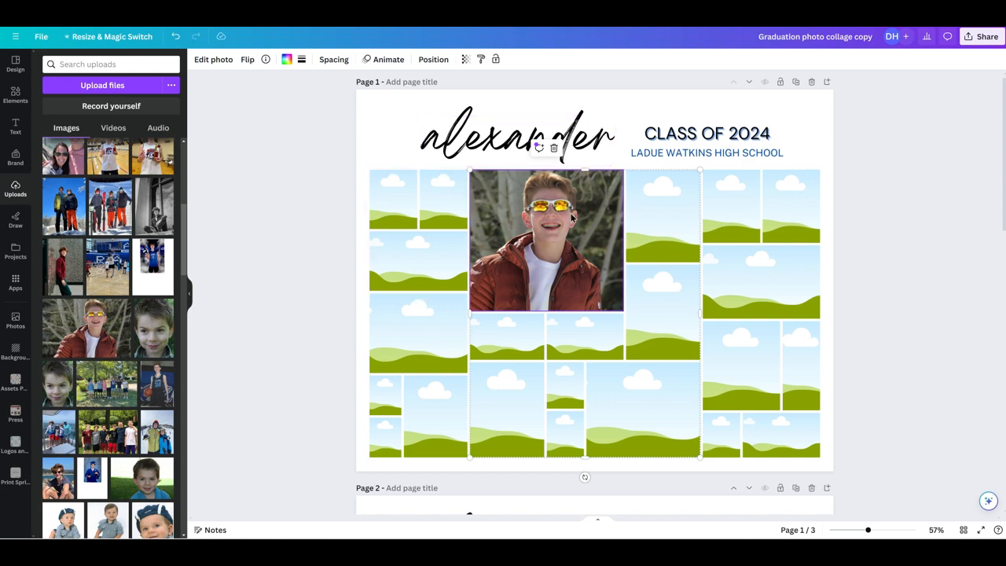
mouse_move(549, 272)
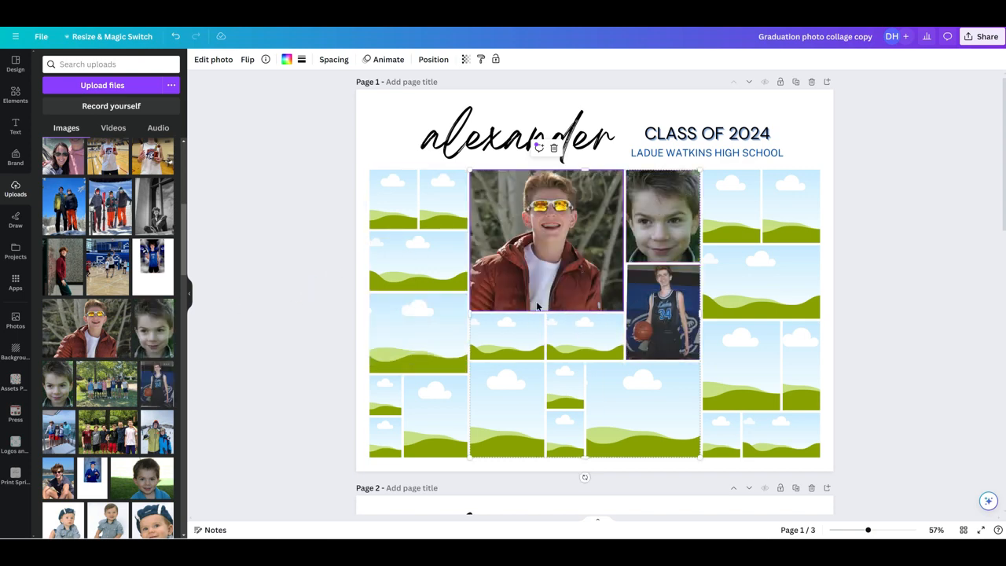
scroll("down", 3)
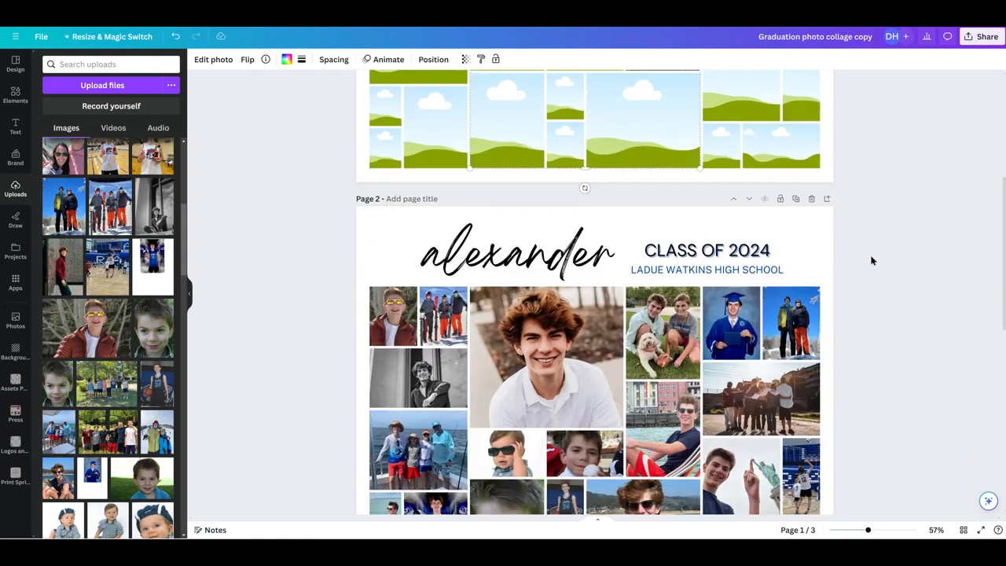
scroll("down", 3)
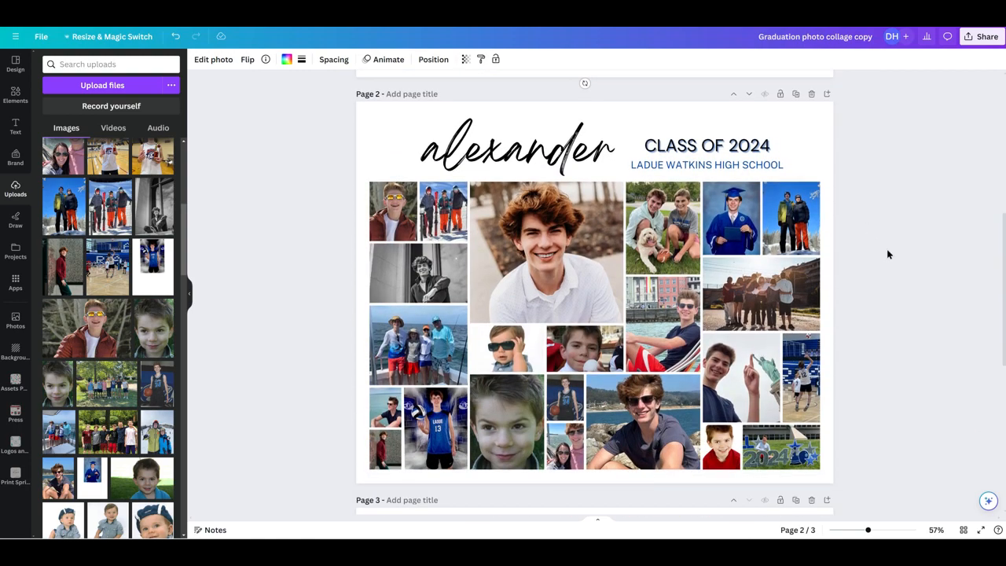
scroll("down", 3)
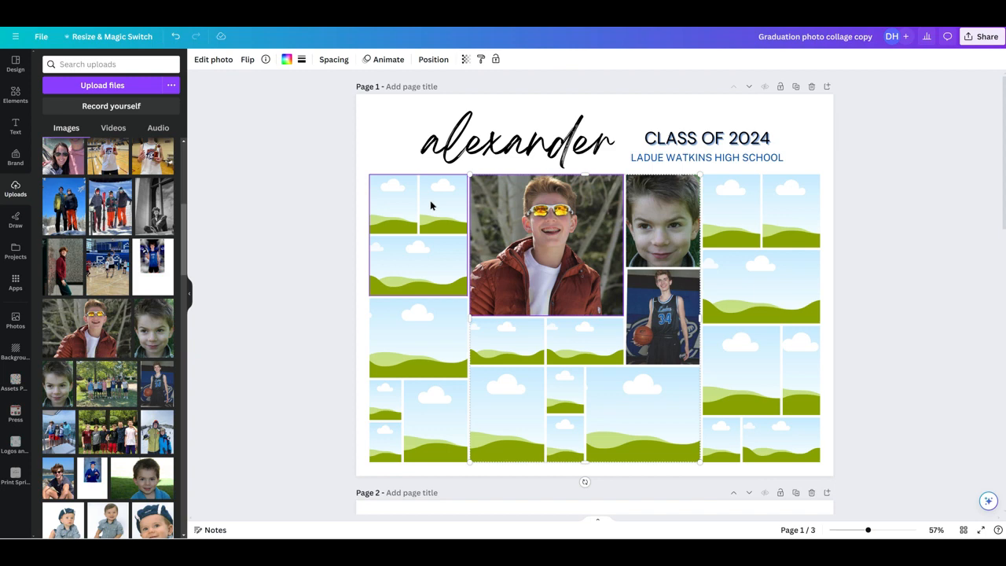
mouse_move(444, 226)
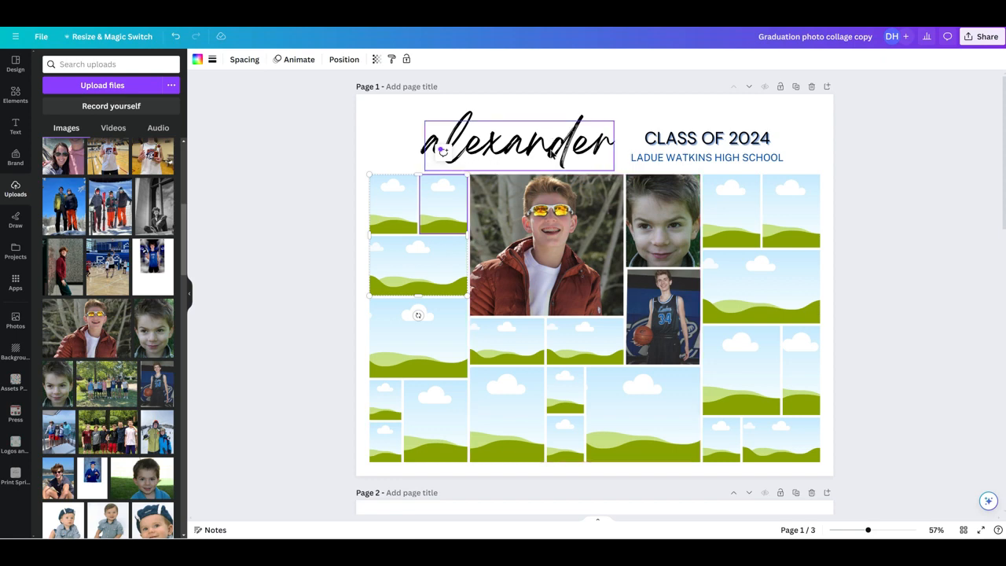
mouse_move(552, 155)
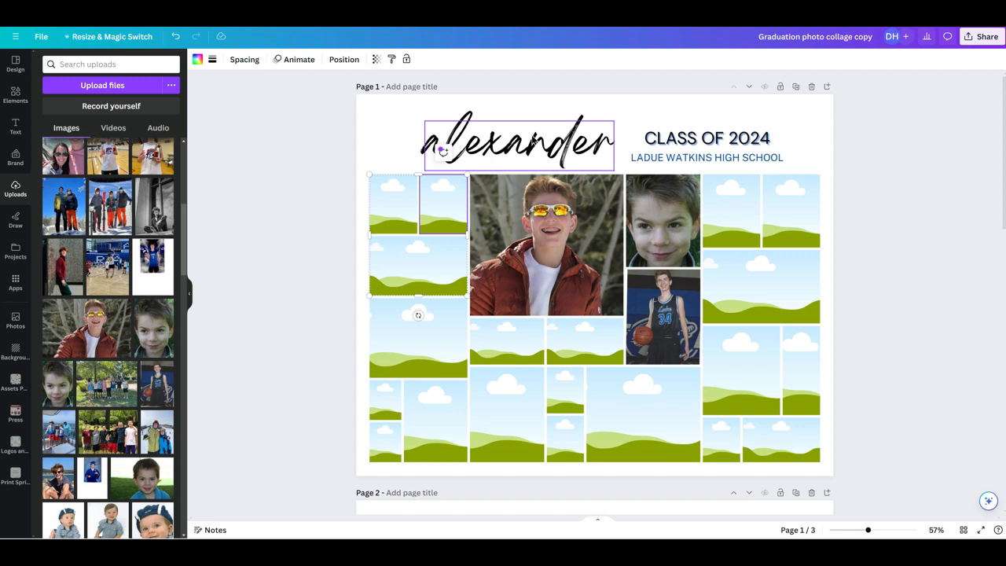
- Edit the name heading so it reads 'Alexander' with a capital A
left_click(518, 141)
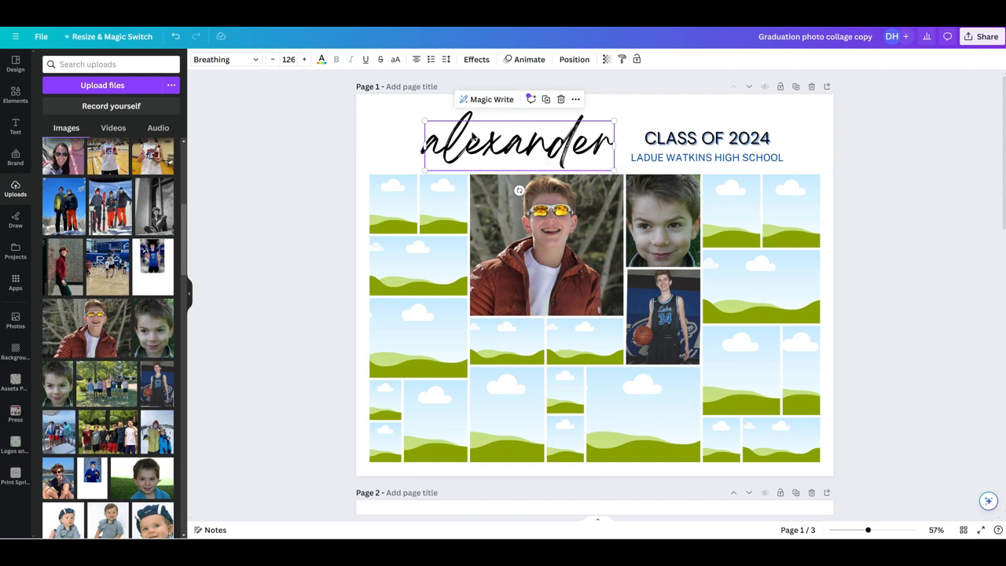
mouse_move(467, 145)
type("A")
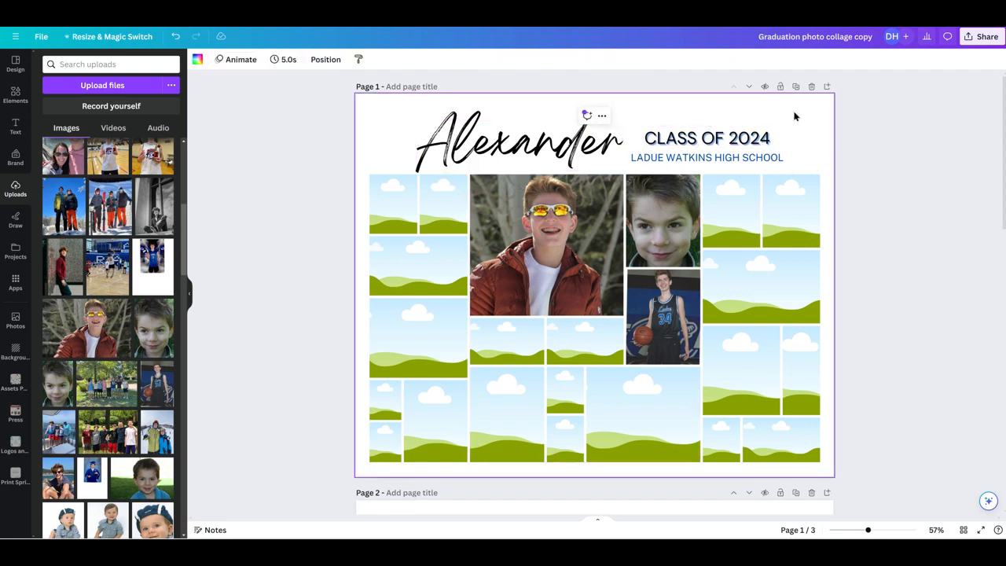
left_click(518, 142)
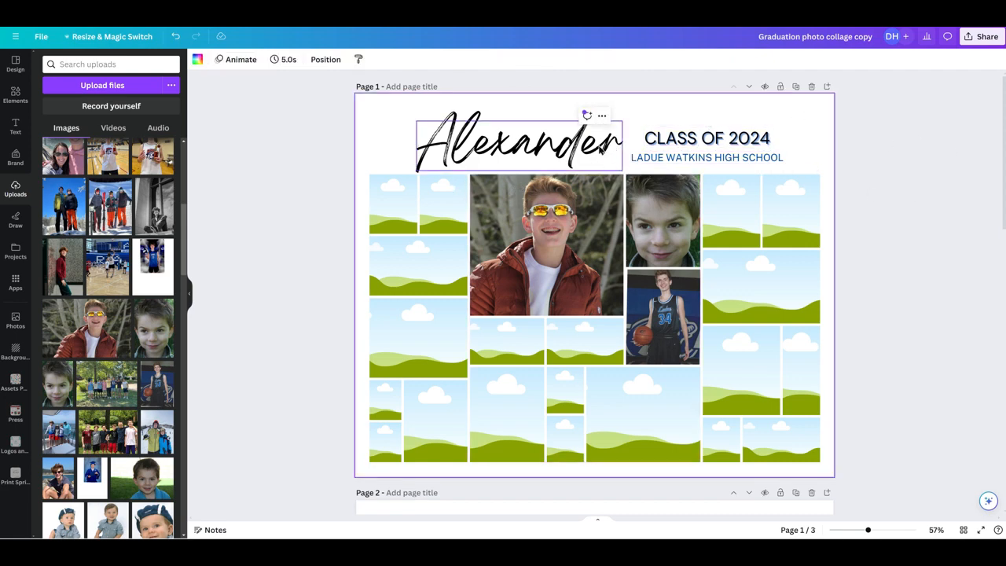
left_click(519, 141)
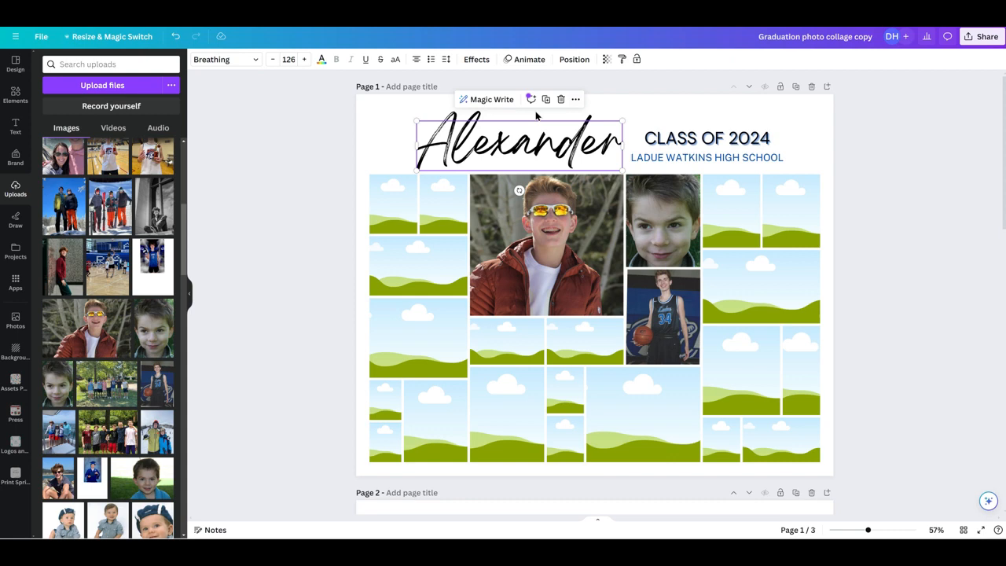
- Scale the Alexander name heading up toward font size 150
left_click_drag(415, 123, 392, 115)
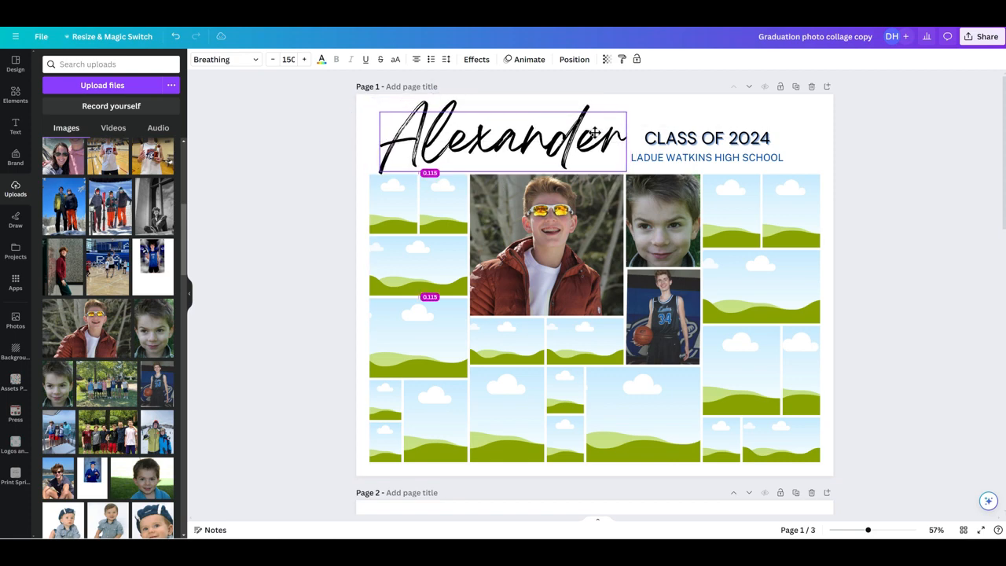
left_click(503, 141)
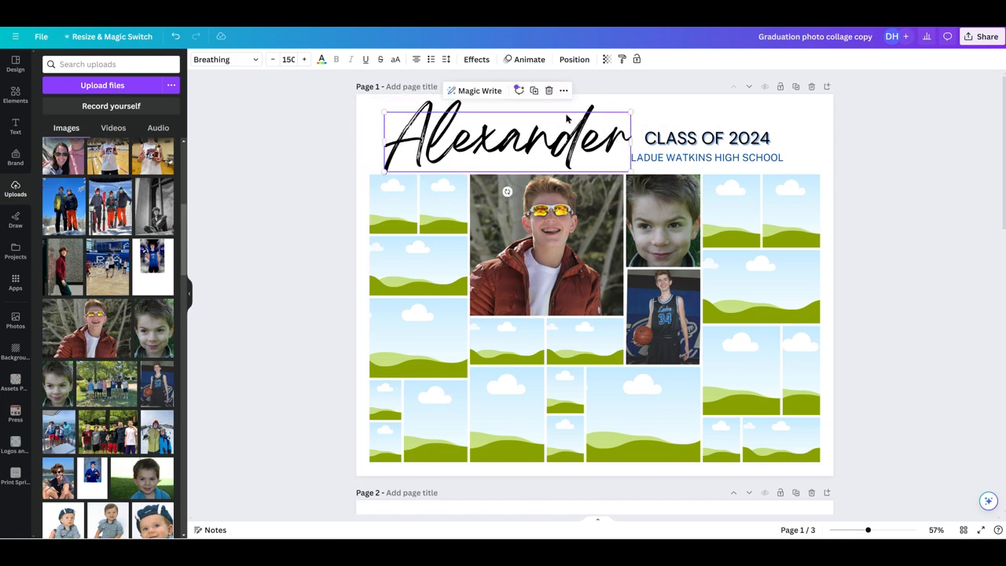
mouse_move(594, 122)
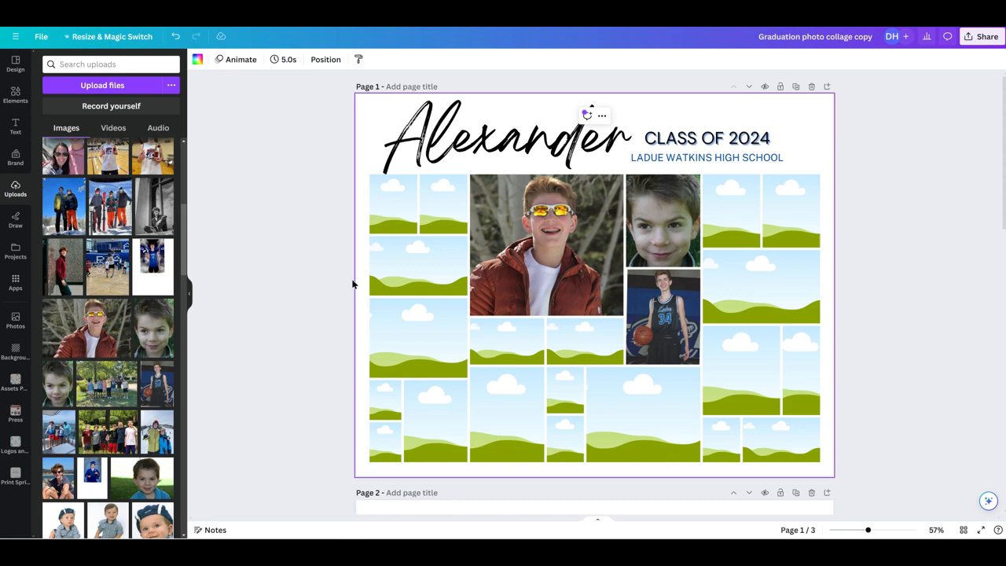
mouse_move(407, 469)
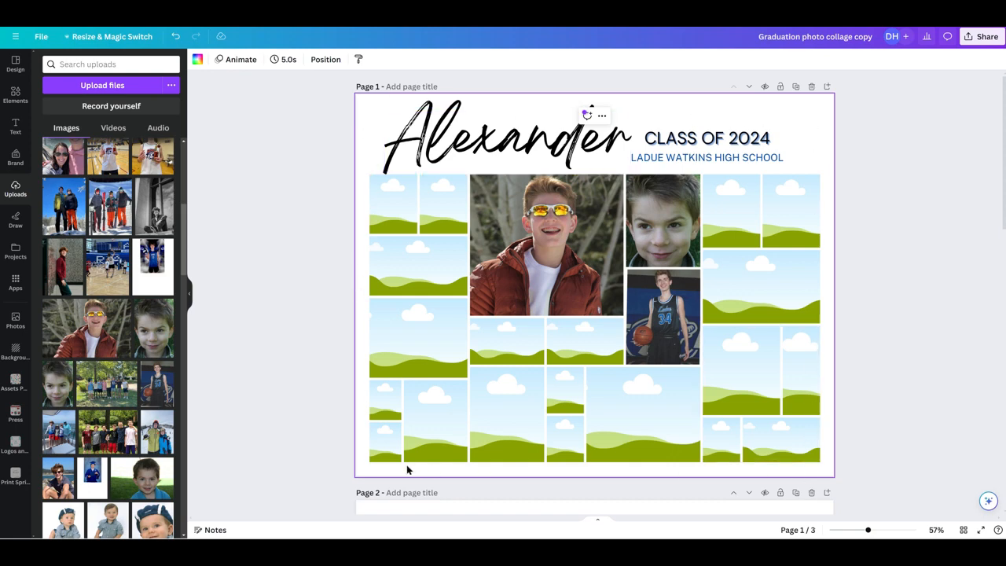
left_click(487, 138)
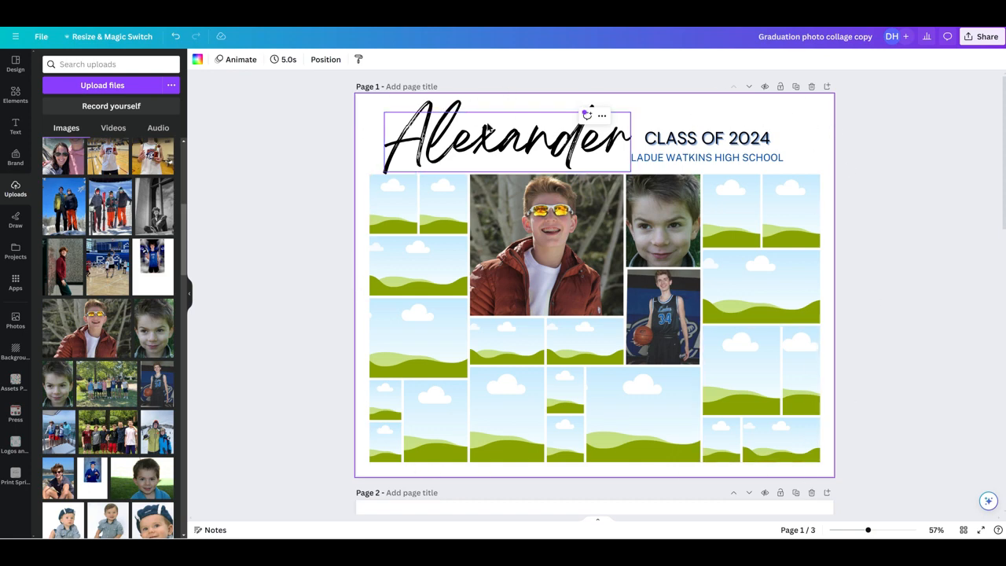
mouse_move(586, 173)
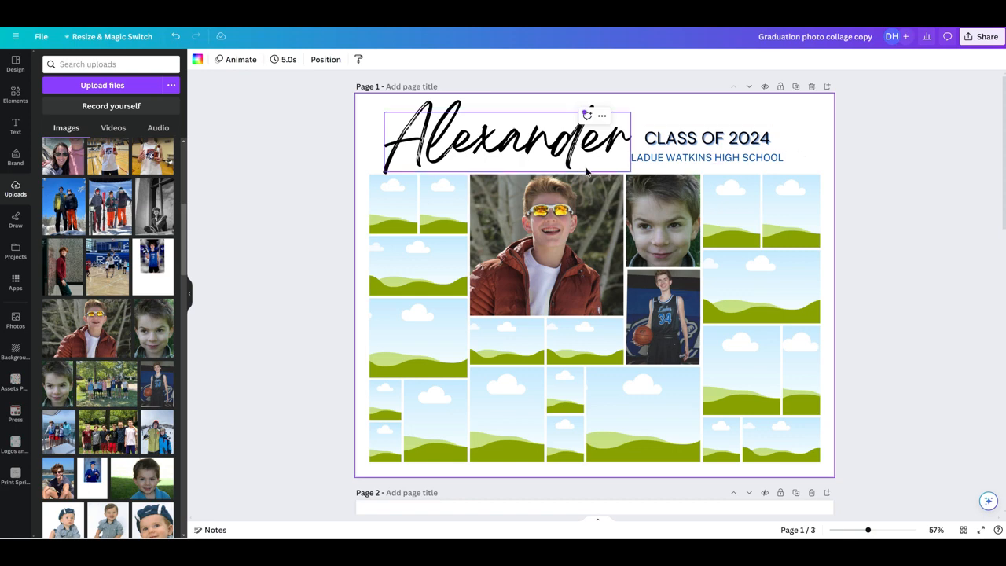
left_click(507, 142)
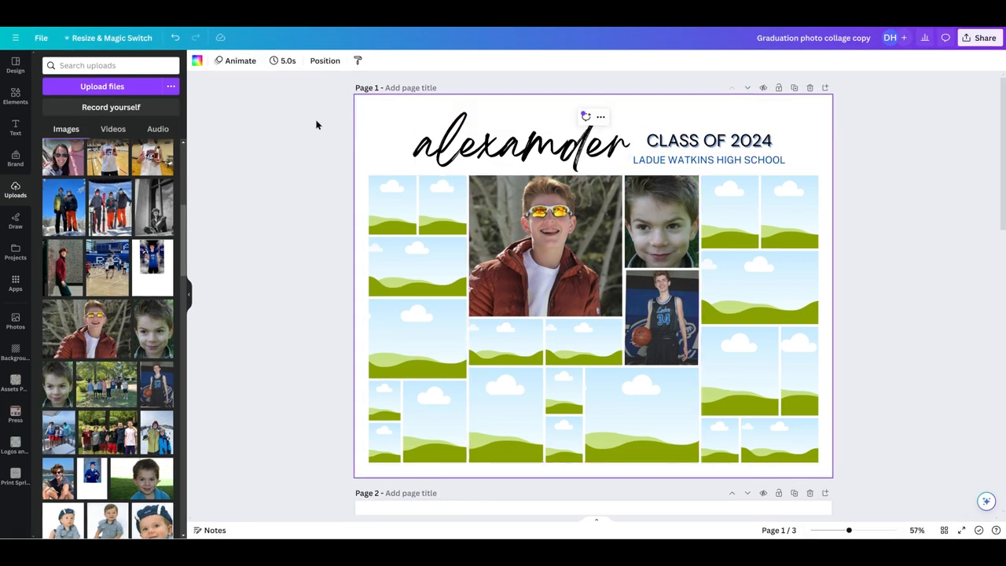
left_click(707, 140)
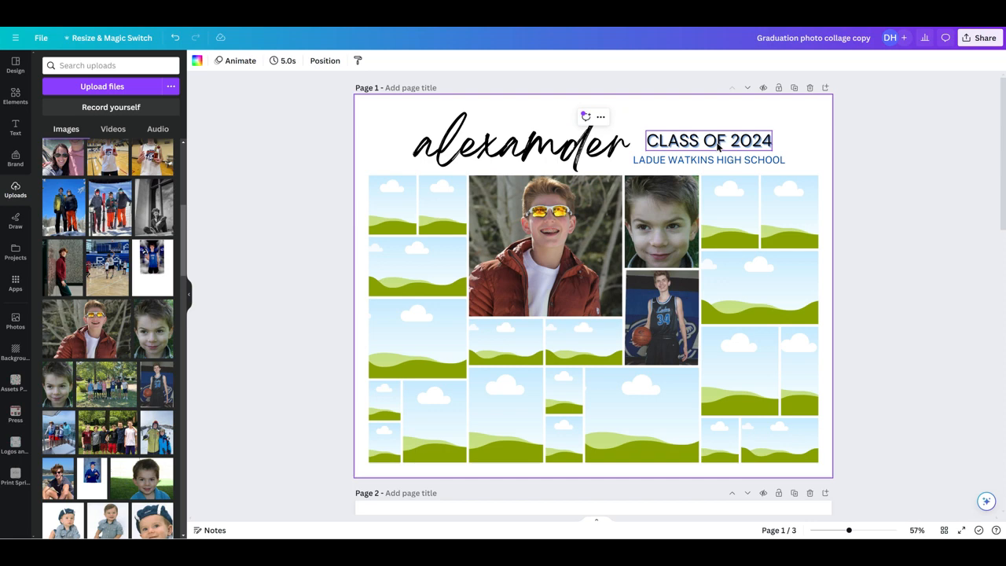
left_click(708, 160)
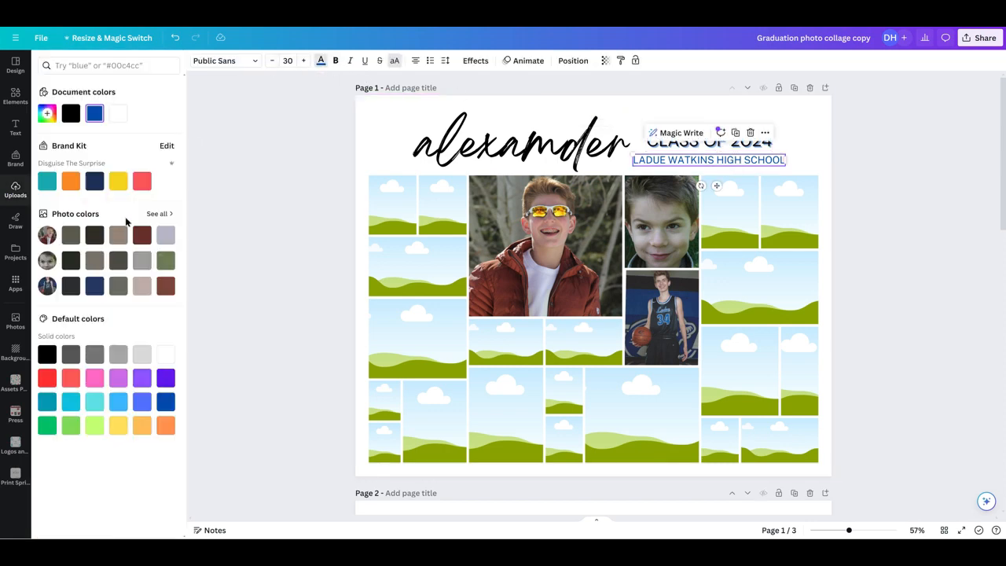
left_click(142, 181)
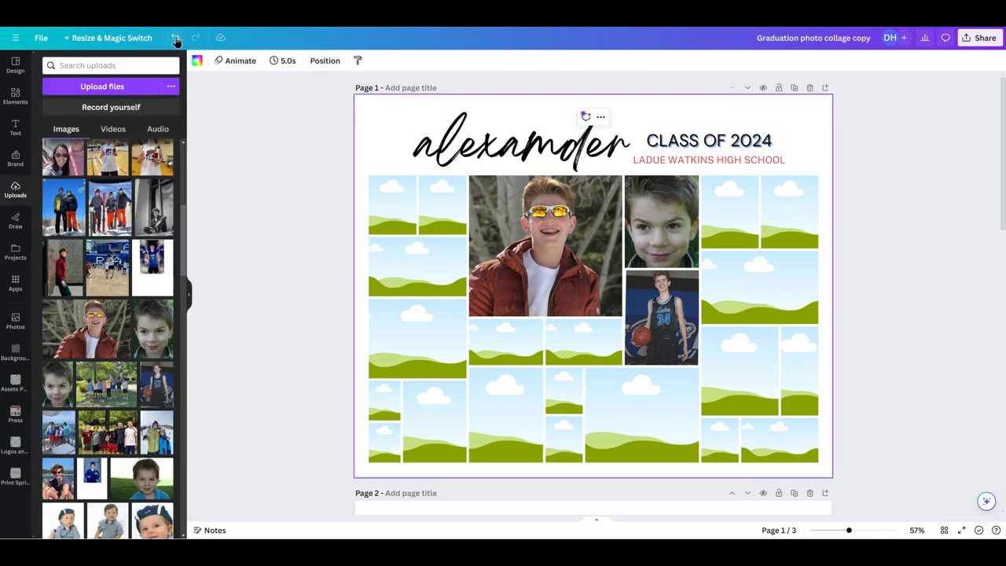
left_click(176, 38)
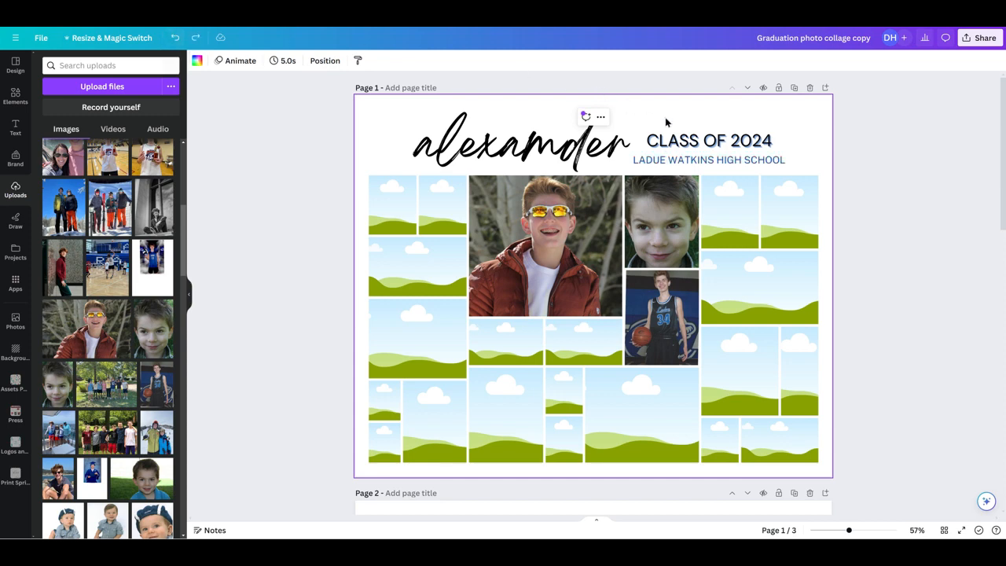
mouse_move(814, 130)
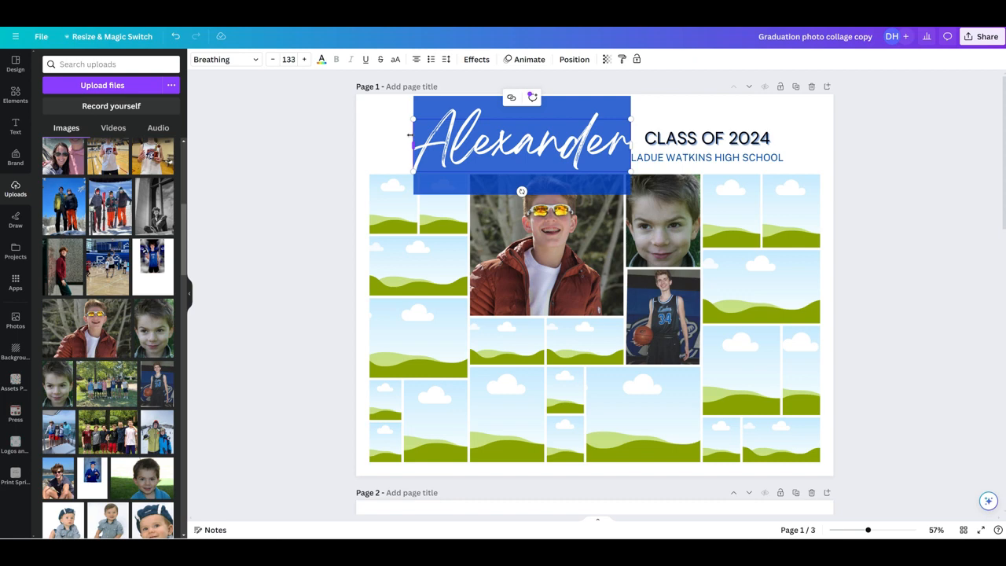
- Type the name 'Carly' and enlarge the name heading to about font size 126
type("Carly")
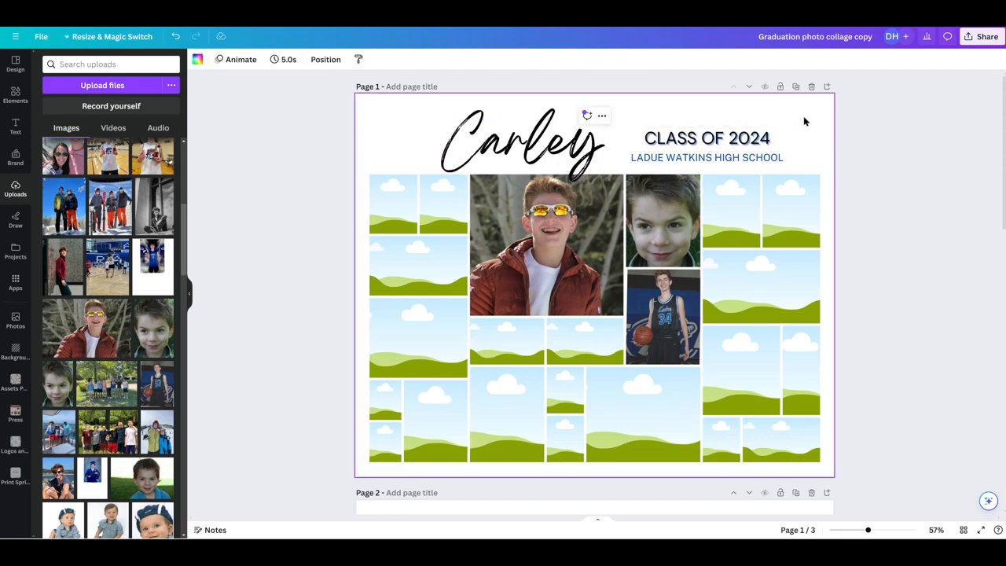
left_click(523, 145)
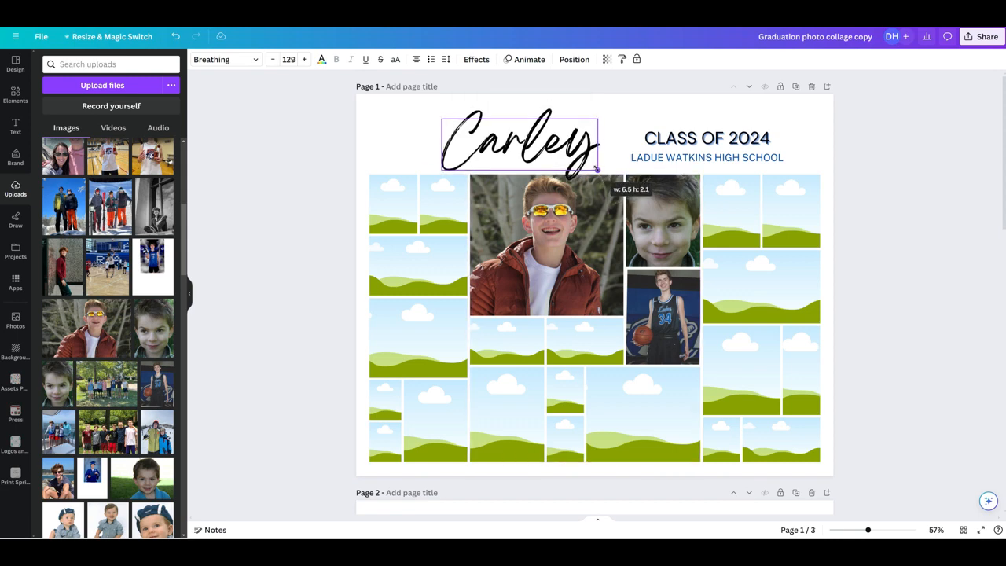
left_click_drag(597, 166, 576, 162)
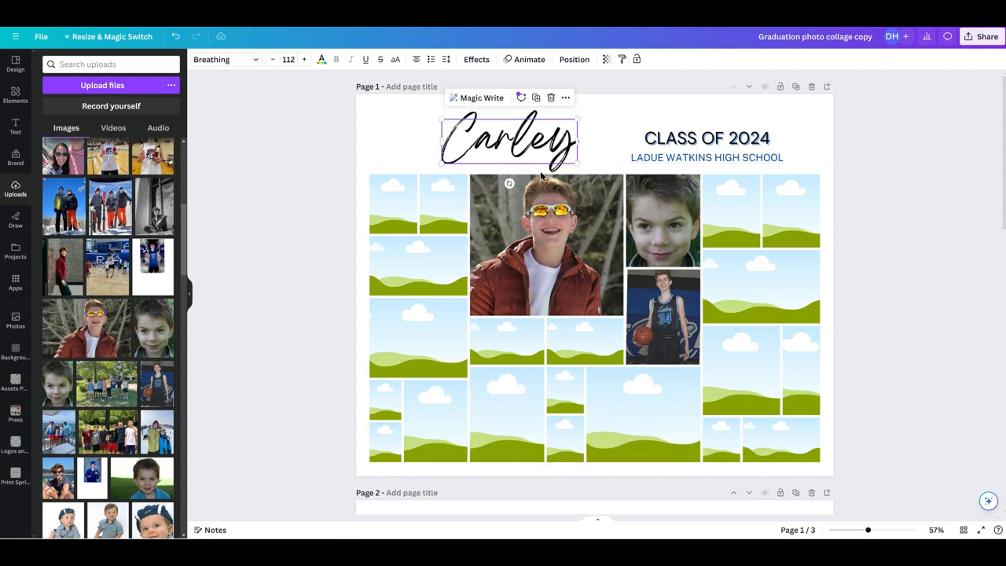
mouse_move(547, 179)
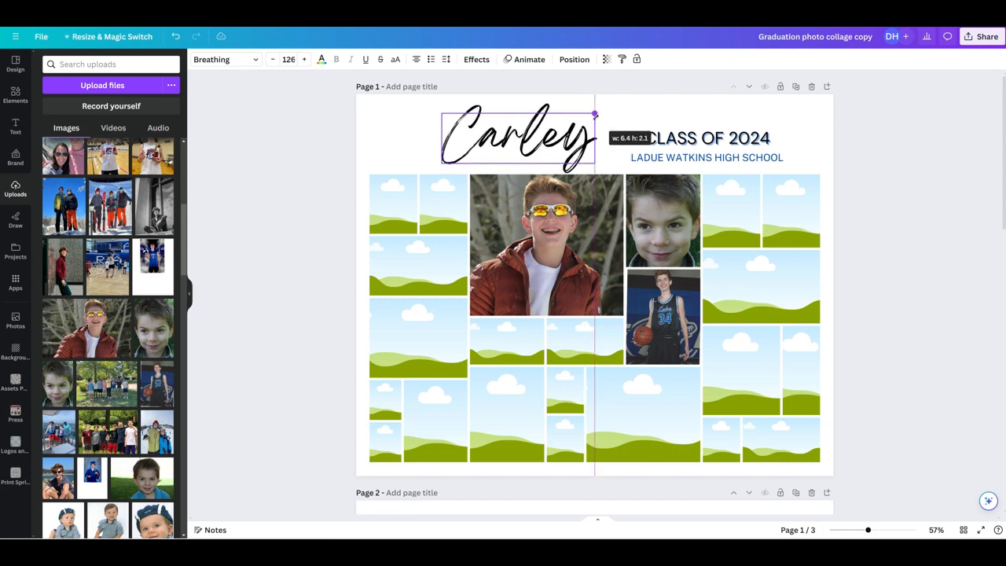
left_click_drag(595, 115, 605, 113)
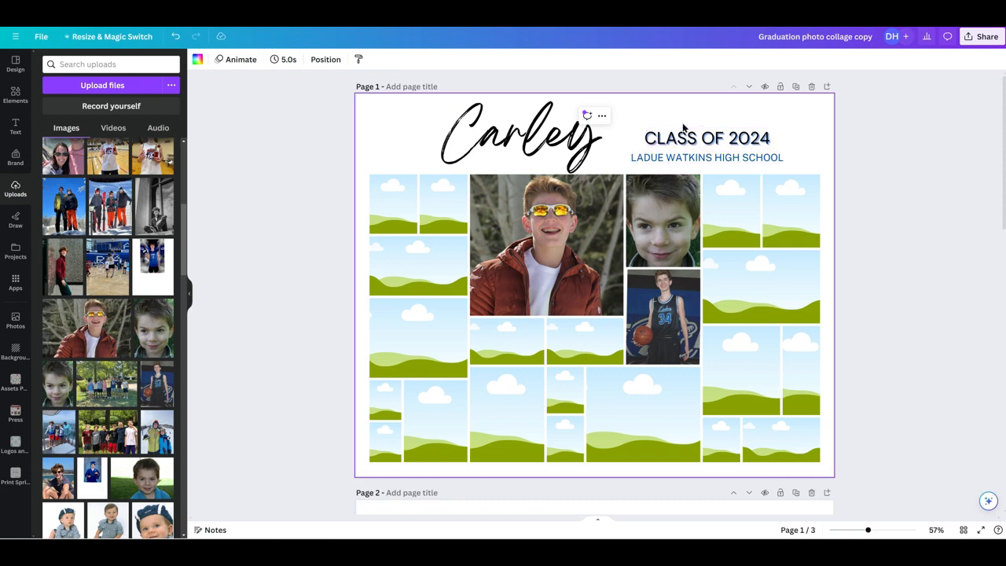
- Shift the CLASS OF 2024 and school name group left, closer to the Carley heading
left_click(706, 137)
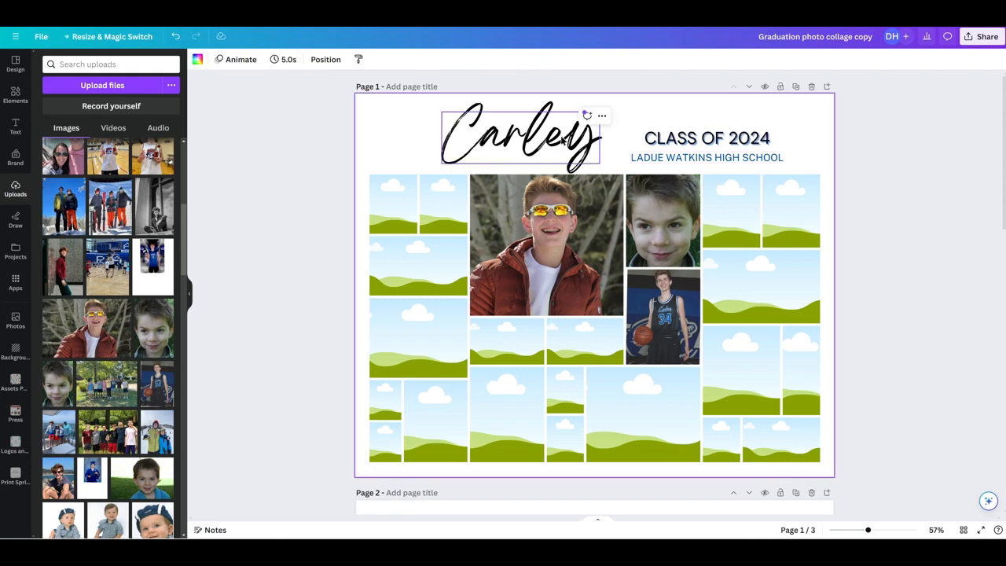
mouse_move(562, 143)
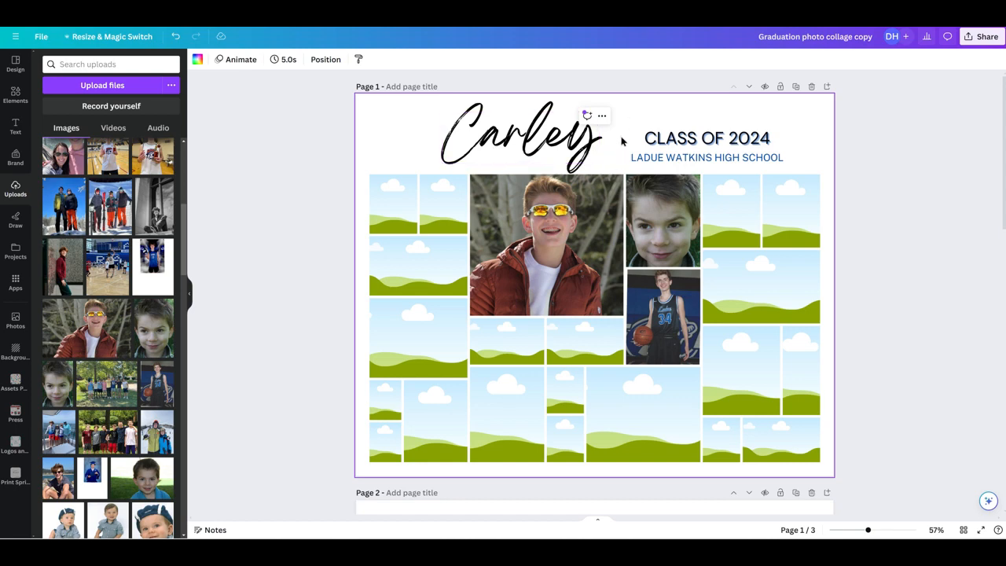
mouse_move(623, 128)
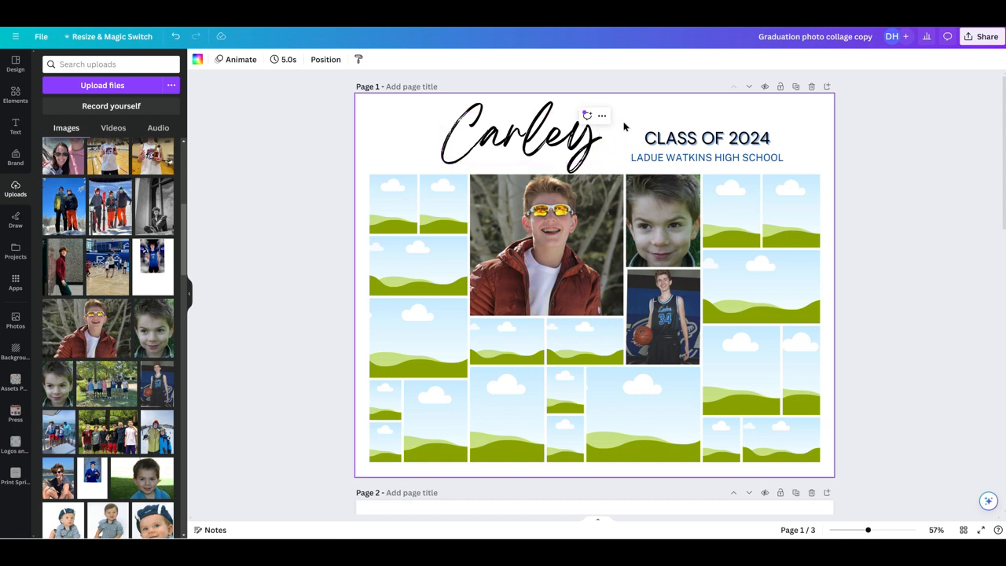
left_click(523, 137)
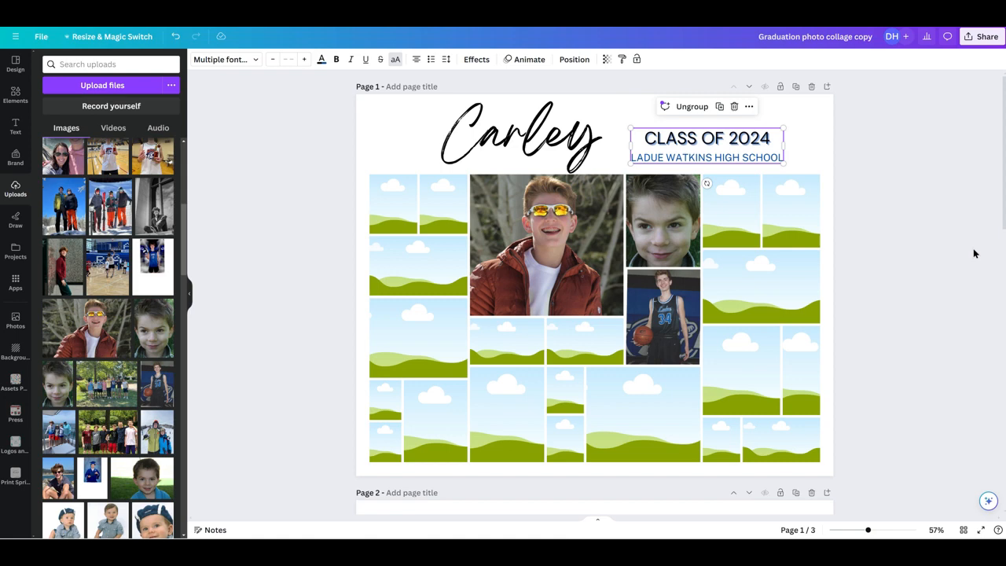
left_click_drag(705, 147, 727, 140)
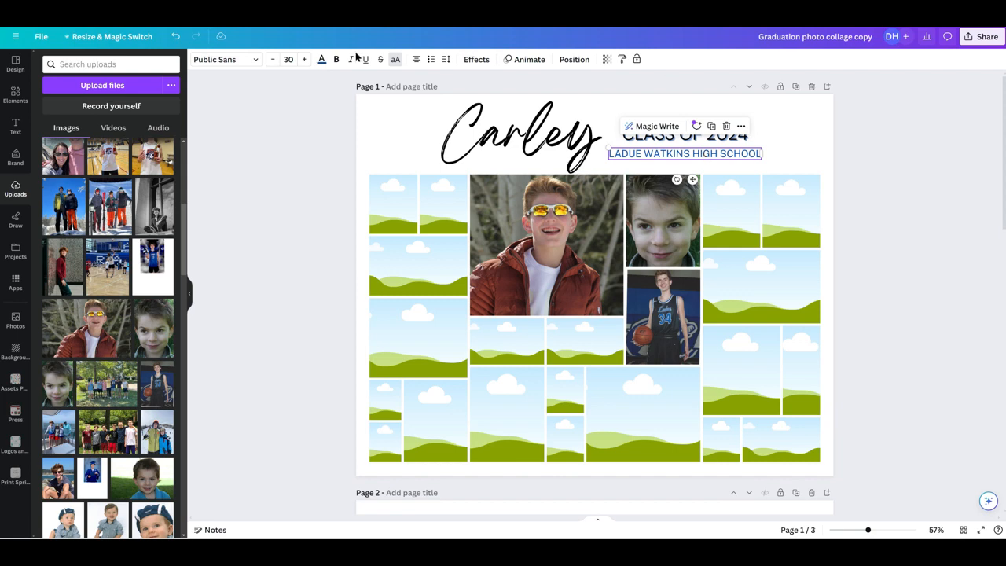
mouse_move(320, 59)
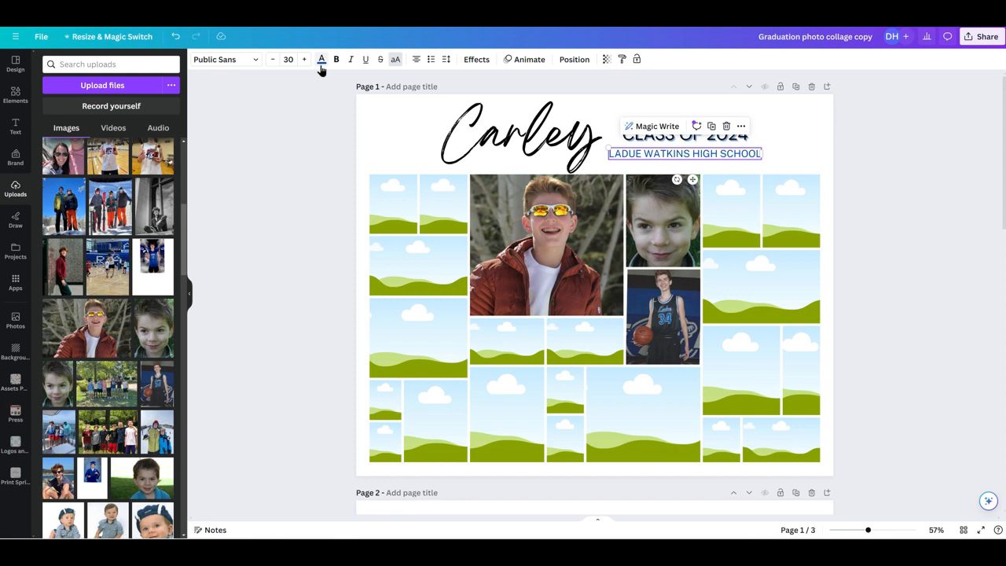
mouse_move(321, 58)
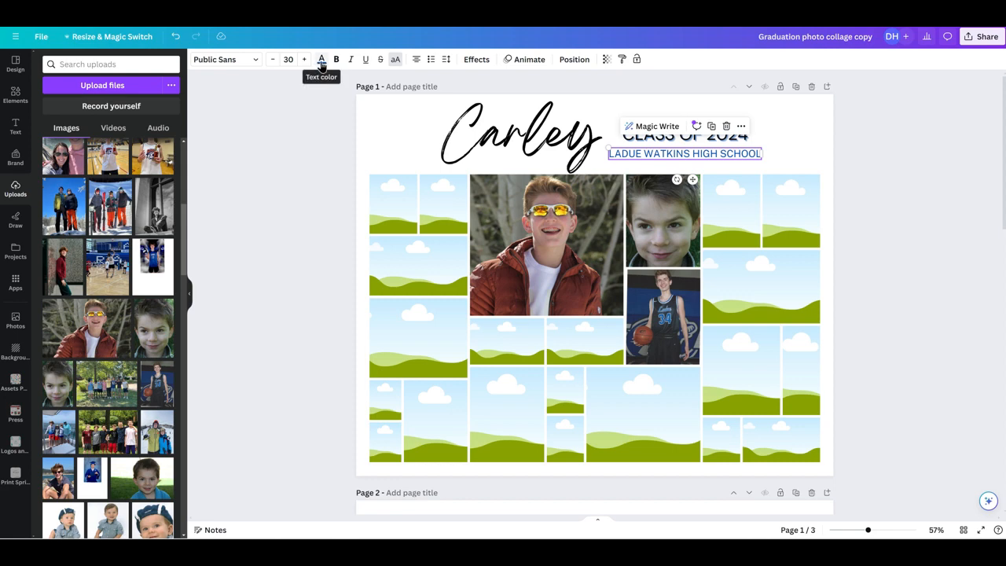
- Colour the LADUE WATKINS HIGH SCHOOL text bright red
left_click(321, 59)
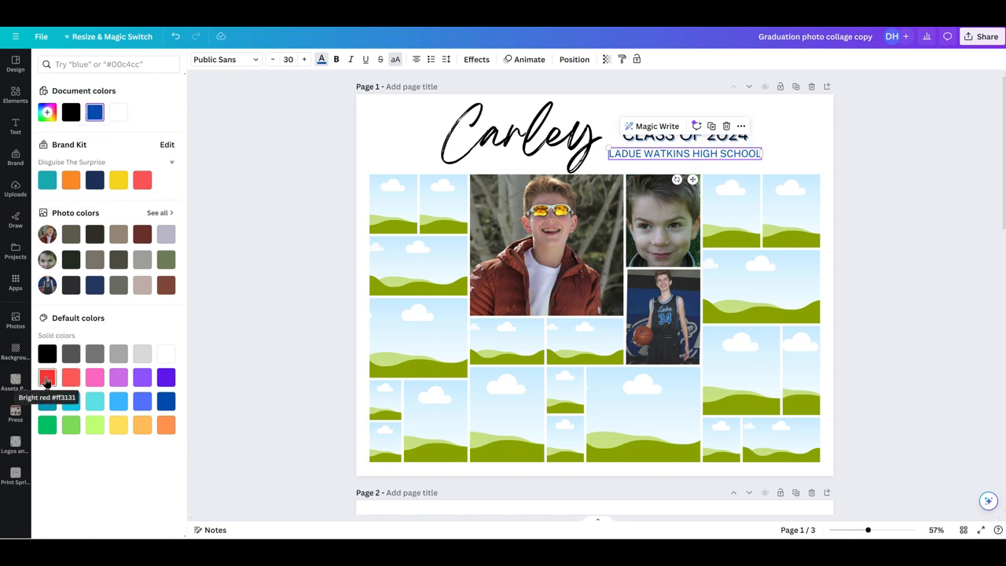
left_click(46, 378)
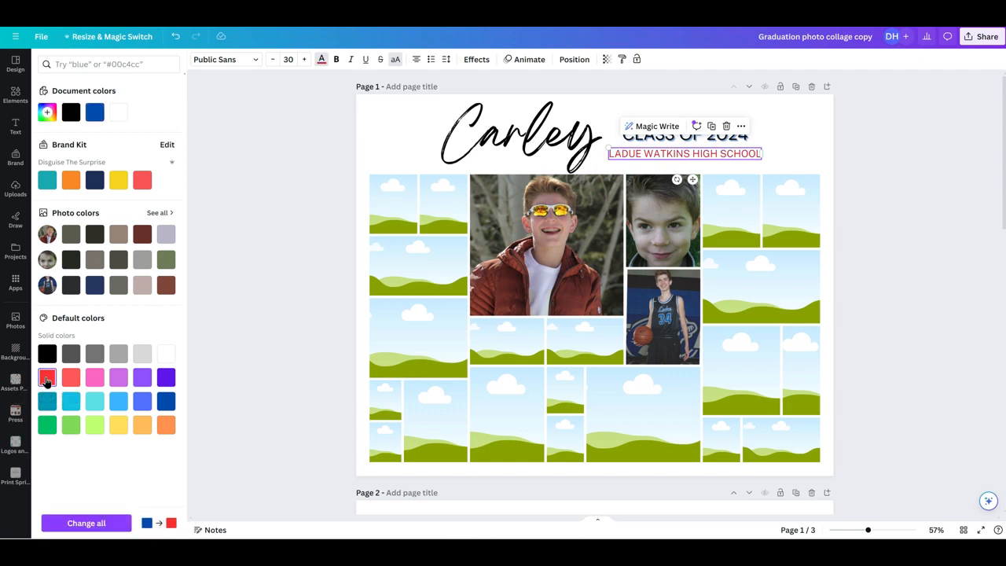
left_click(15, 188)
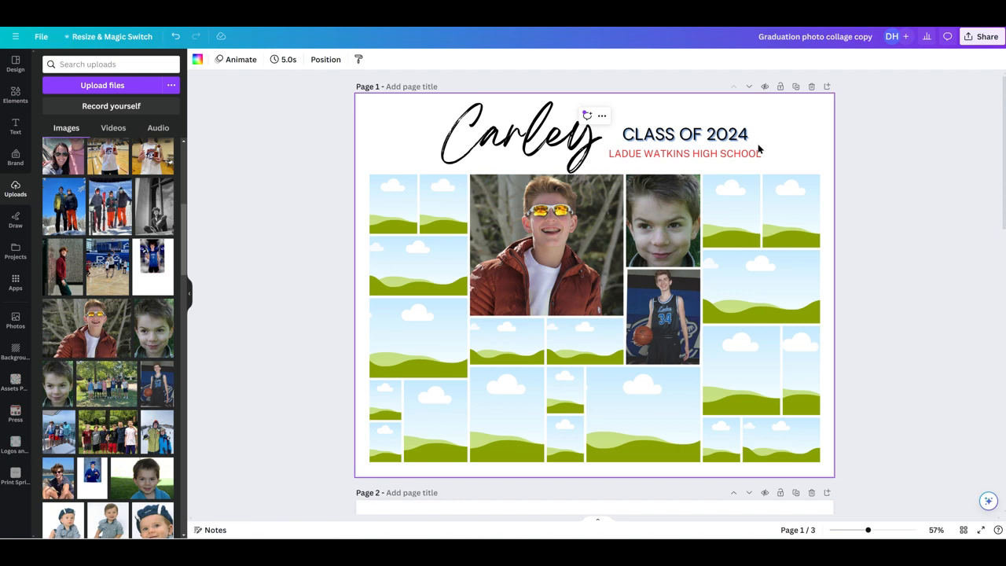
left_click(684, 134)
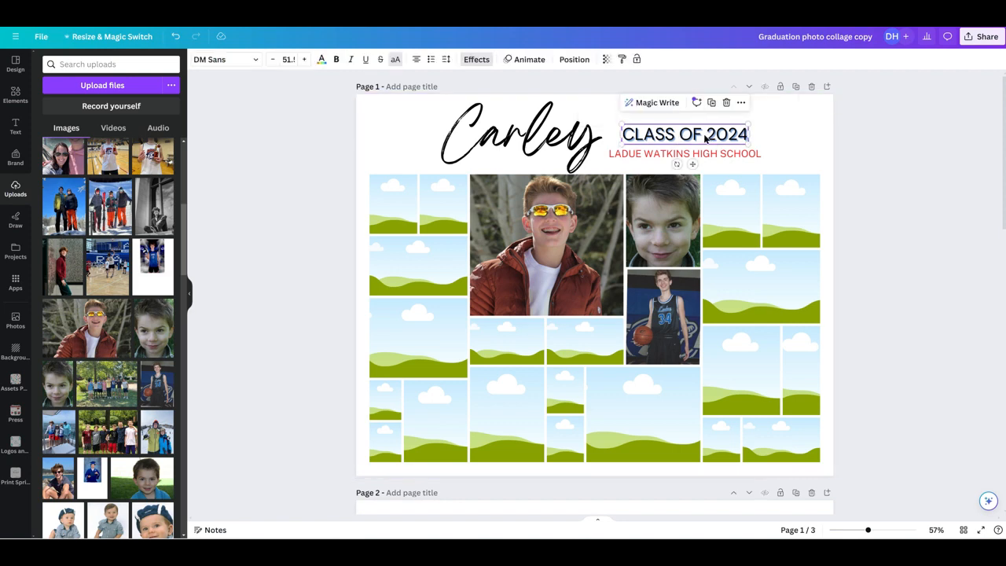
mouse_move(805, 137)
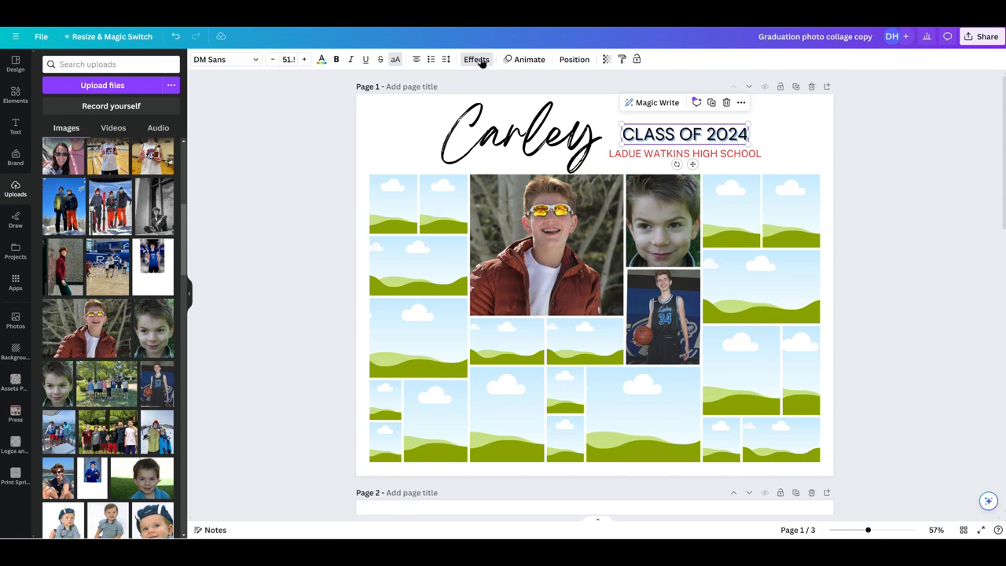
- Give the CLASS OF 2024 heading a bright red Echo effect
left_click(476, 59)
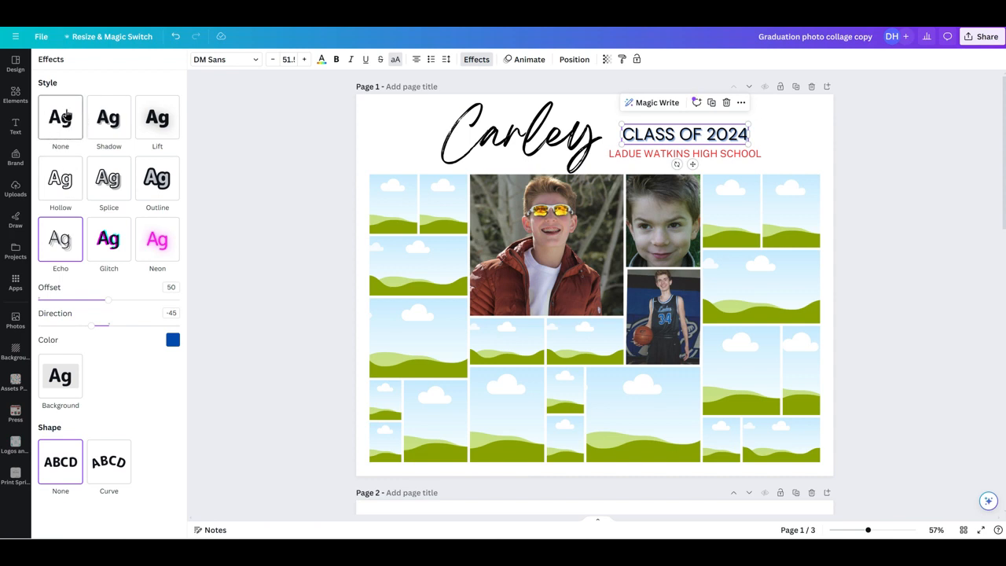
left_click(60, 117)
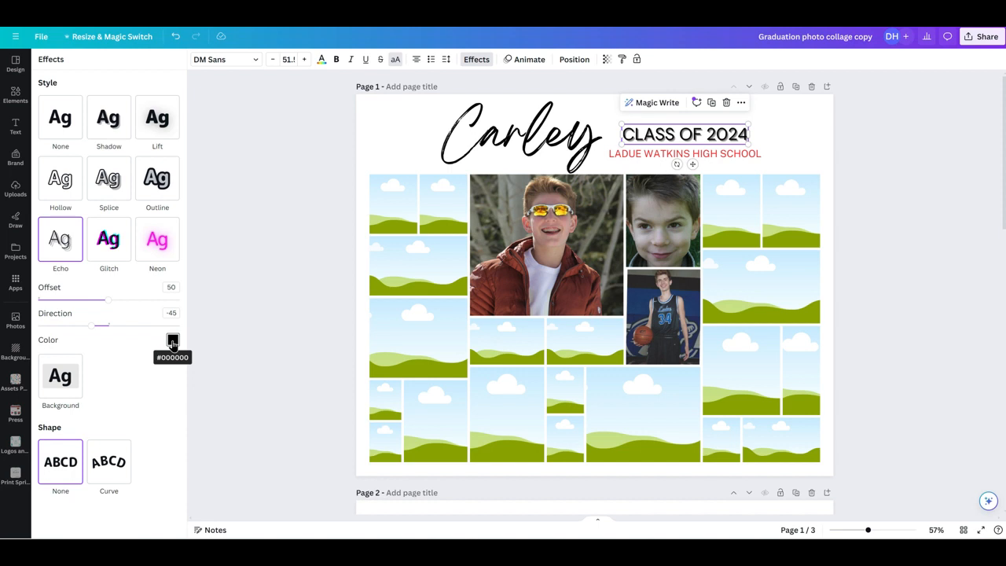
left_click(172, 339)
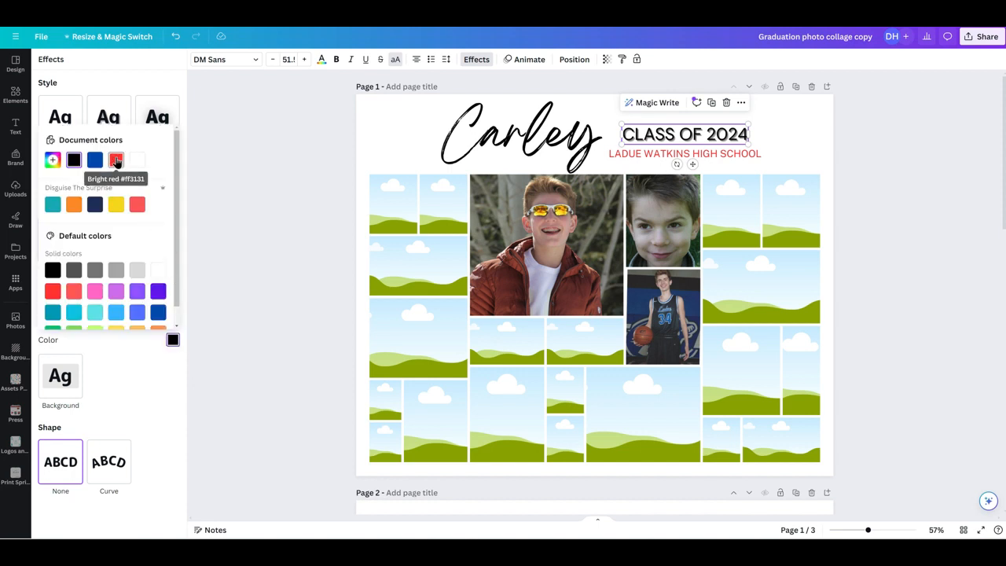
left_click(115, 160)
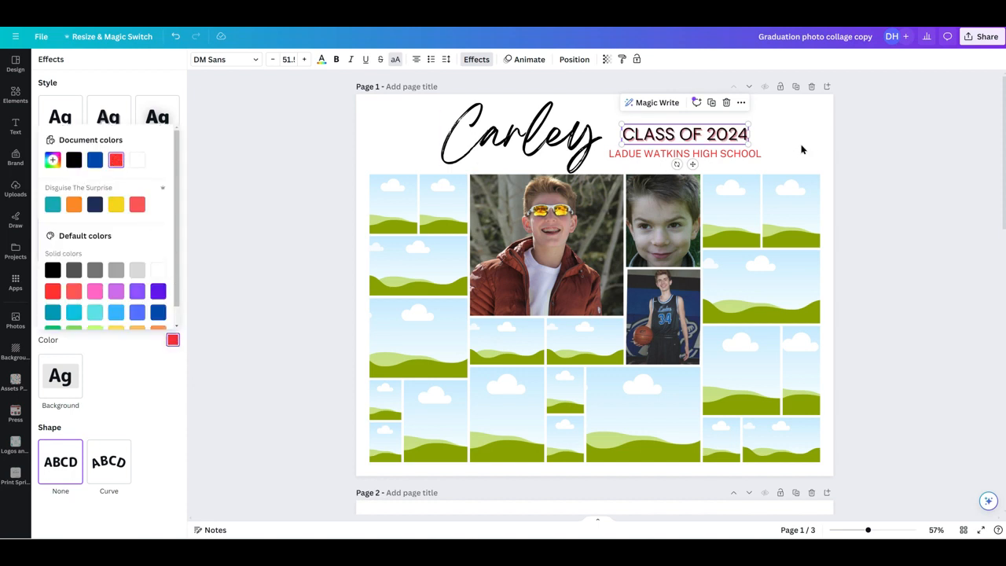
mouse_move(256, 220)
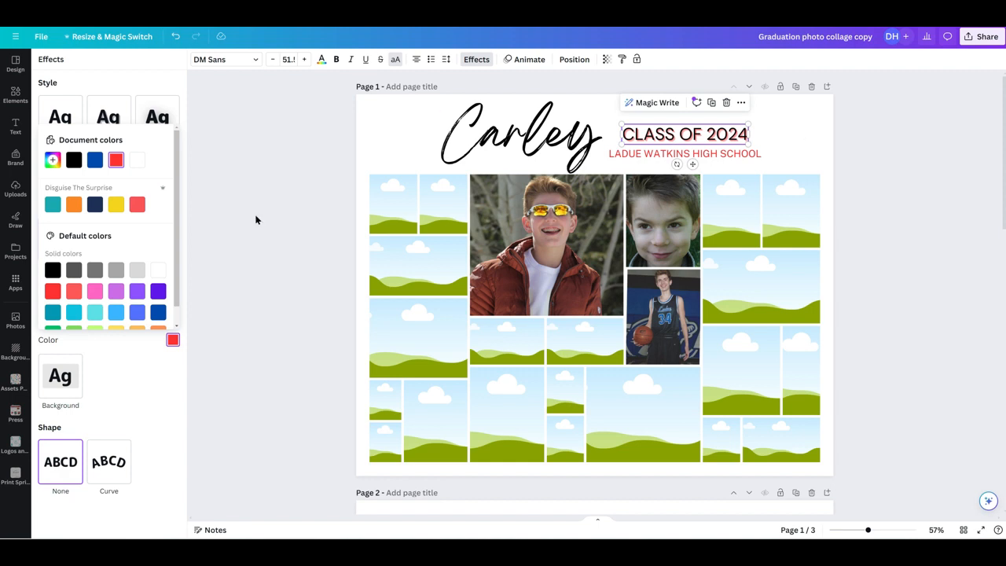
mouse_move(139, 384)
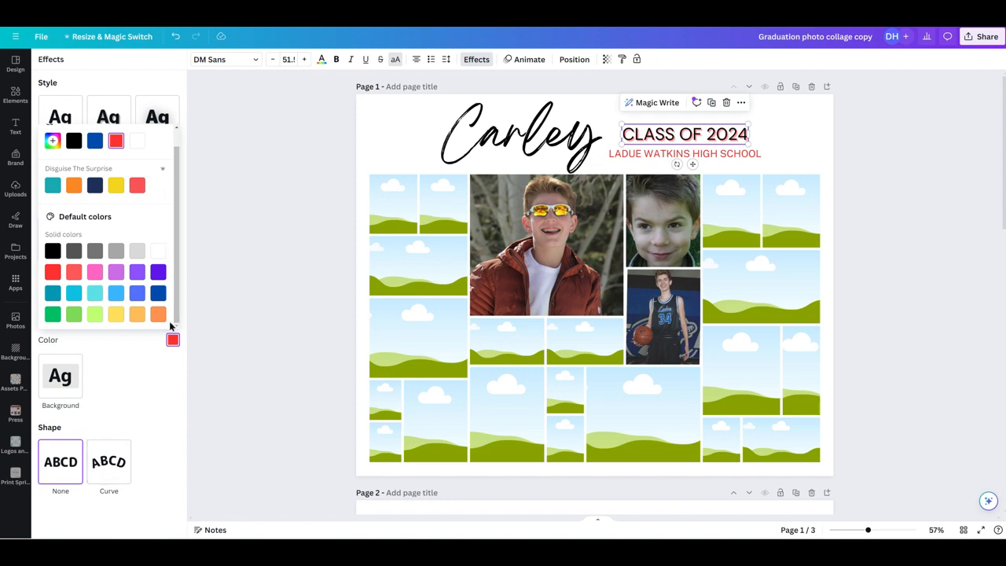
left_click(60, 239)
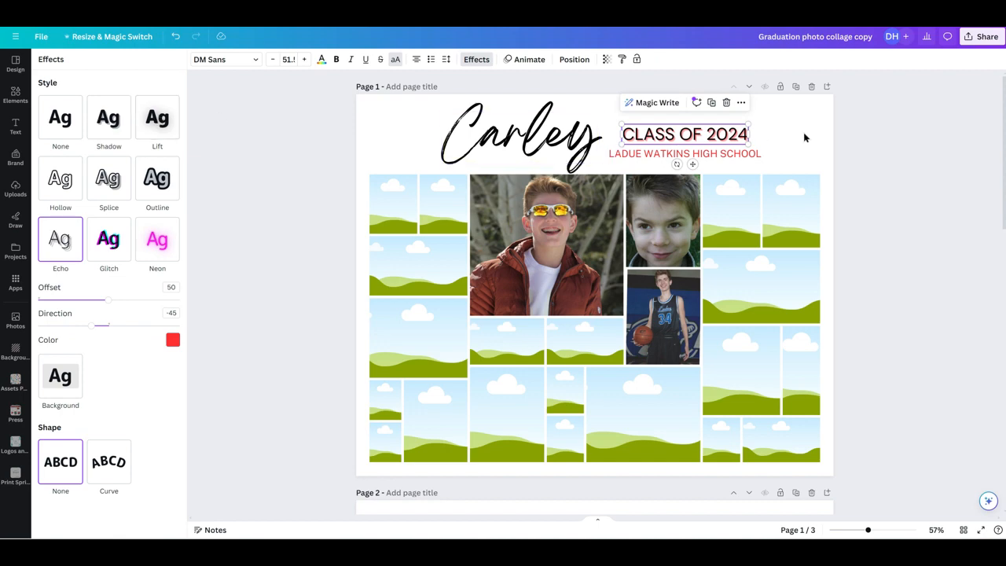
left_click(15, 188)
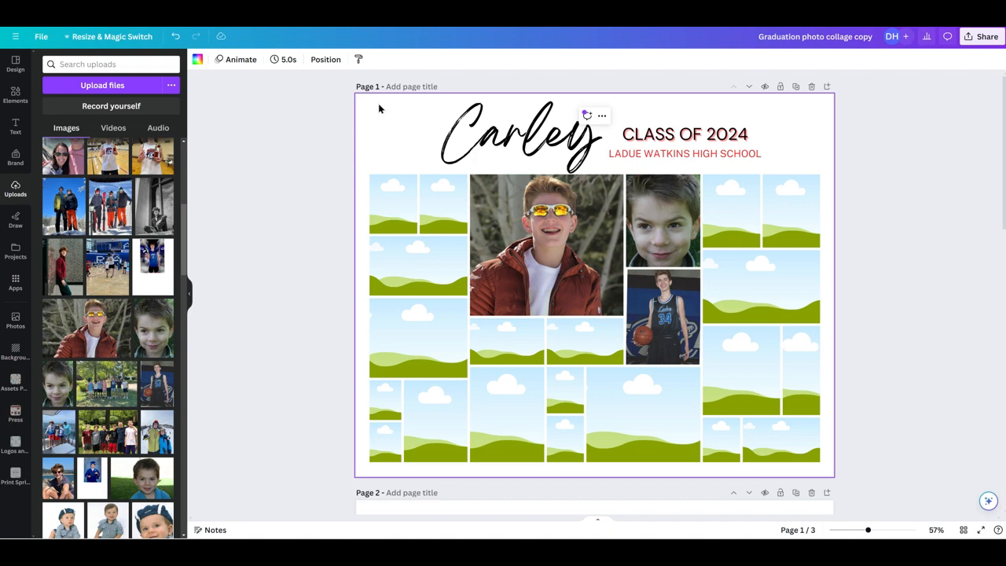
mouse_move(382, 116)
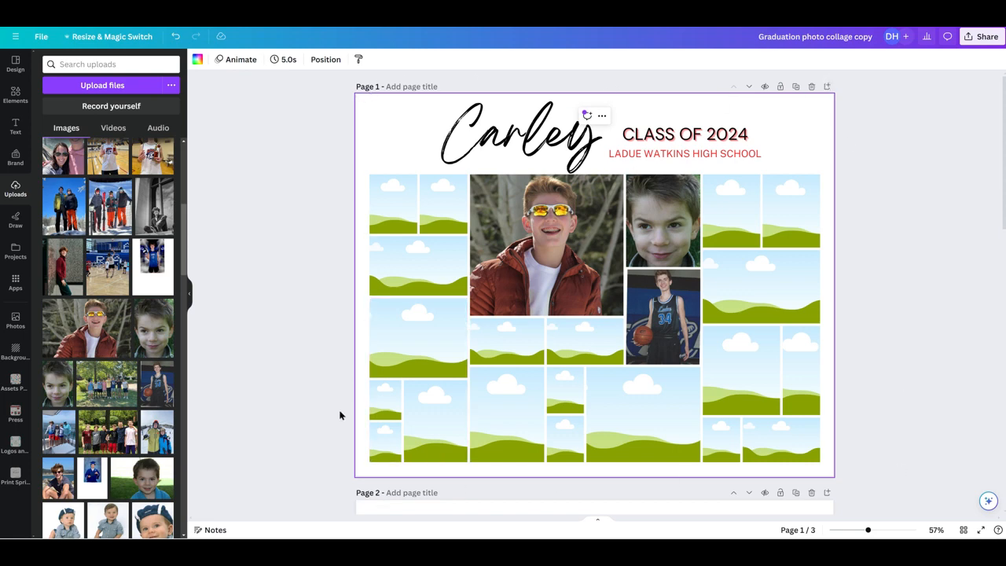
mouse_move(201, 89)
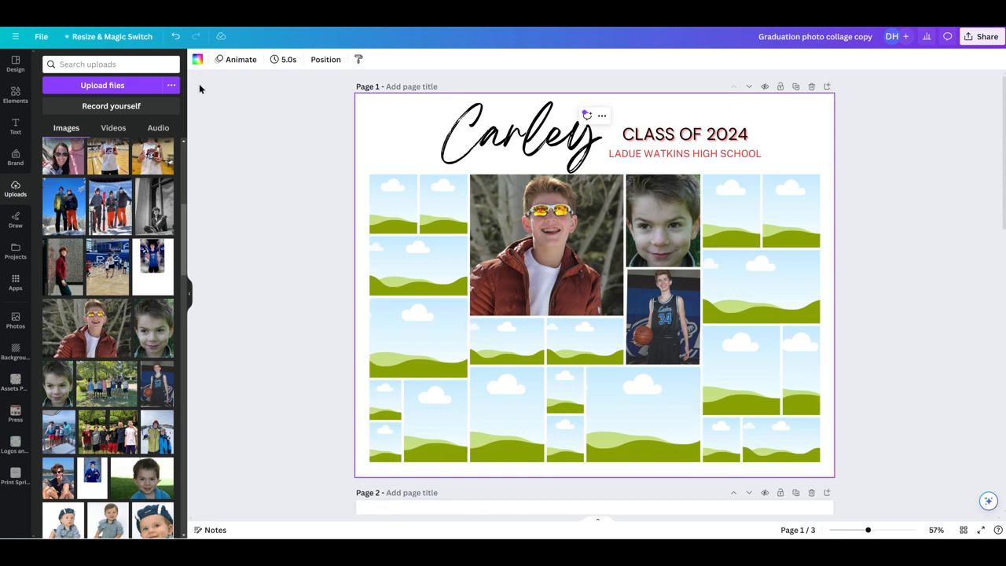
mouse_move(197, 59)
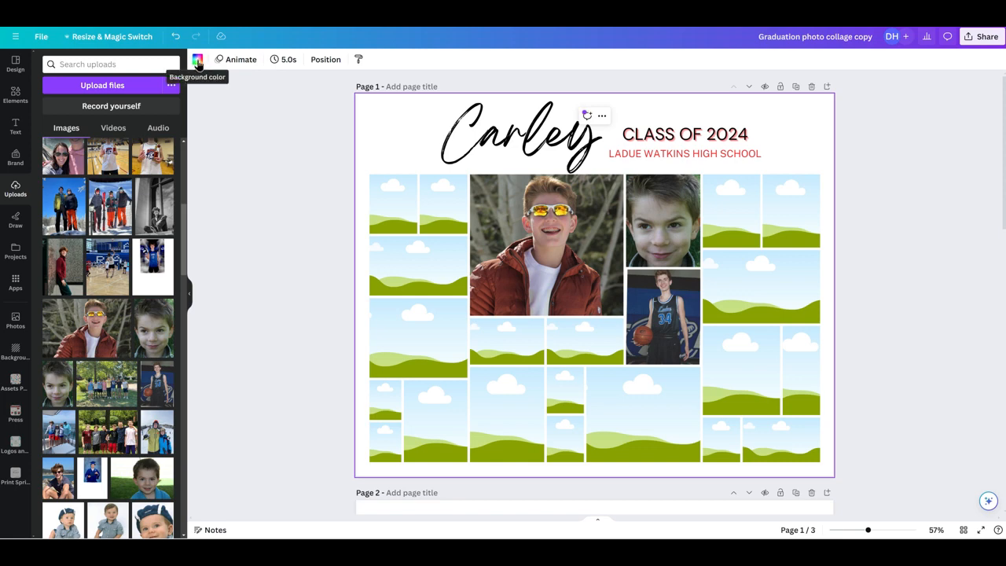
left_click(197, 59)
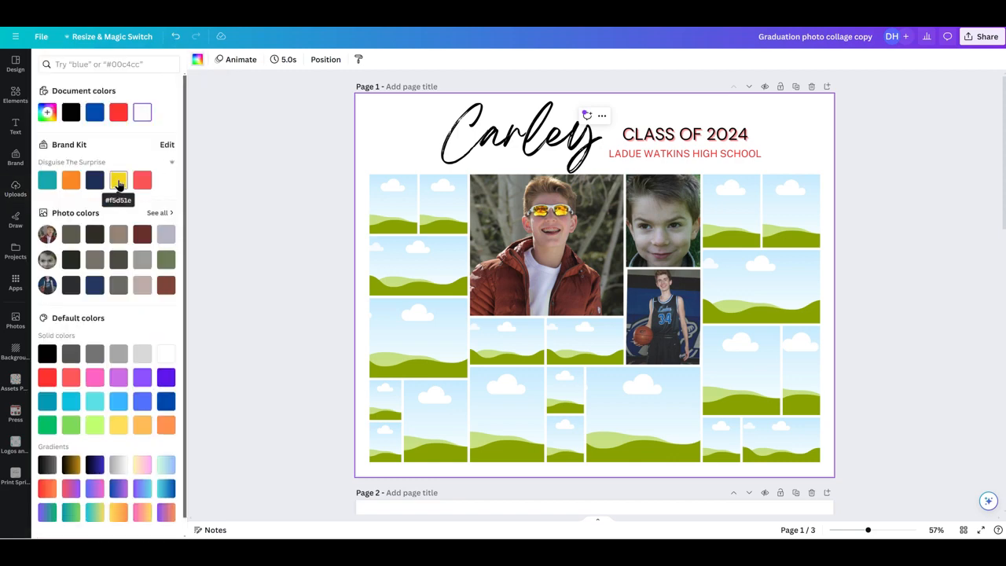
left_click(118, 180)
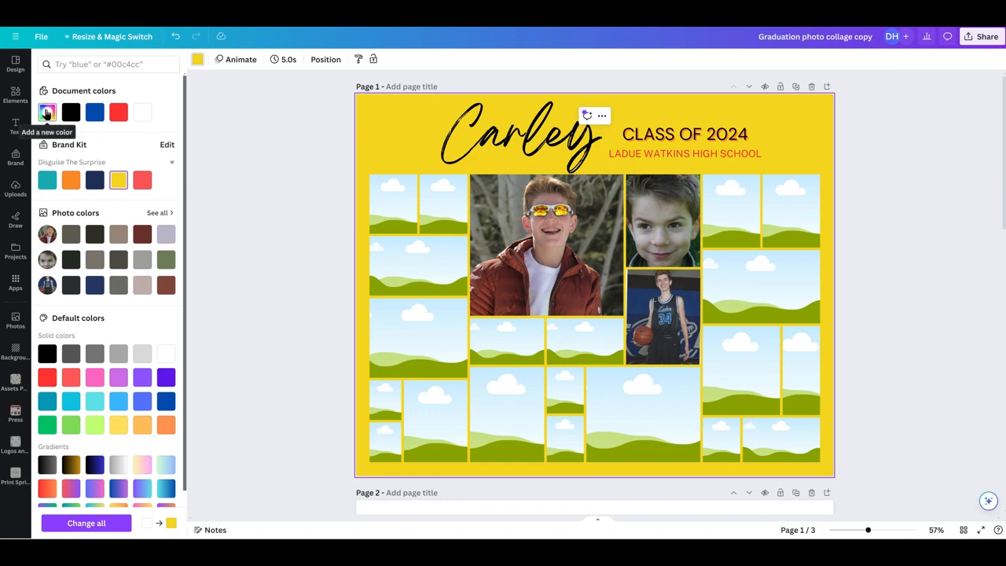
left_click(46, 111)
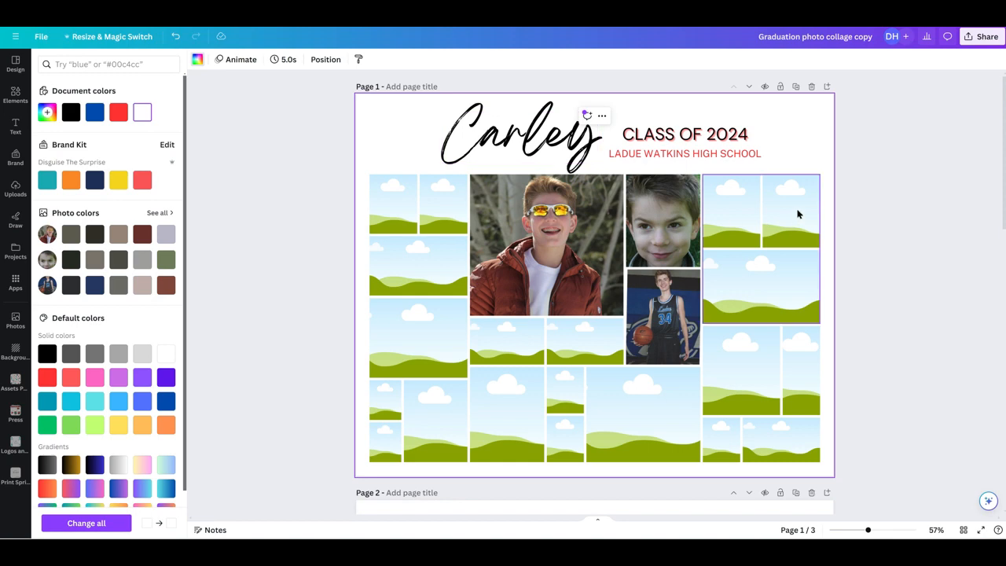
- Scroll down to page 2's collage and show the uploaded photos library
scroll("down", 3)
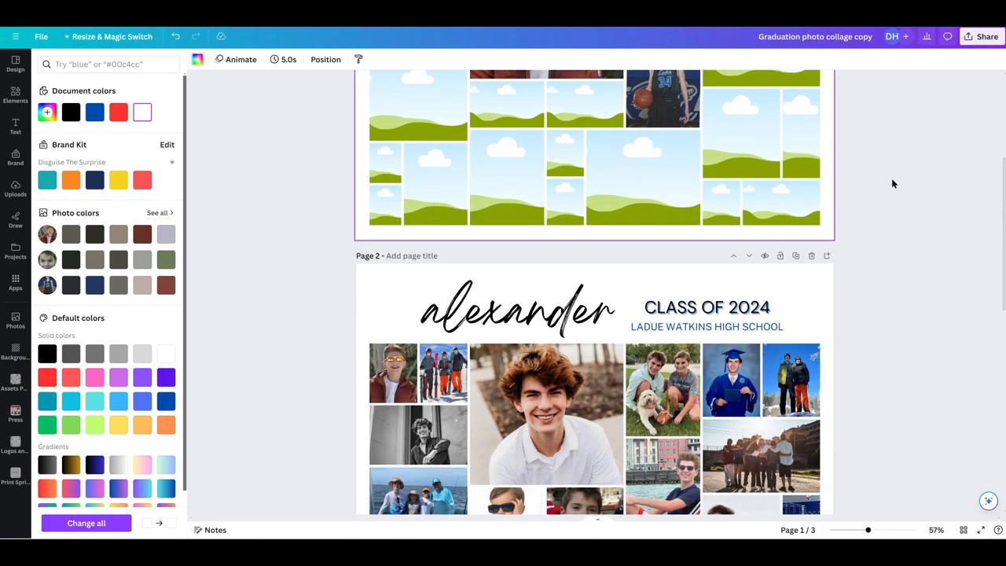
scroll("down", 3)
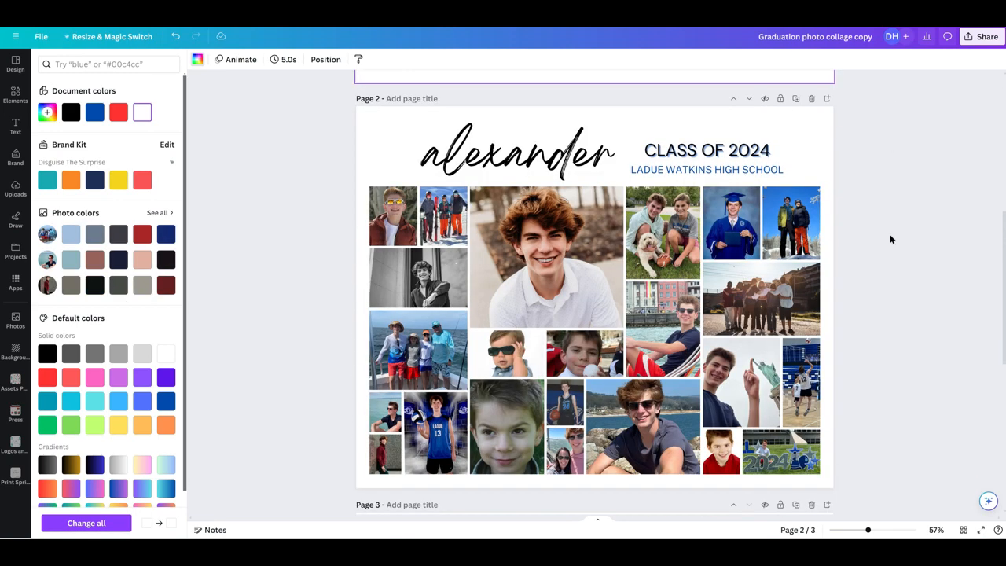
mouse_move(894, 257)
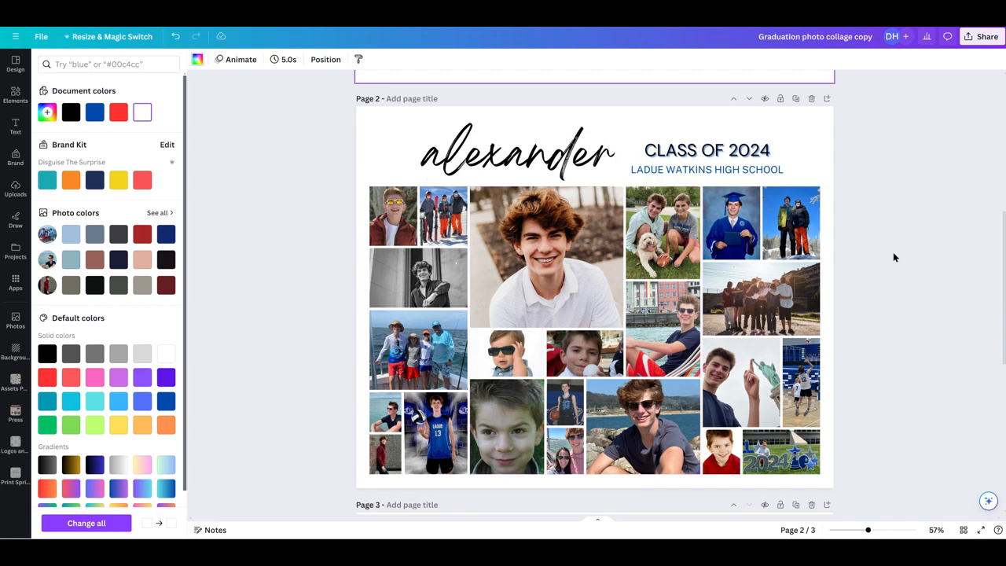
mouse_move(869, 187)
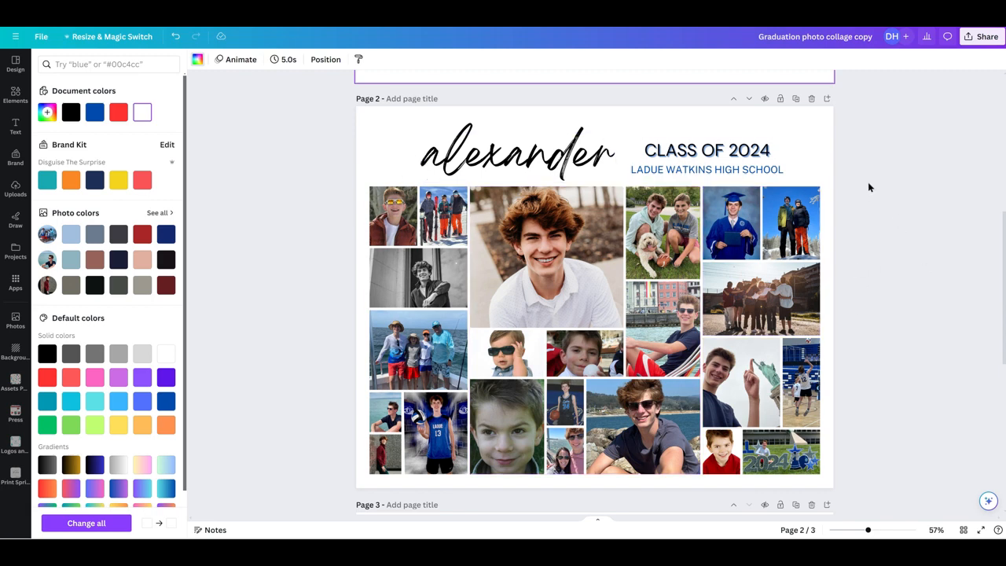
mouse_move(905, 68)
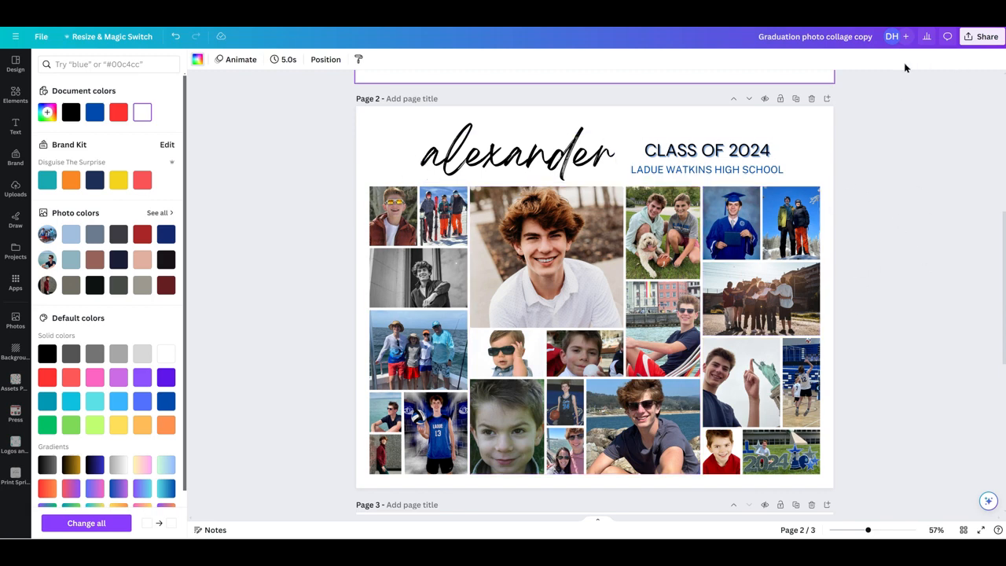
mouse_move(294, 269)
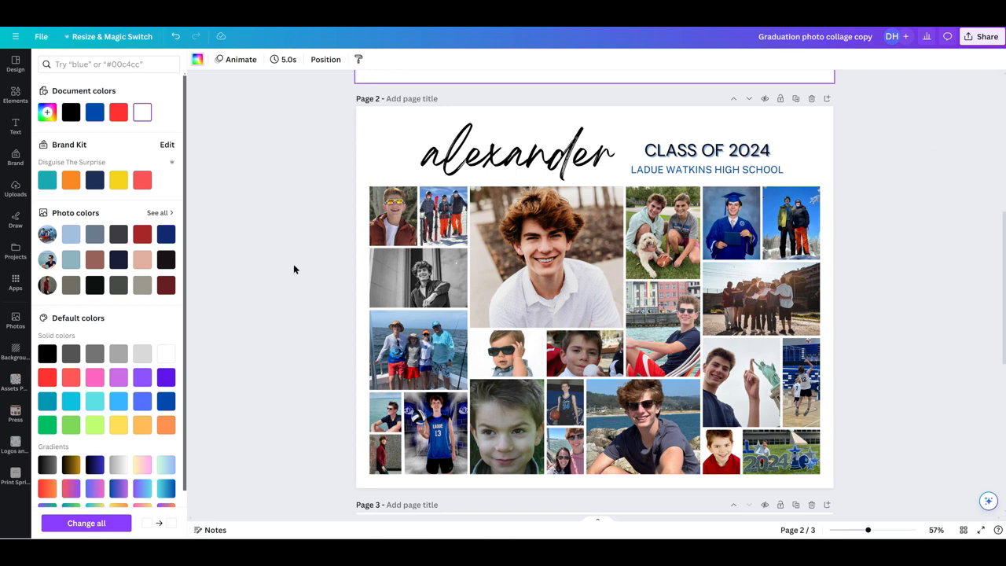
left_click(15, 189)
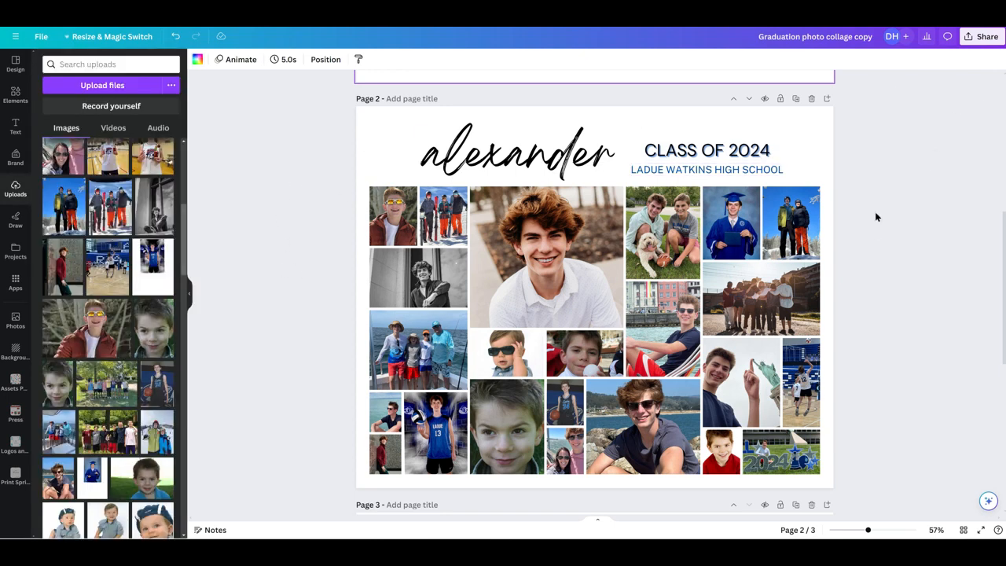
mouse_move(241, 109)
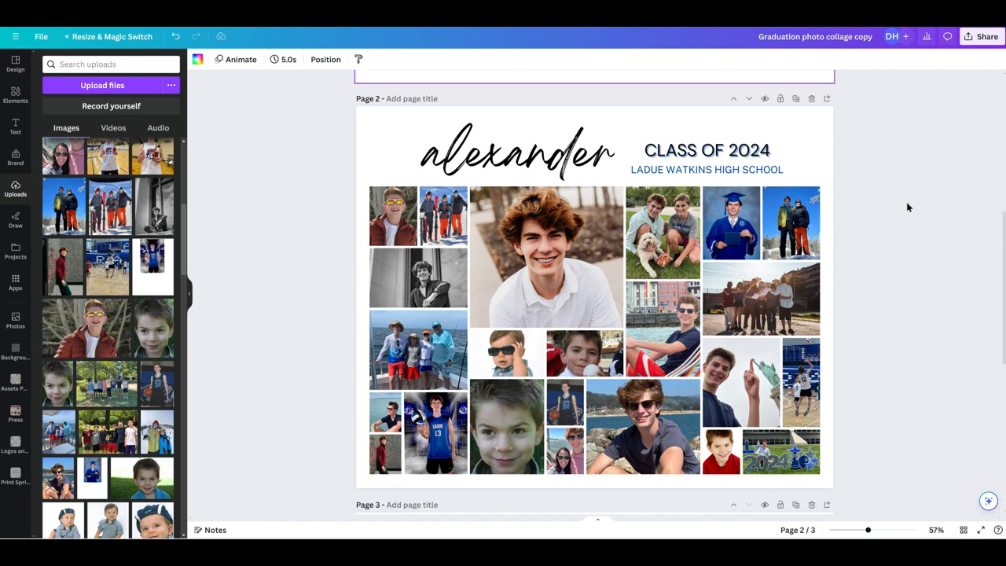
mouse_move(876, 180)
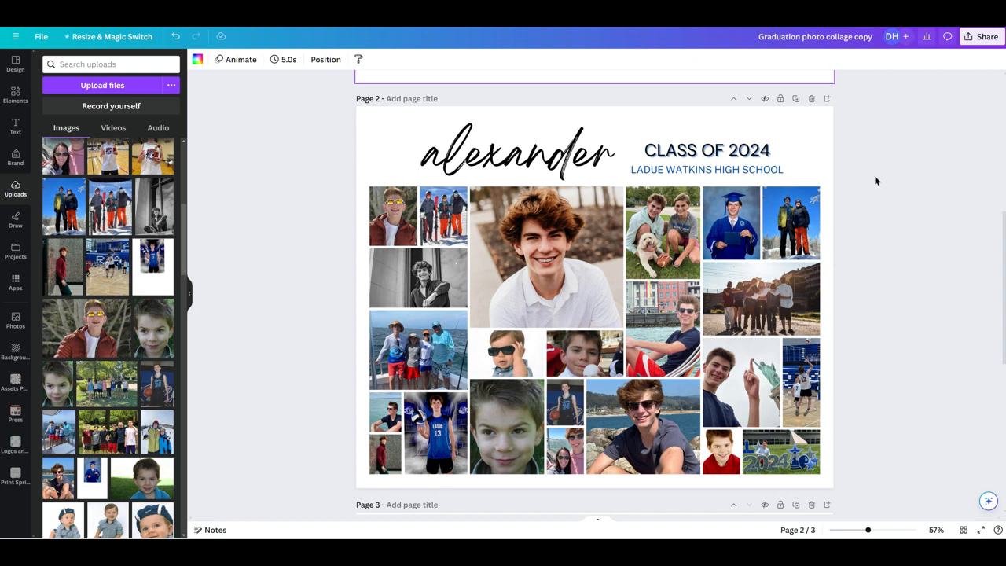
mouse_move(886, 177)
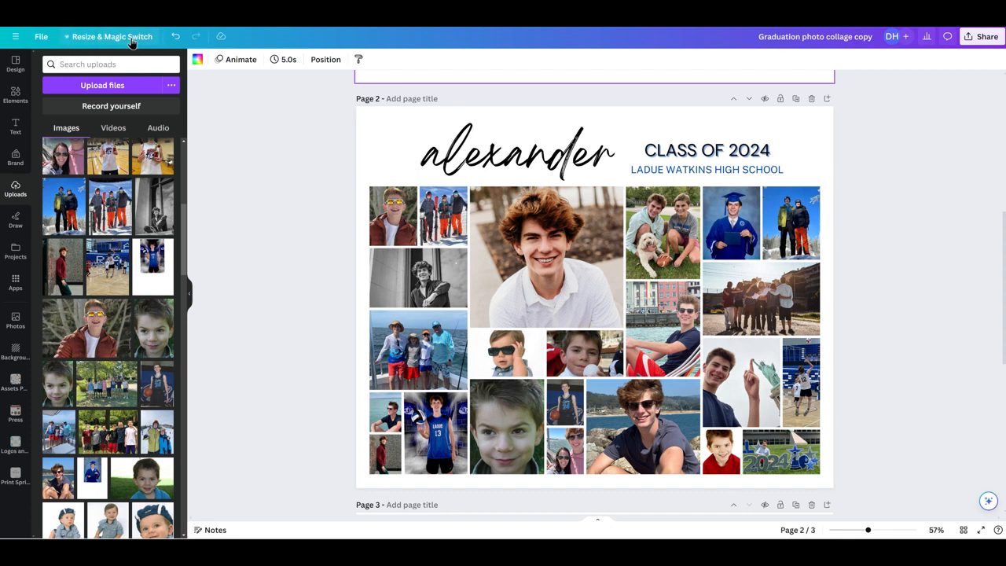
- Apply a custom size of 10 in wide by 8 in high to the design
left_click(112, 36)
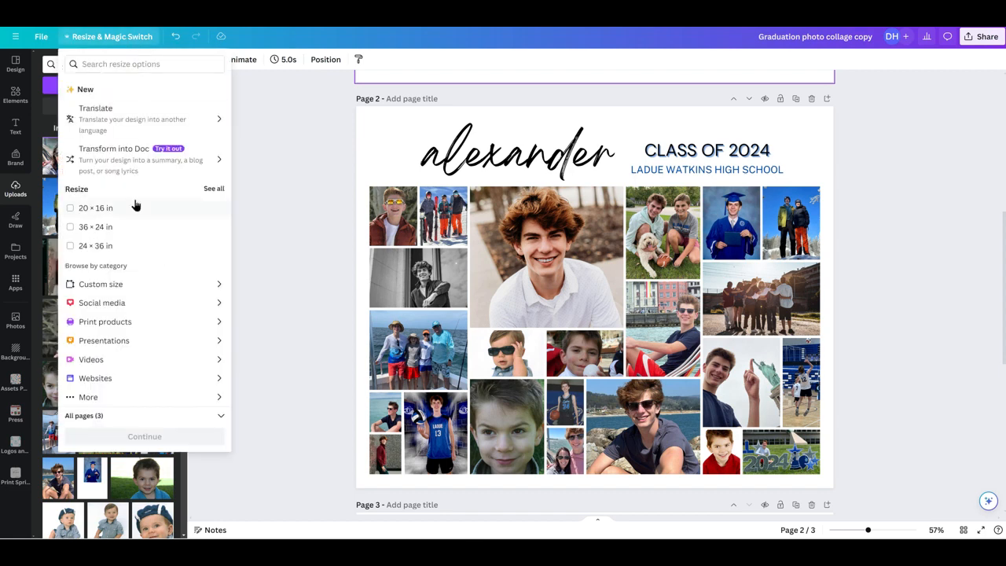
mouse_move(183, 286)
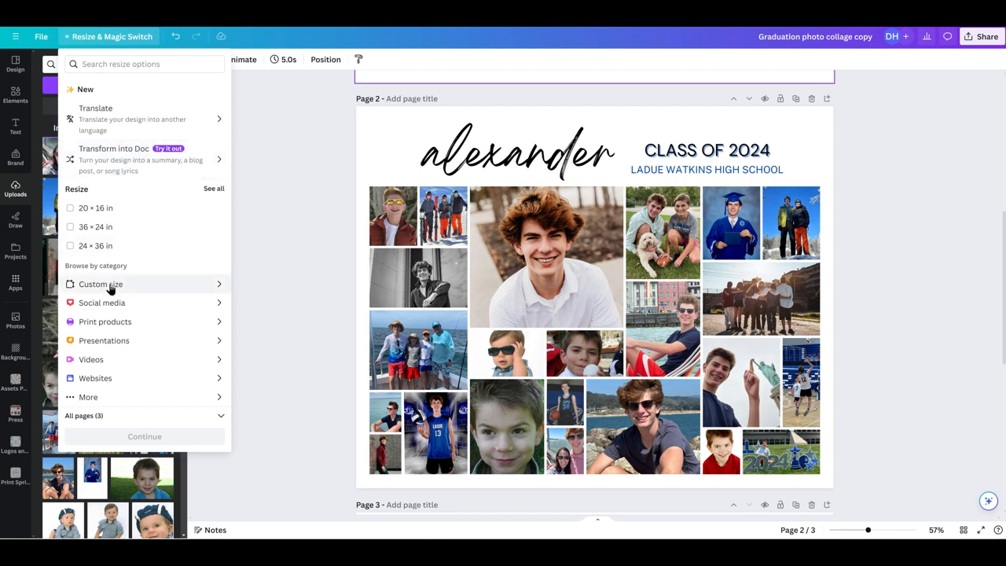
mouse_move(141, 293)
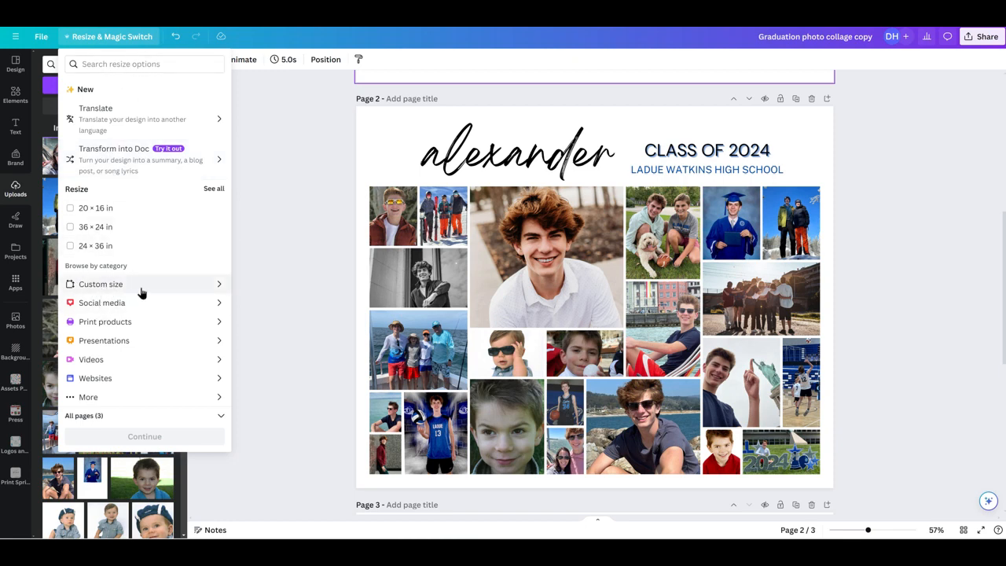
mouse_move(98, 285)
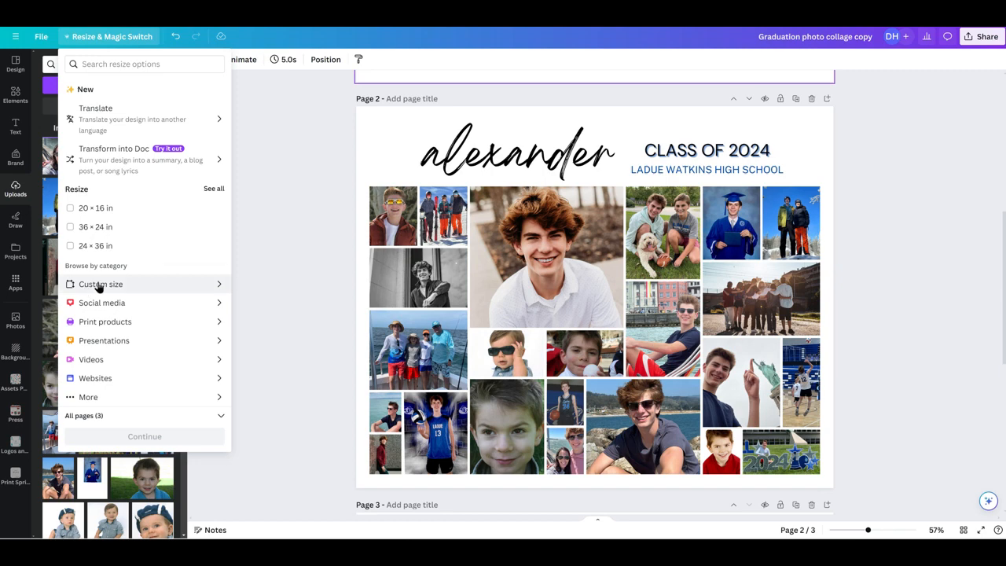
left_click(100, 283)
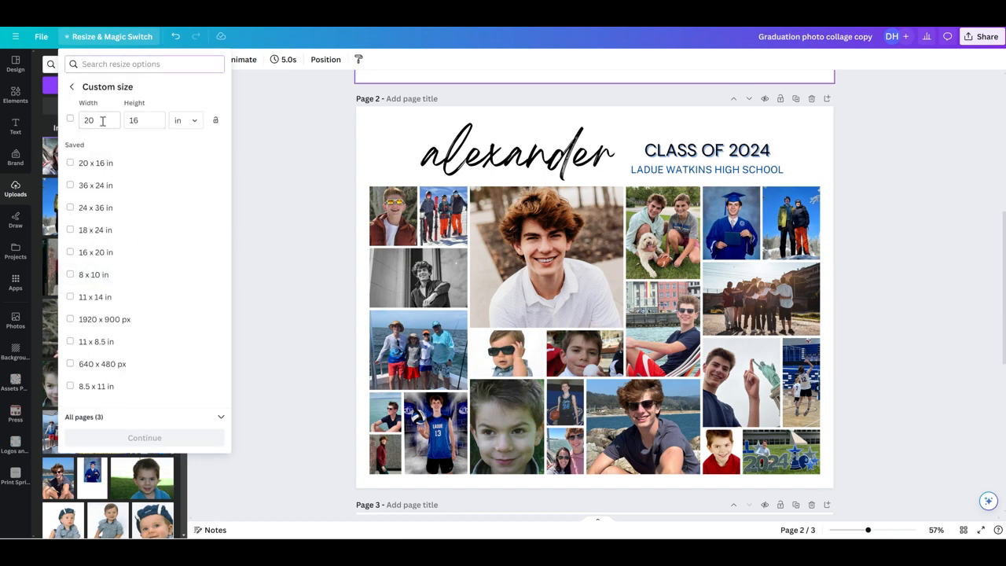
mouse_move(228, 126)
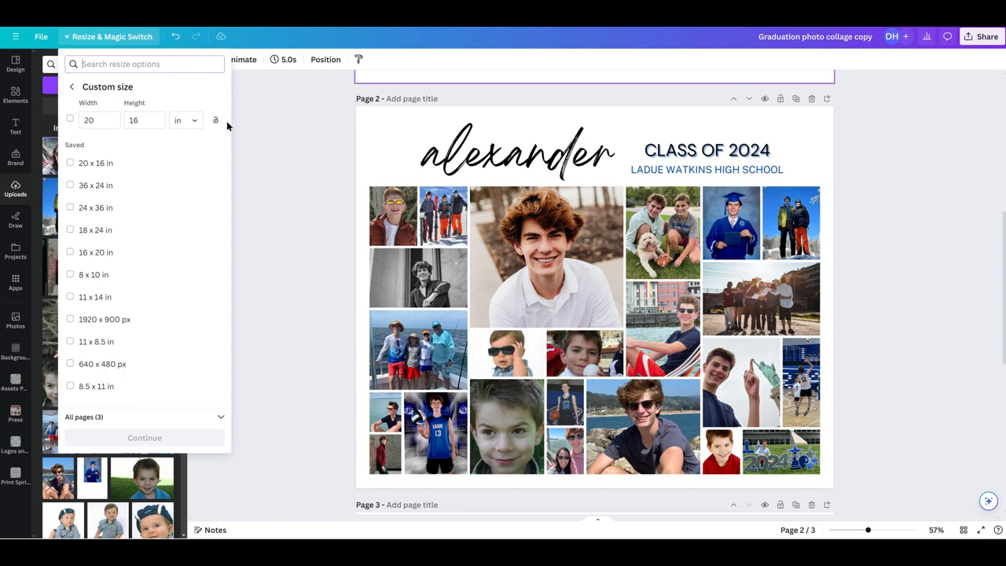
left_click(98, 120)
type("10")
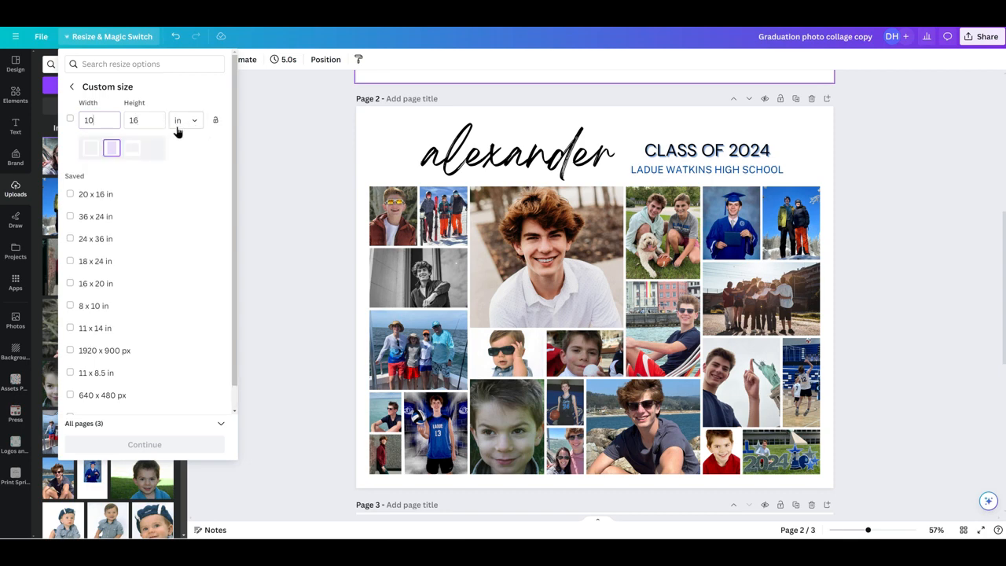
left_click(185, 120)
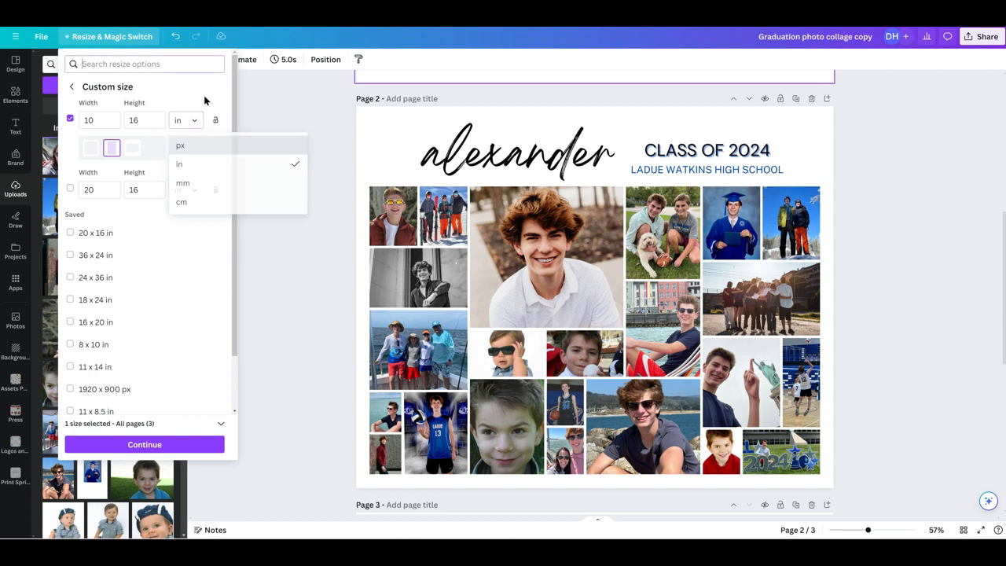
left_click(144, 119)
type("8")
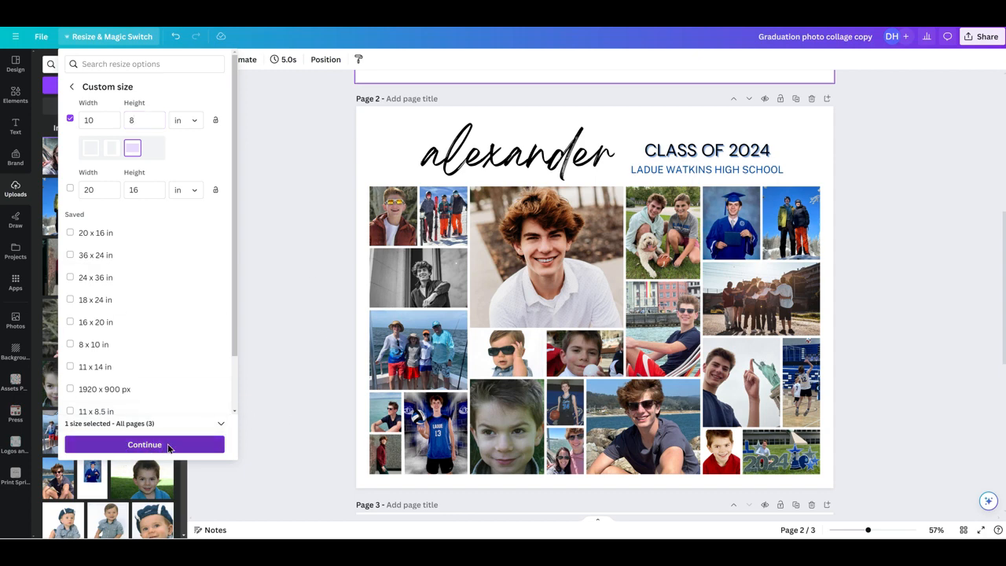
left_click(144, 444)
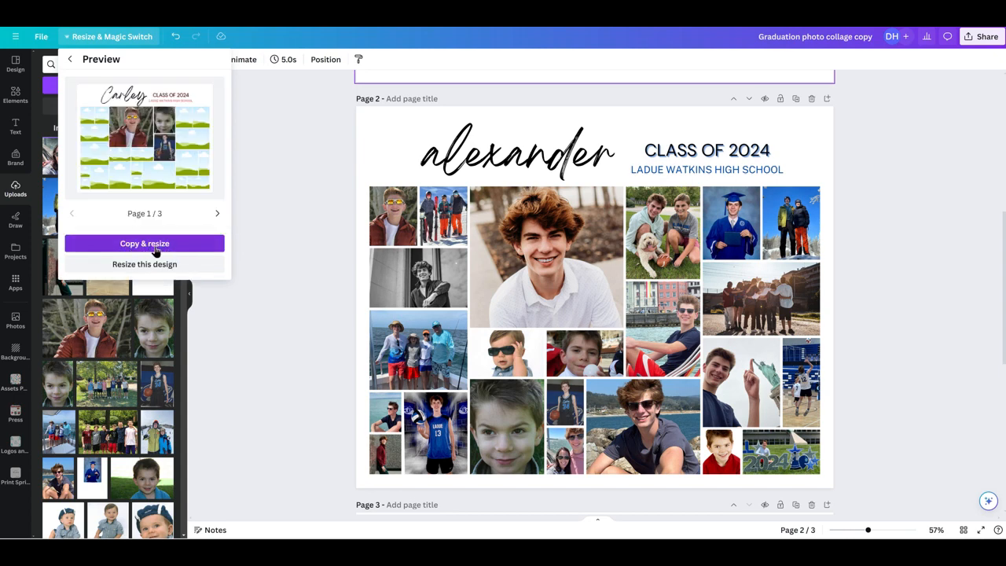
mouse_move(144, 264)
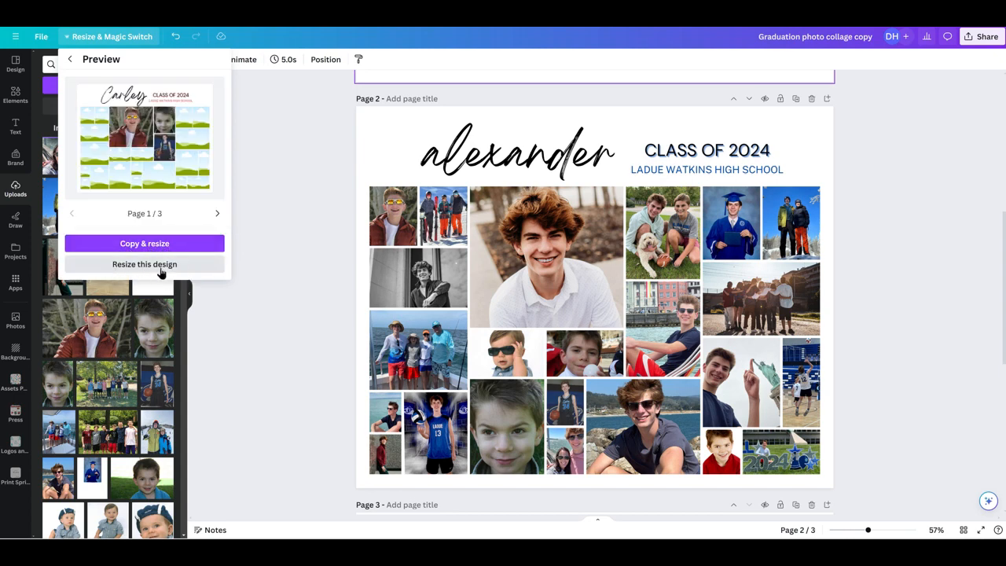
mouse_move(307, 114)
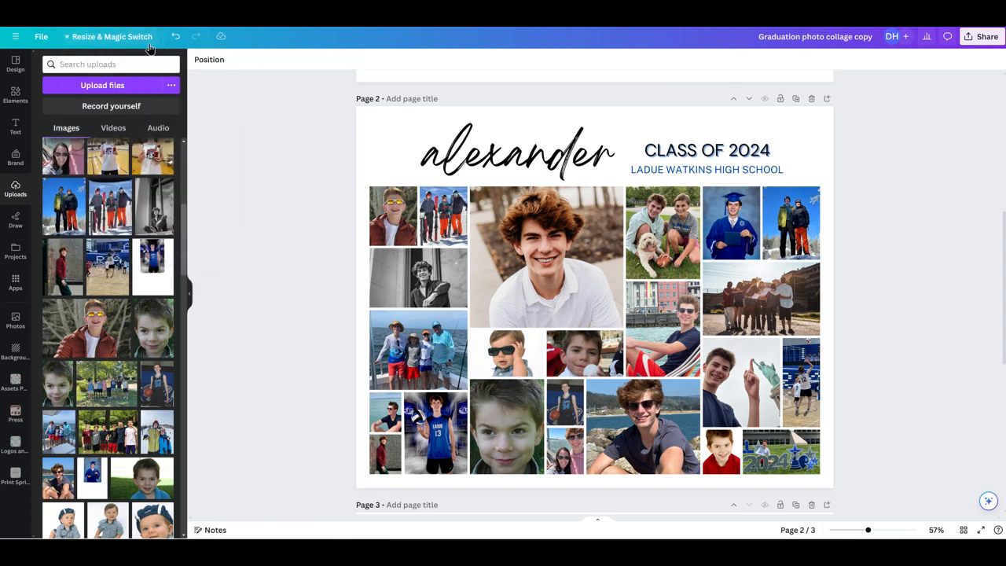
mouse_move(948, 90)
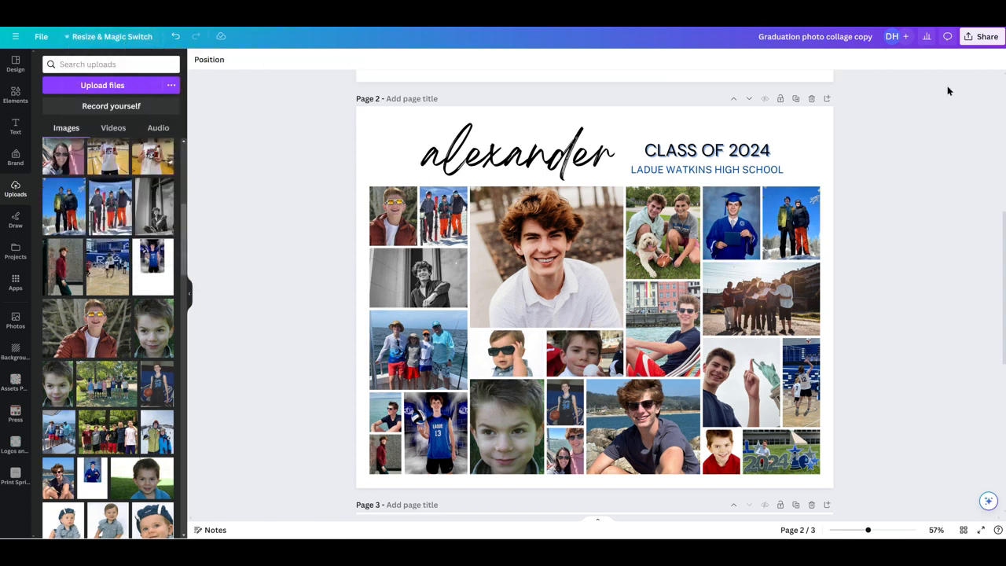
mouse_move(980, 81)
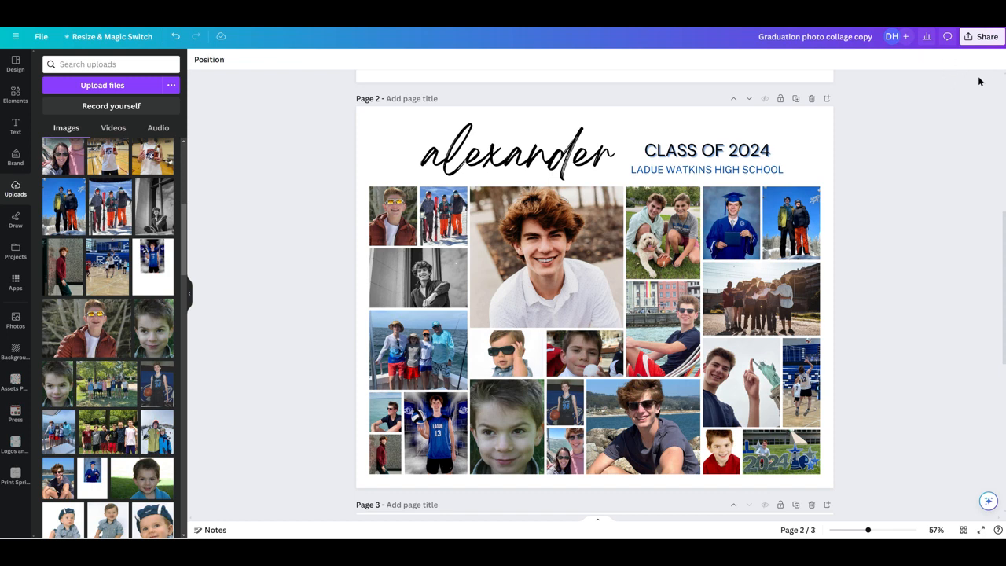
mouse_move(997, 137)
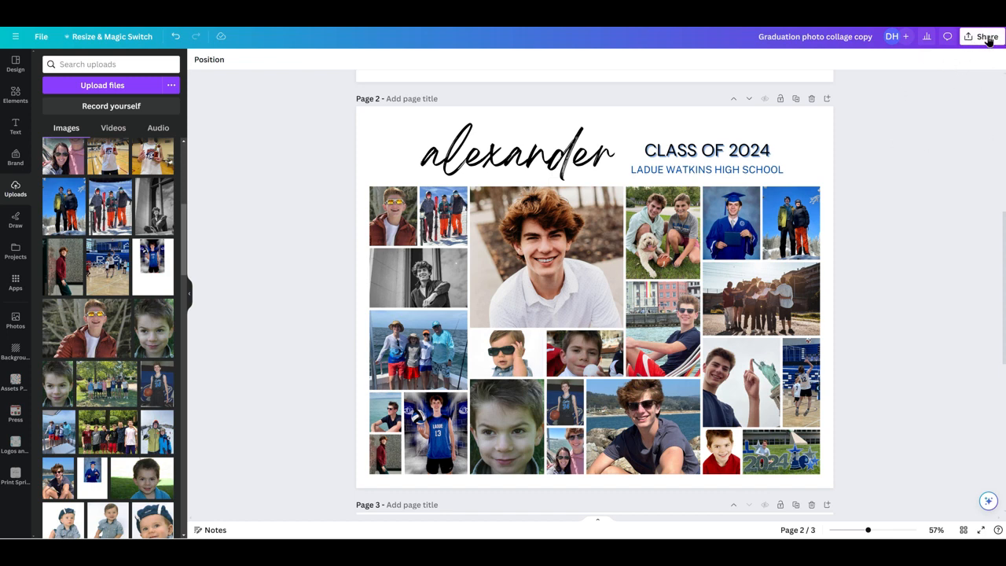
- Open Share > Download, limit export to page 2, and choose PDF Standard
left_click(982, 36)
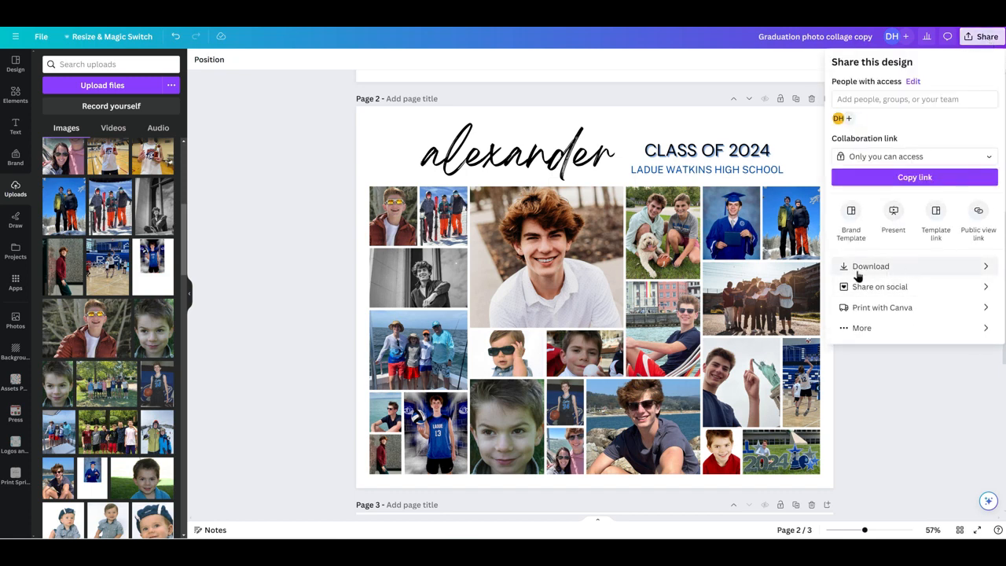
left_click(870, 266)
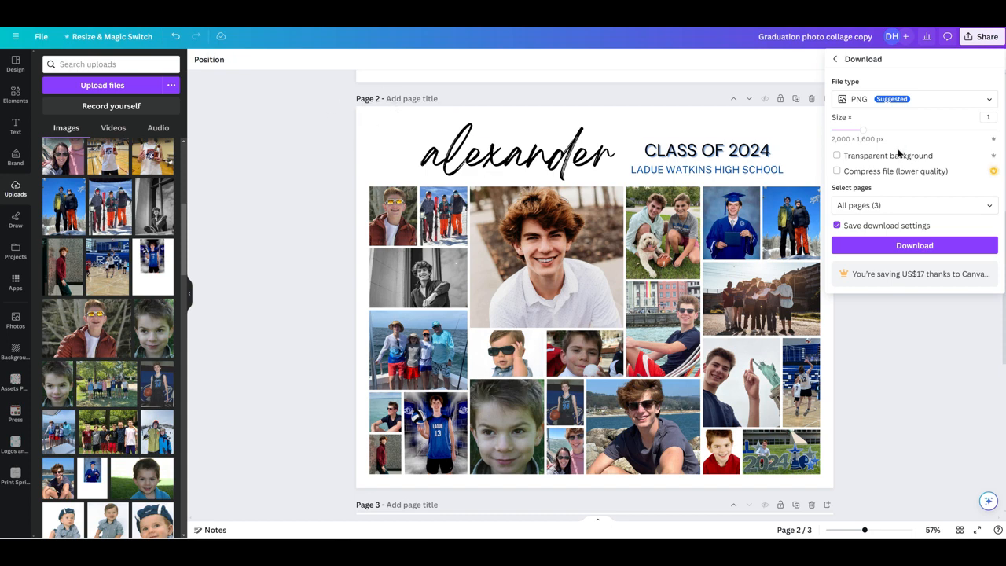
left_click(911, 206)
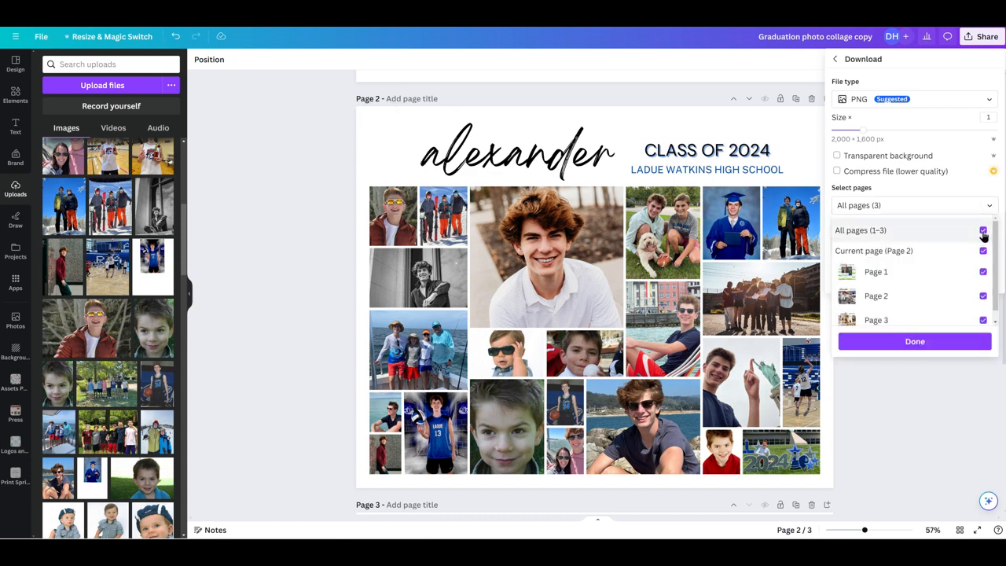
left_click(983, 230)
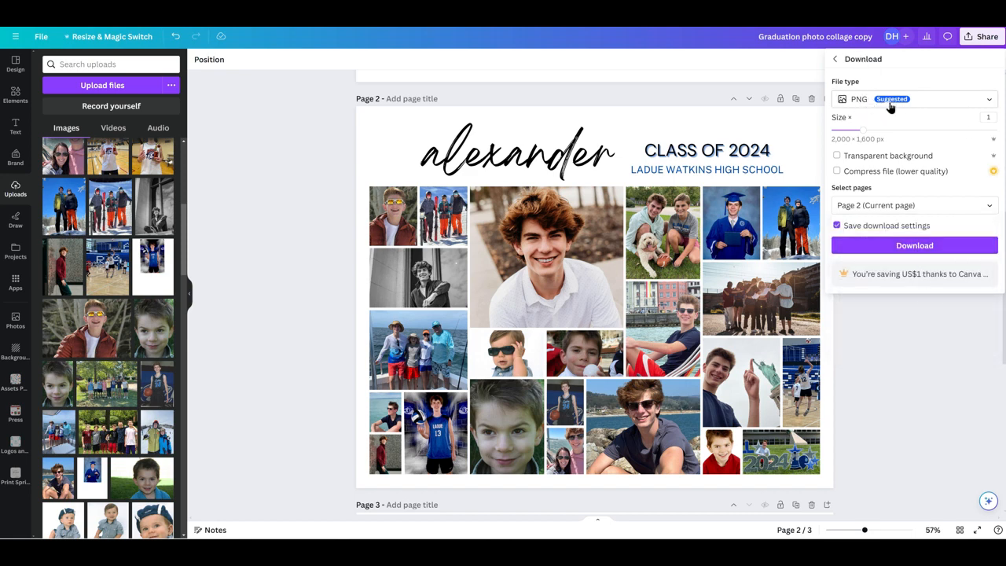
left_click(911, 98)
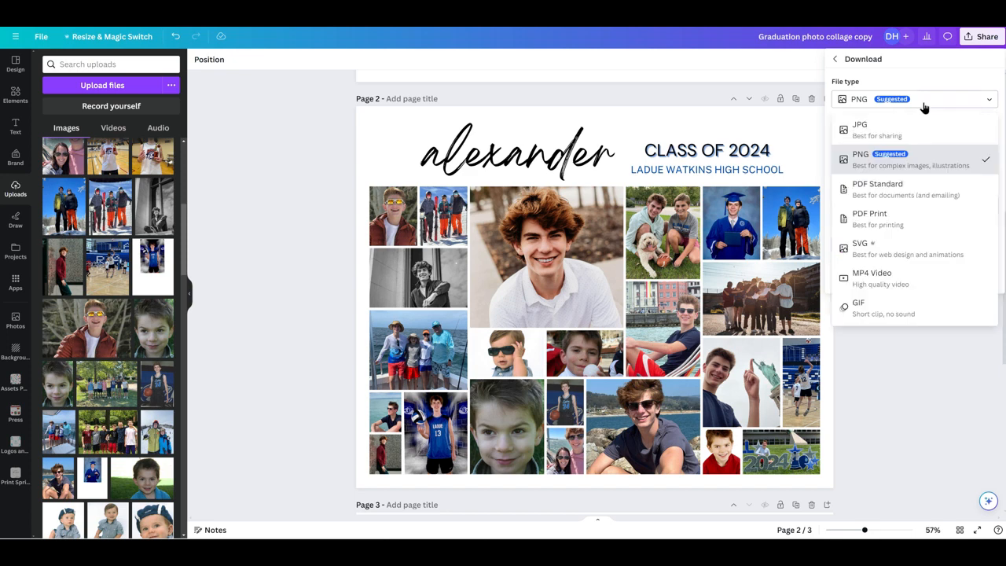
mouse_move(979, 115)
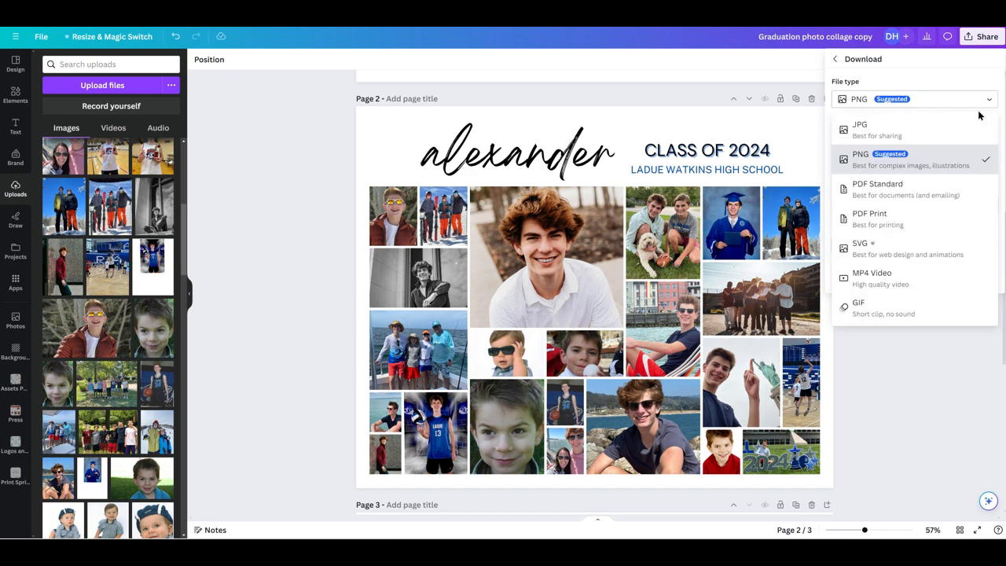
mouse_move(931, 172)
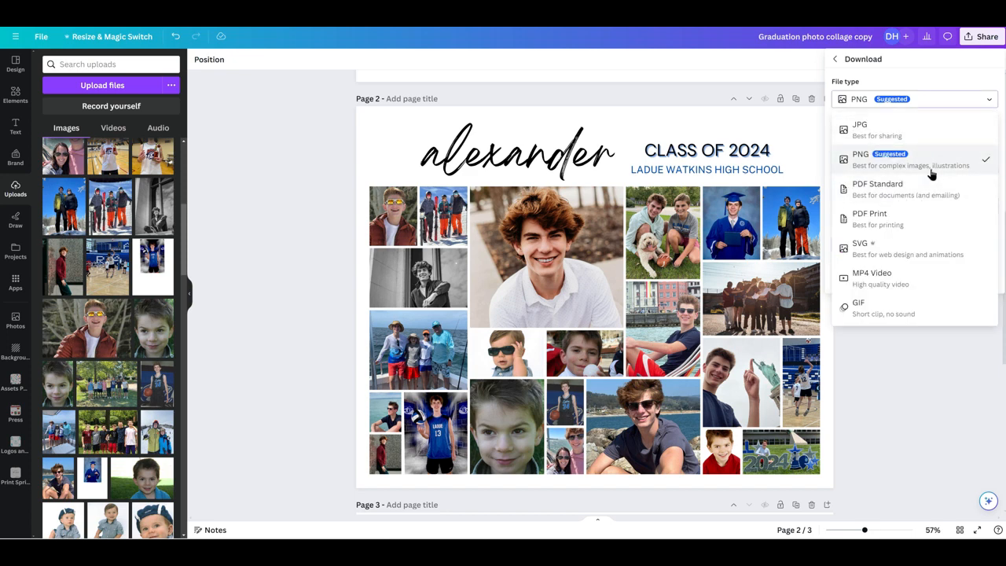
mouse_move(919, 189)
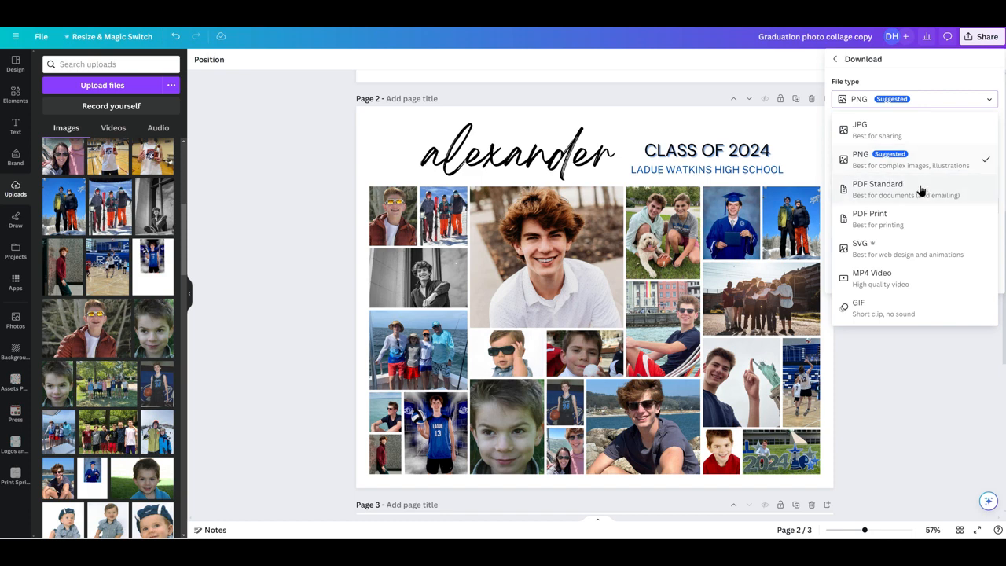
mouse_move(899, 197)
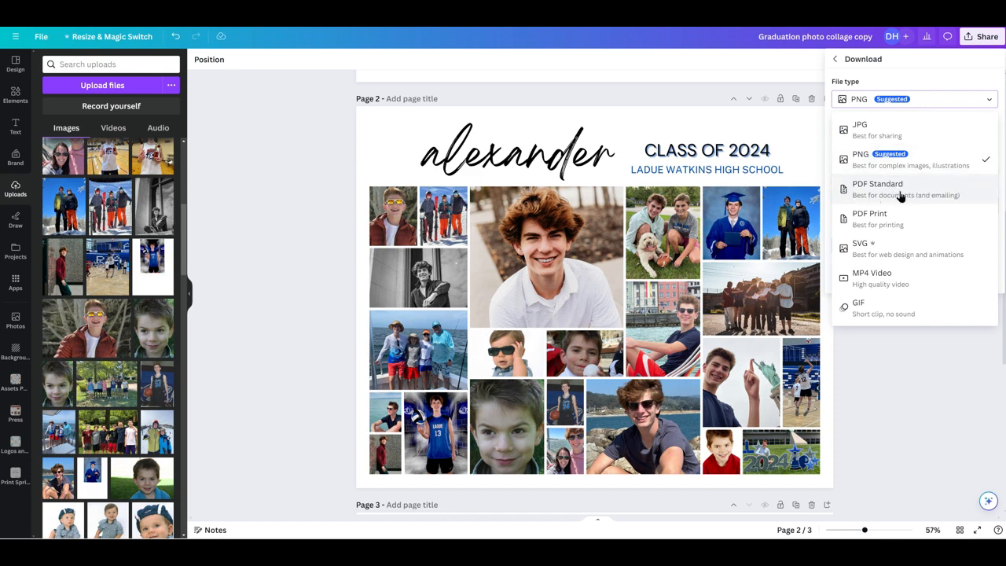
mouse_move(924, 193)
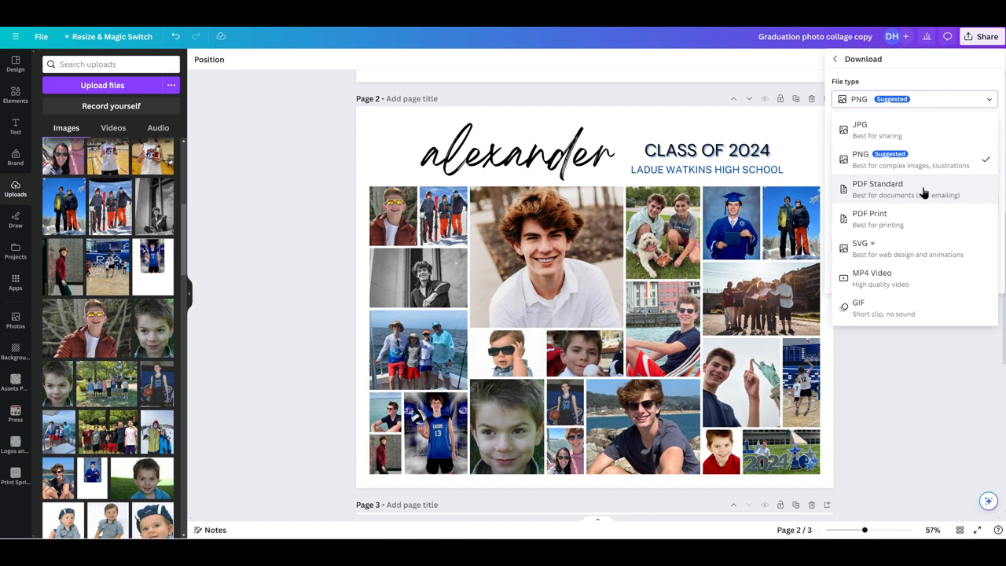
mouse_move(911, 160)
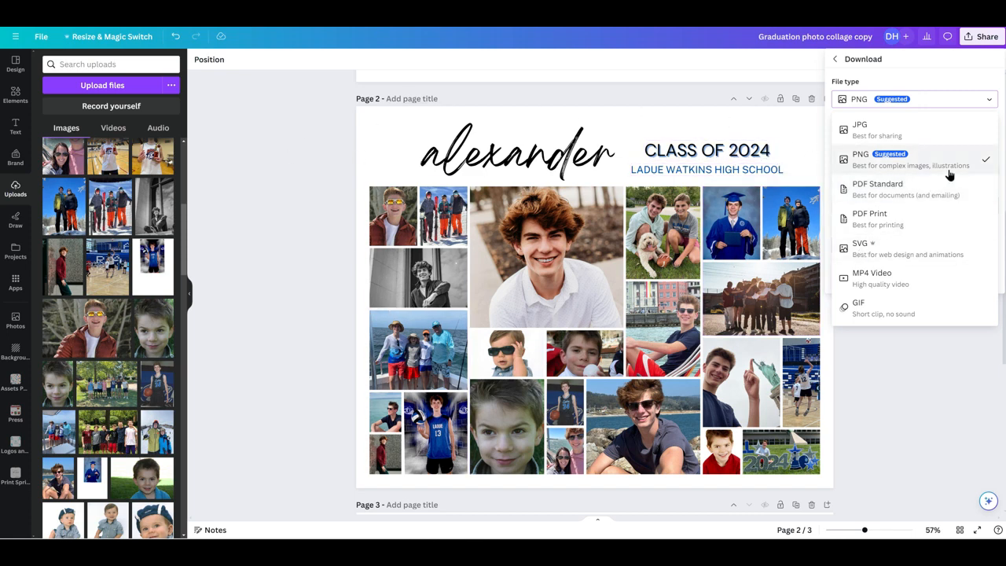
mouse_move(889, 227)
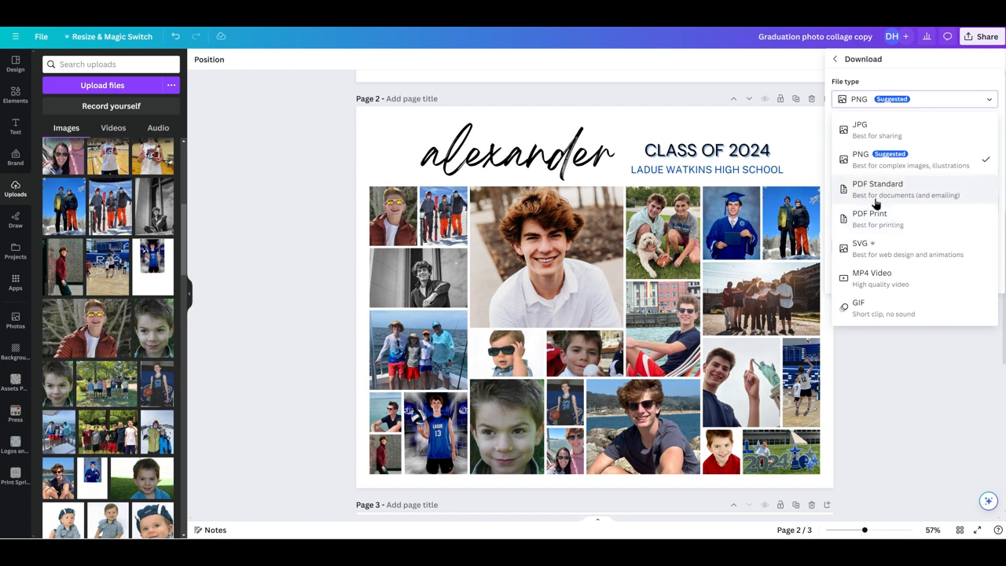
mouse_move(913, 190)
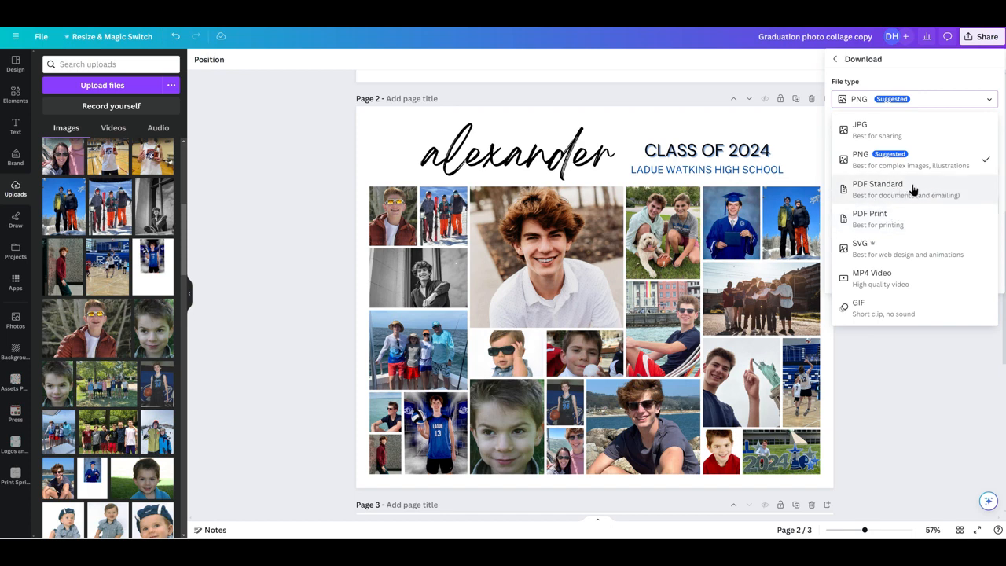
left_click(876, 188)
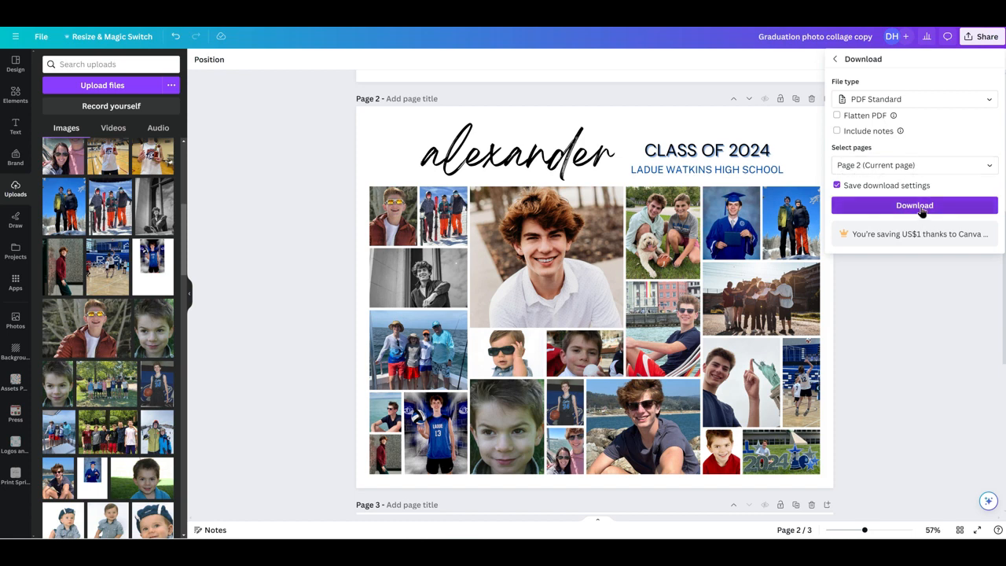
- Start the PDF Standard download of page 2 and wait for it to finish
left_click(913, 206)
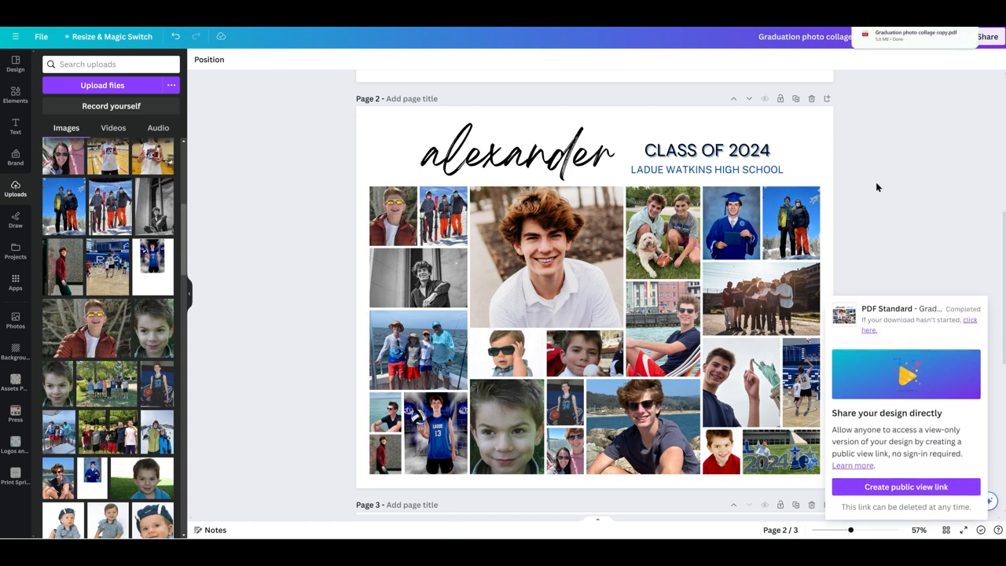
mouse_move(880, 126)
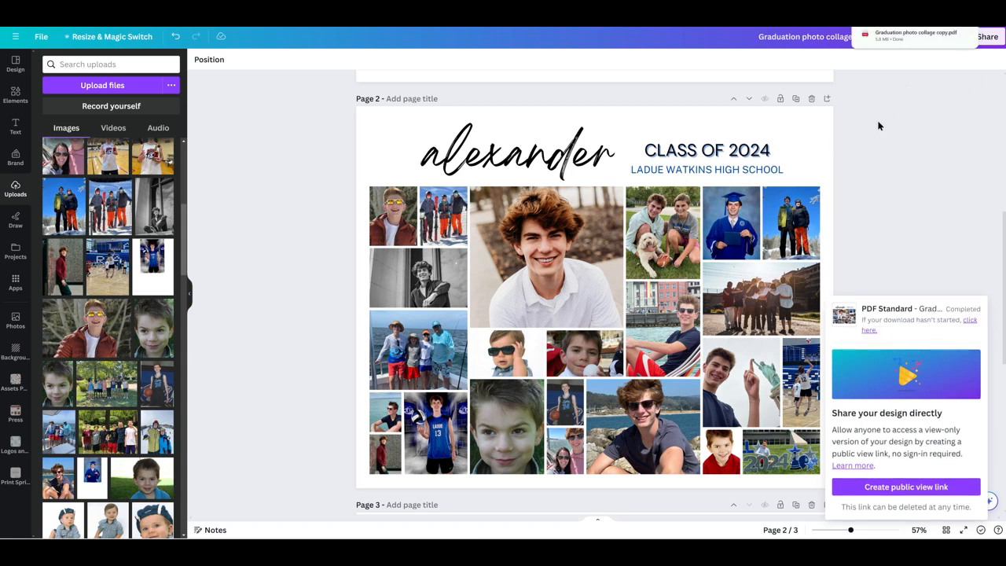
mouse_move(946, 73)
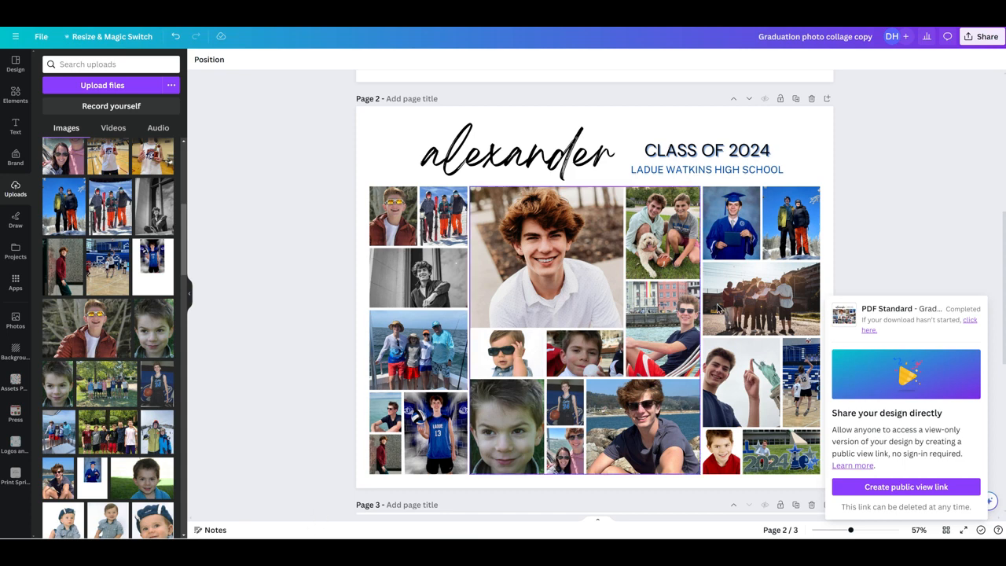
mouse_move(957, 146)
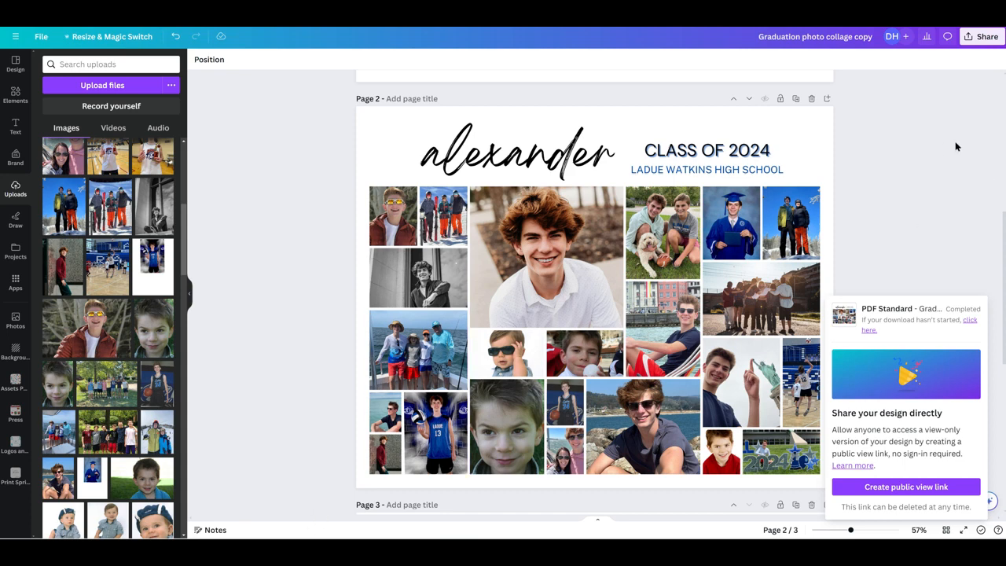
mouse_move(903, 153)
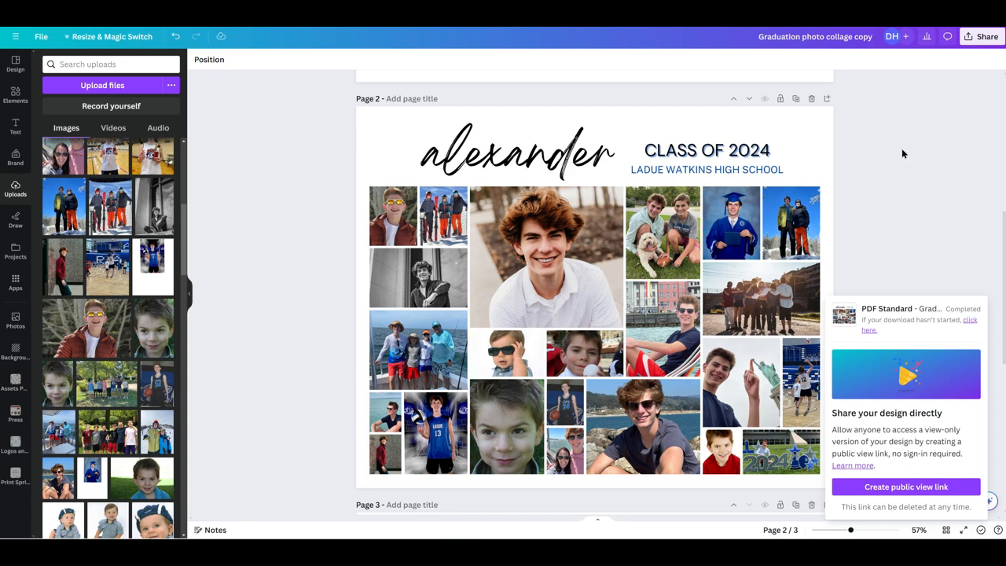
mouse_move(921, 108)
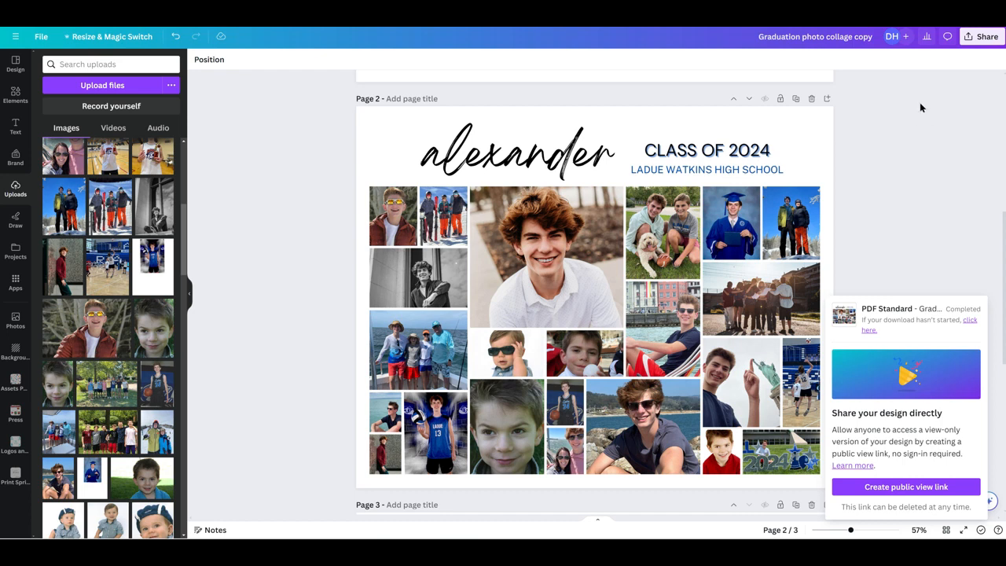
mouse_move(402, 179)
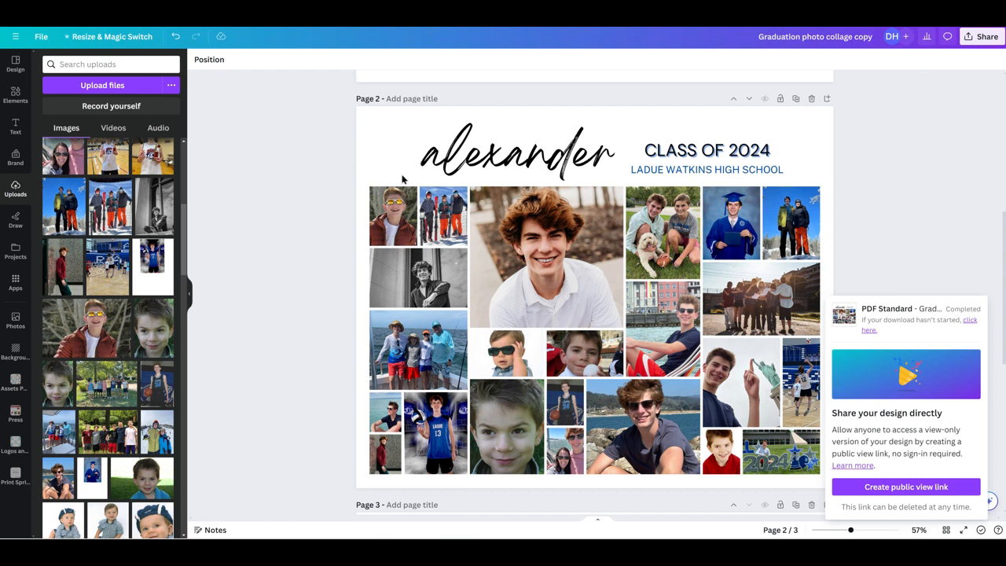
mouse_move(912, 131)
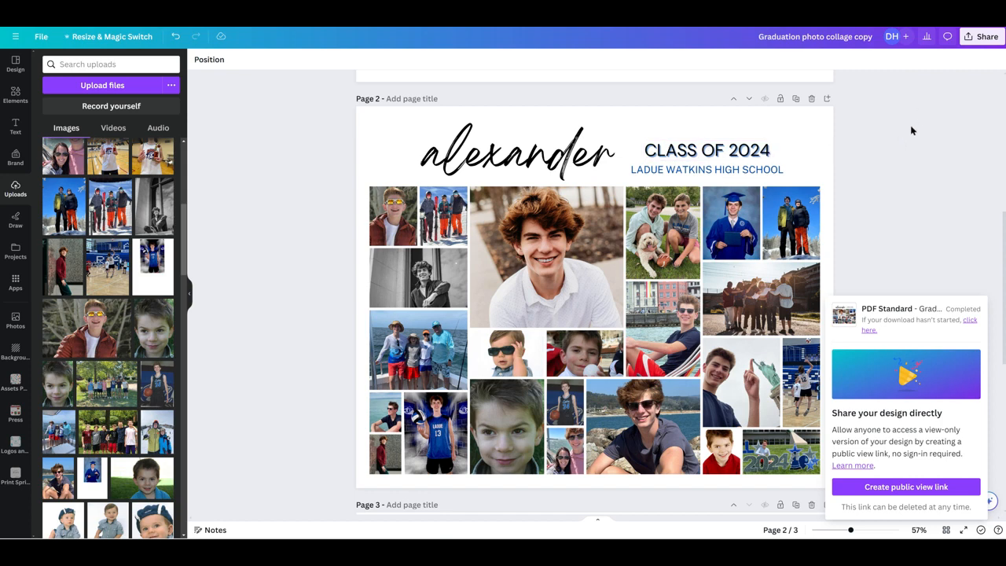
mouse_move(883, 135)
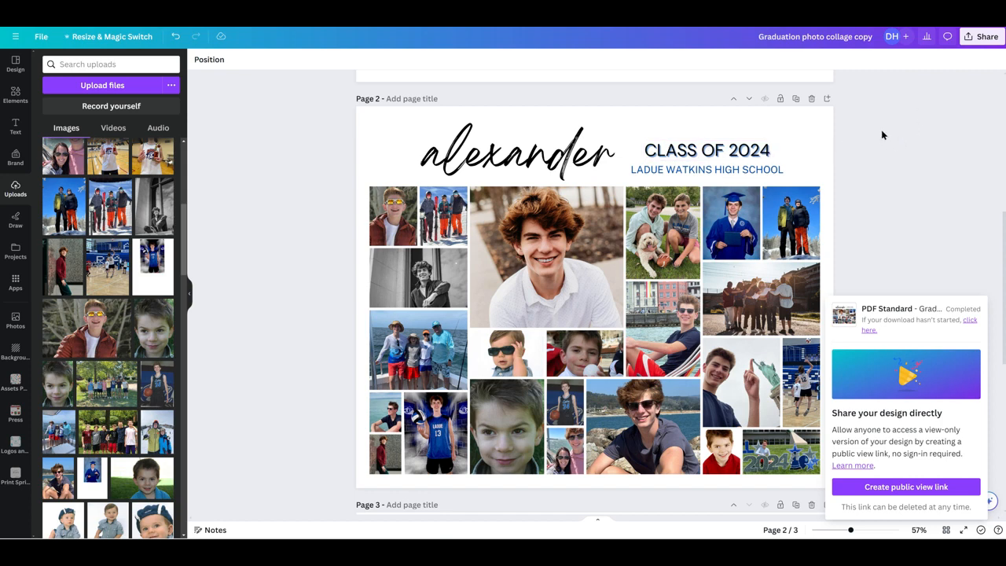
mouse_move(886, 106)
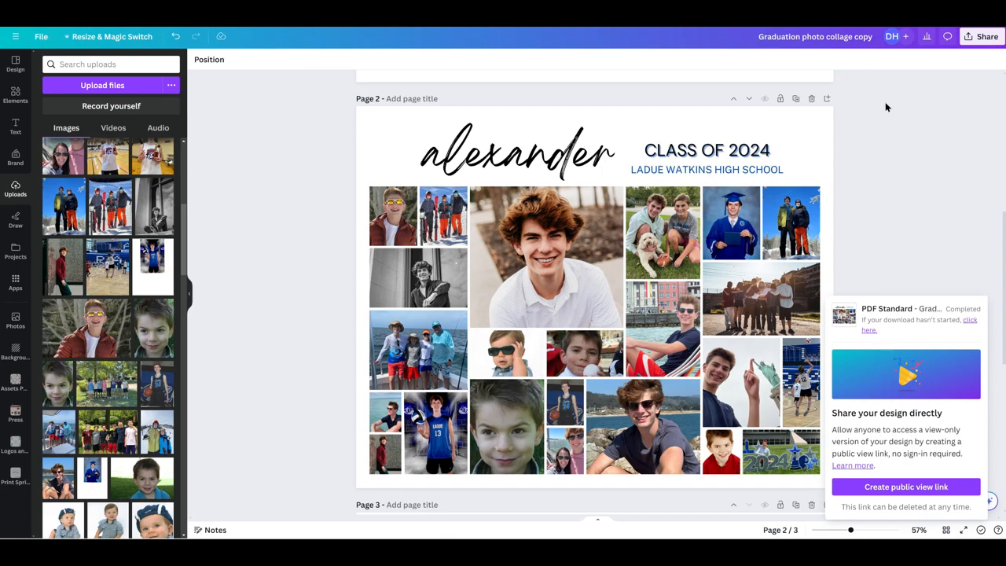